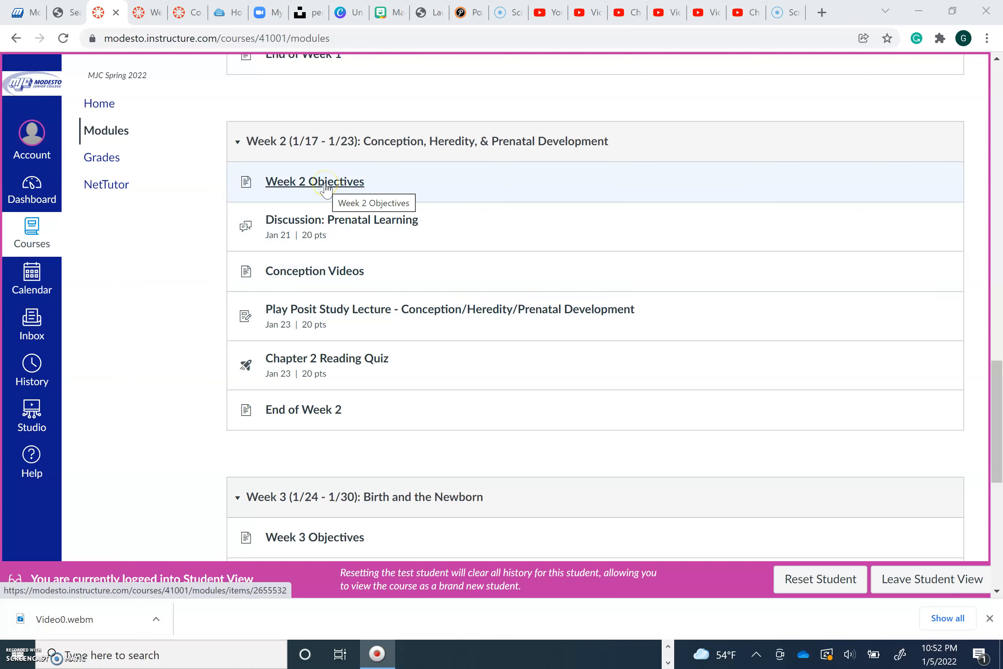
pyautogui.moveTo(302, 159)
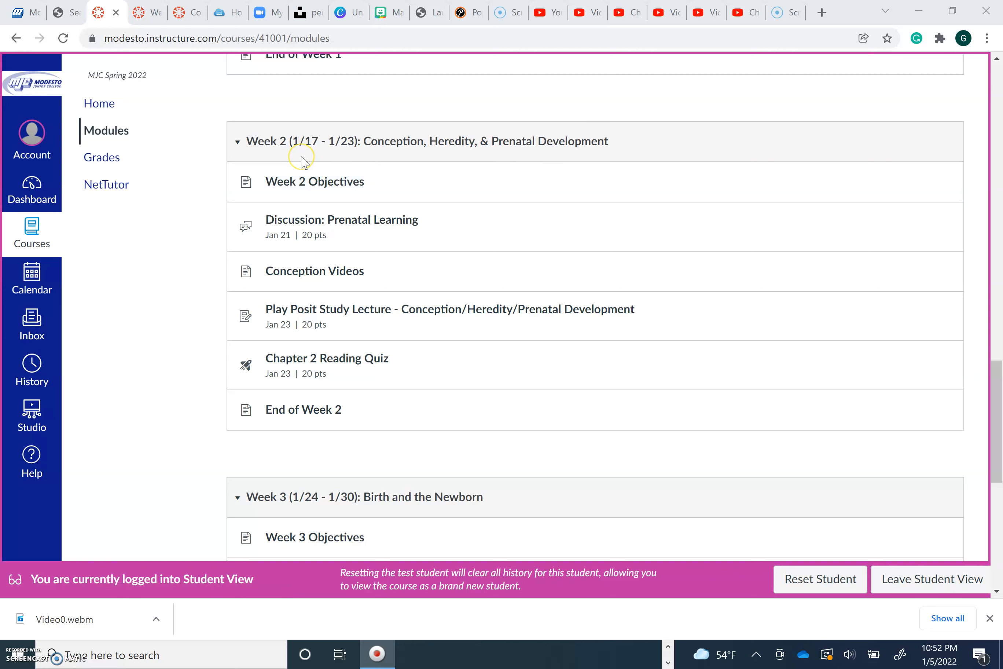
pyautogui.moveTo(379, 151)
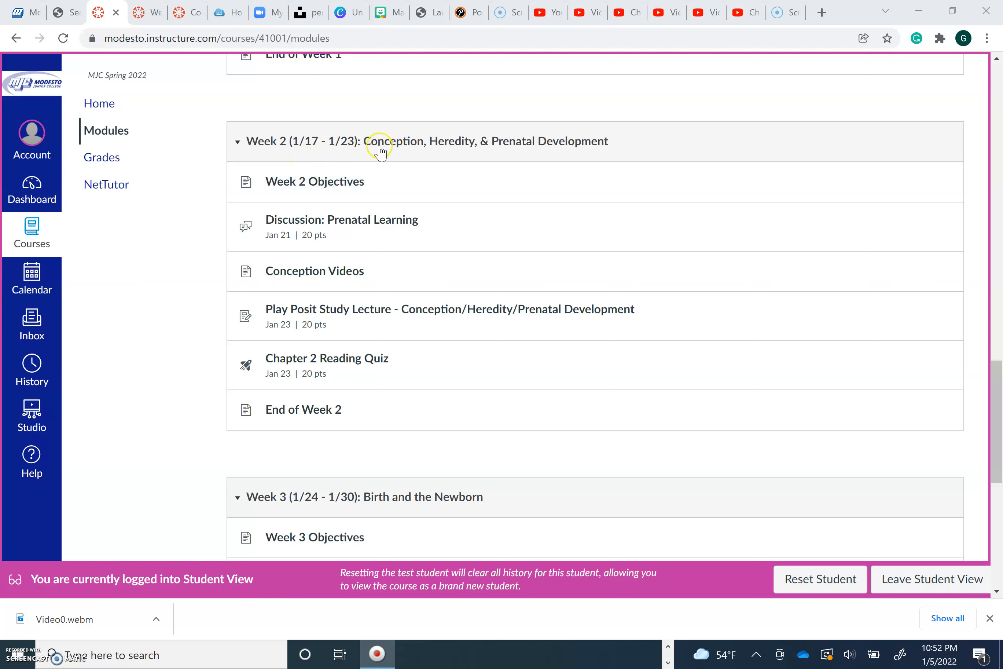
pyautogui.moveTo(514, 161)
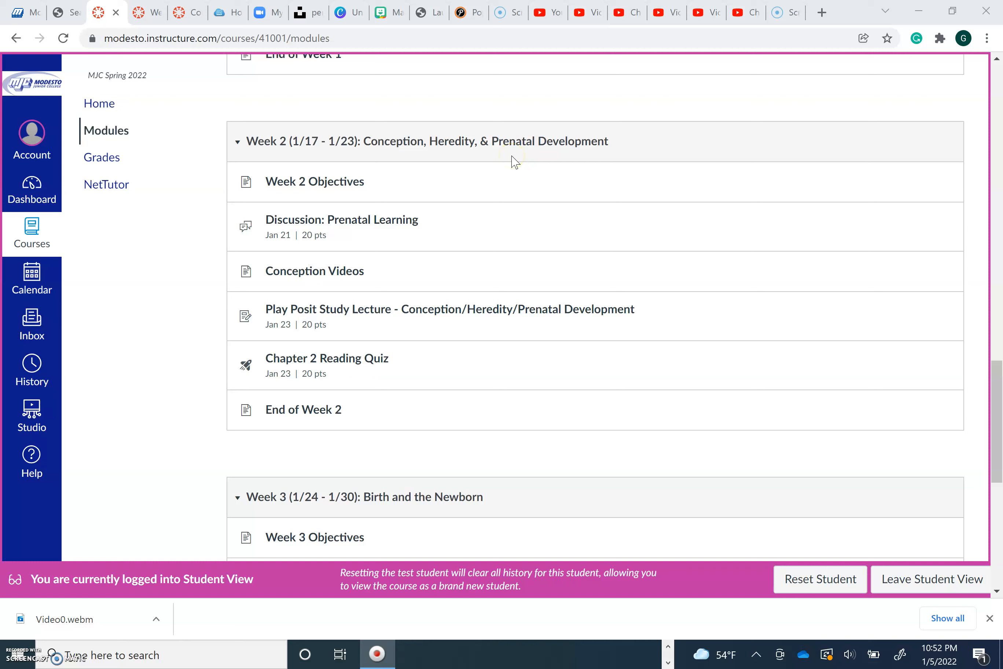
pyautogui.moveTo(399, 170)
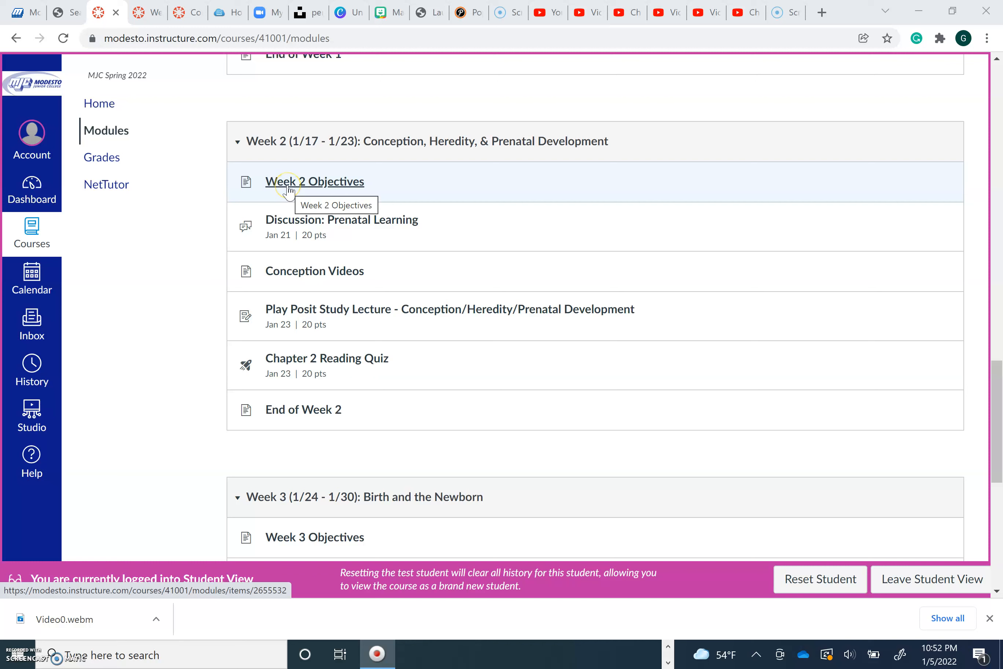
pyautogui.moveTo(301, 188)
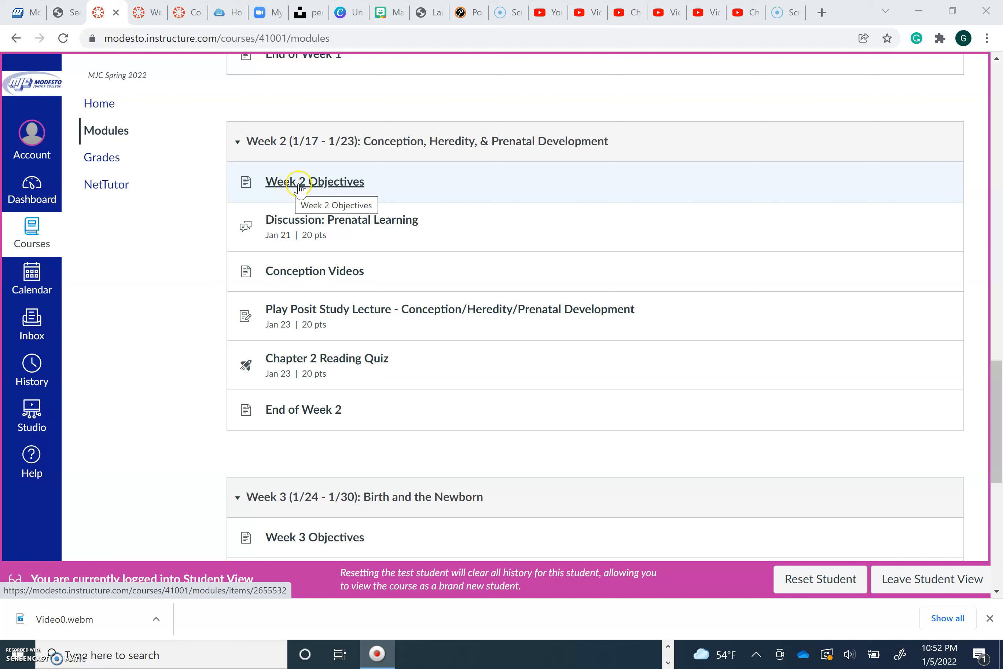
# Step: View the Week 2 Objectives page down through its due-dates table for the discussion, PlayPosit lecture and Chapter 2 quiz
pyautogui.click(314, 181)
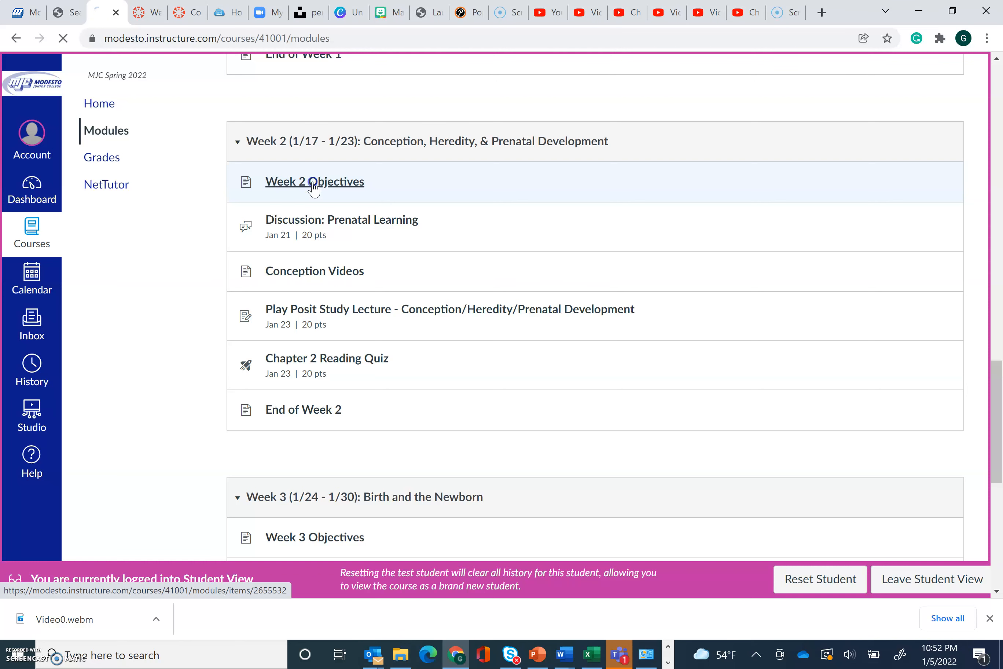
pyautogui.click(314, 182)
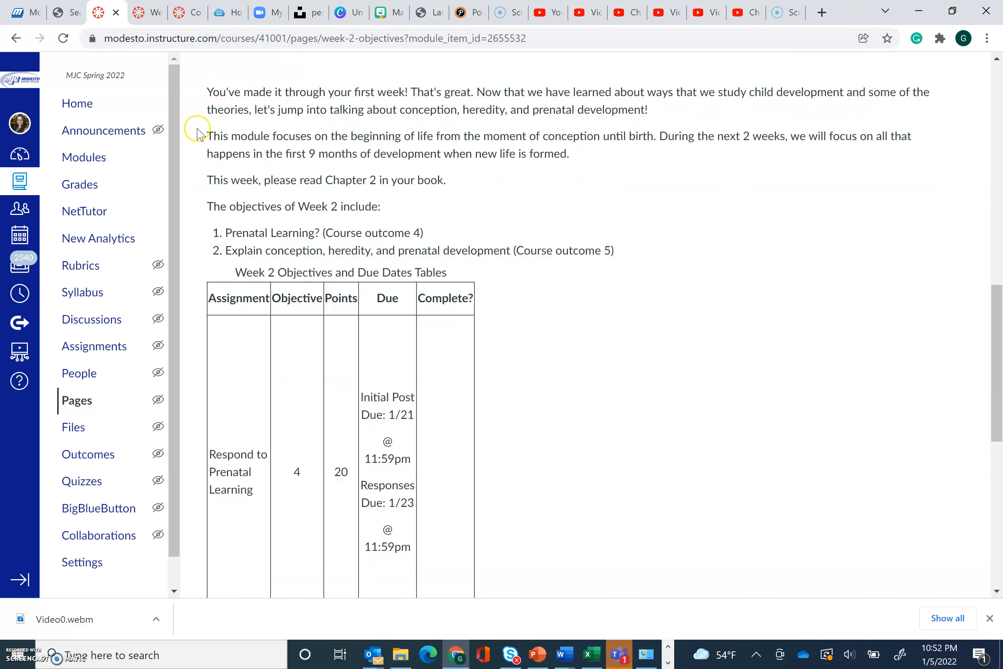
pyautogui.moveTo(455, 189)
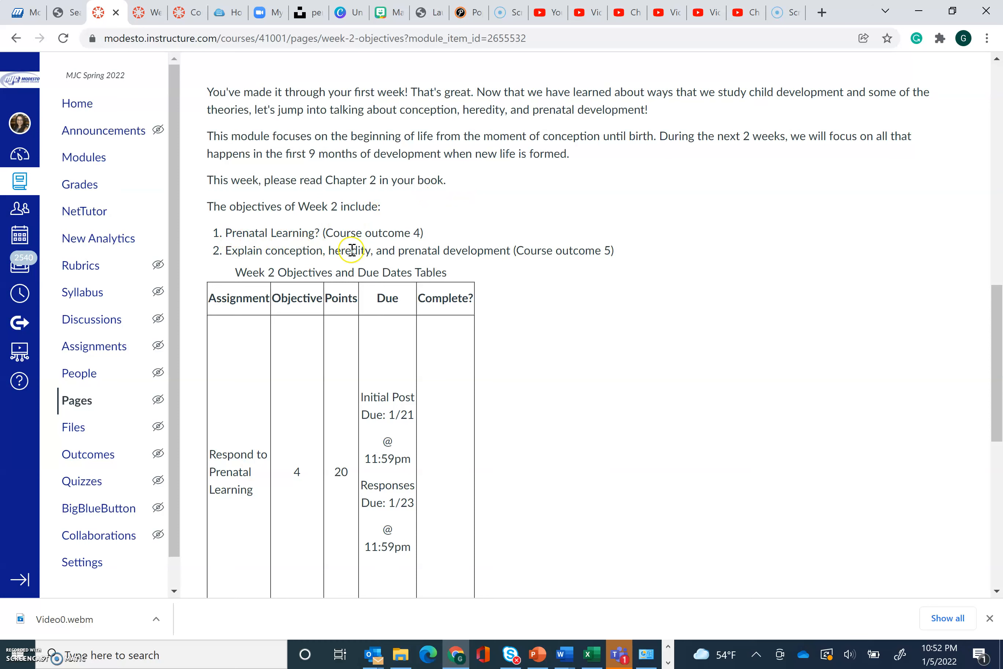
pyautogui.moveTo(988, 324)
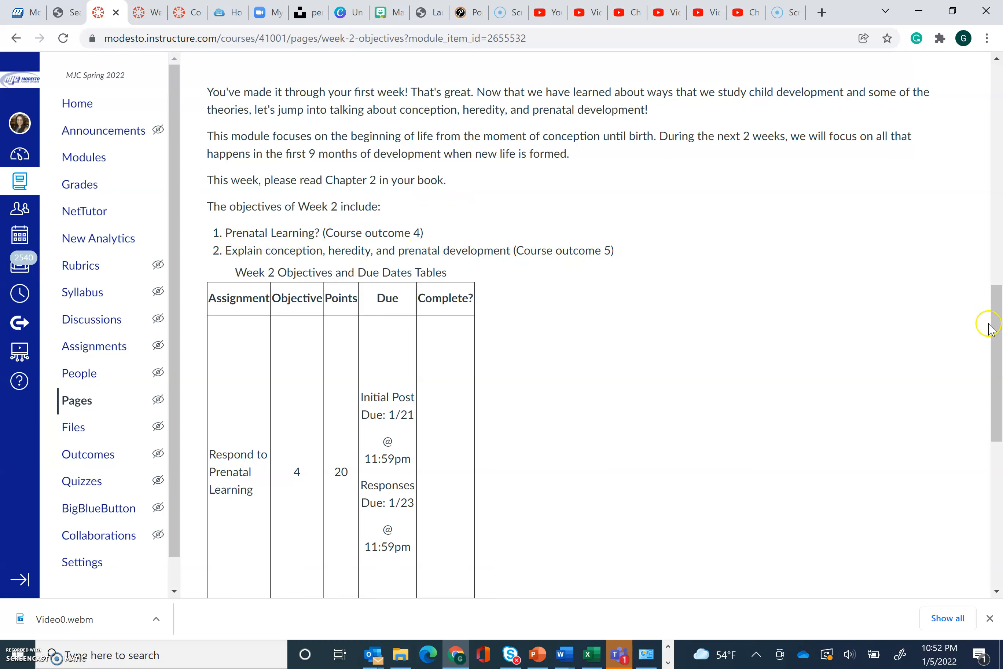
pyautogui.scroll(-3)
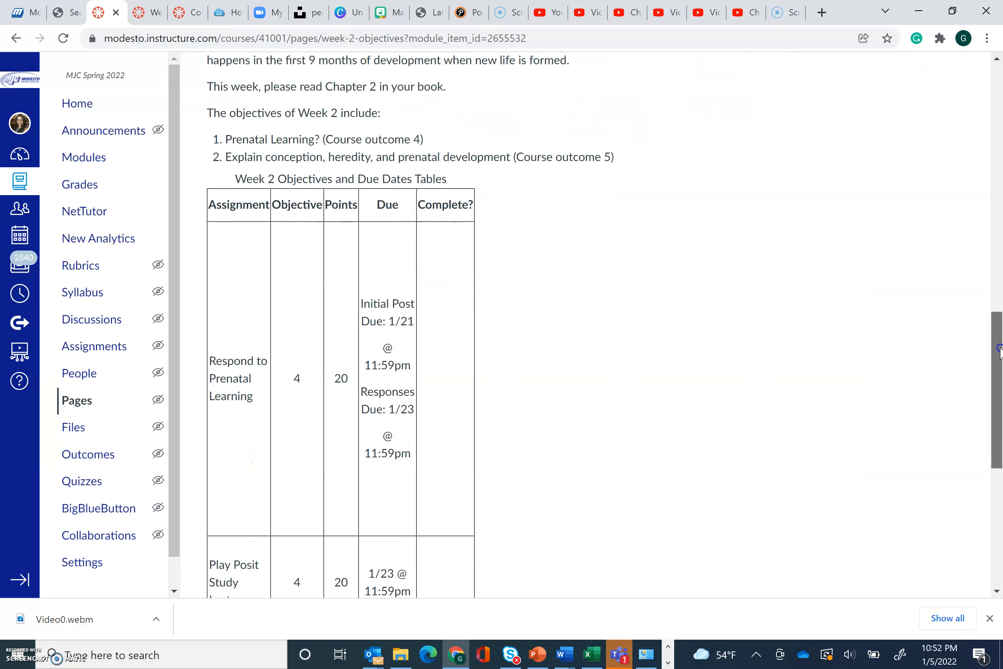
pyautogui.scroll(-3)
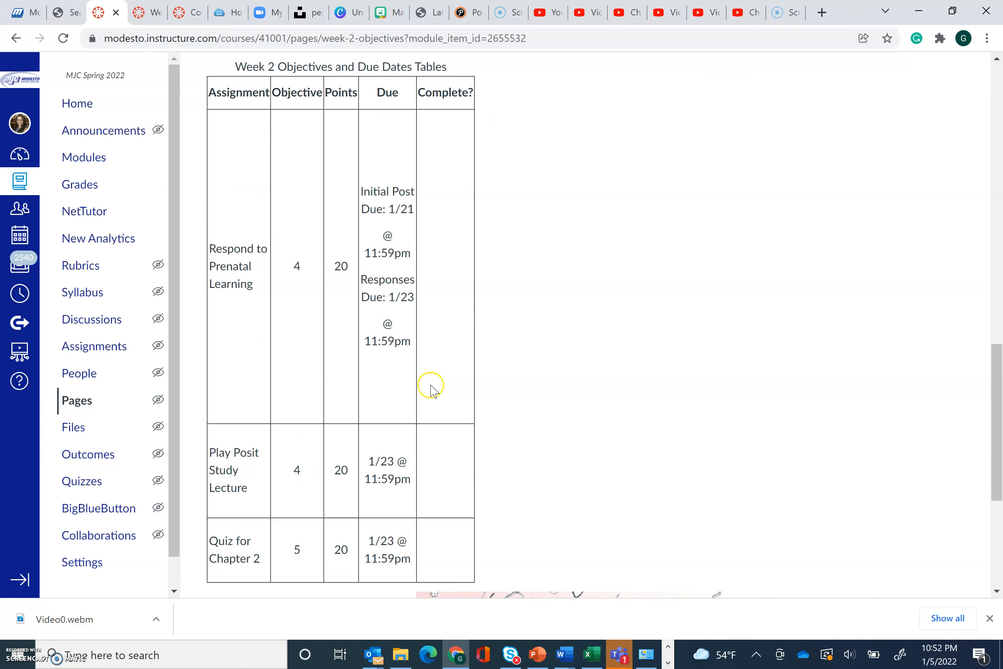
pyautogui.moveTo(223, 256)
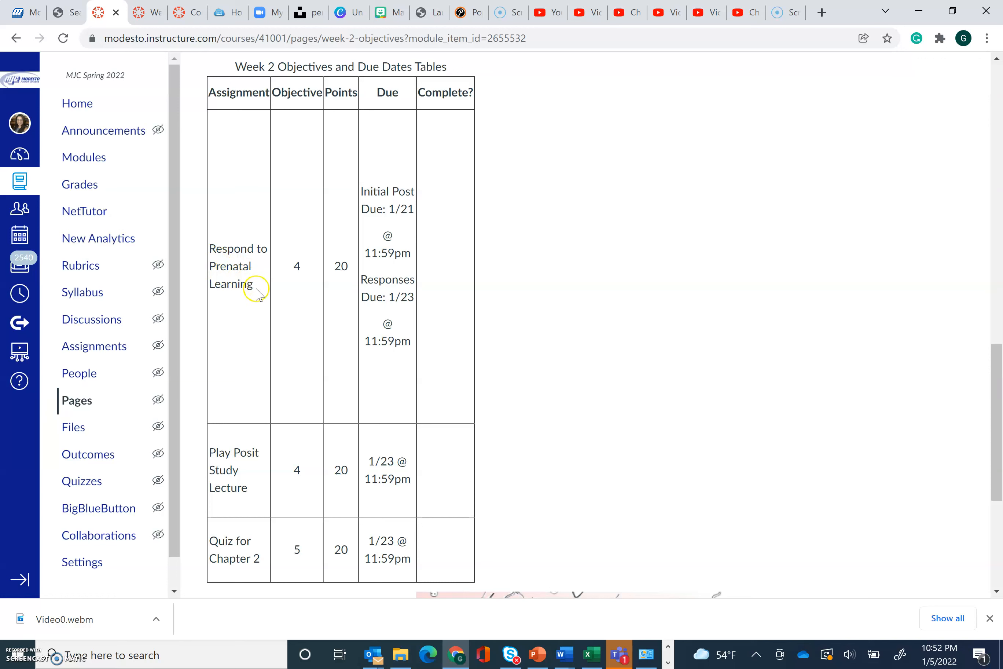
pyautogui.moveTo(341, 268)
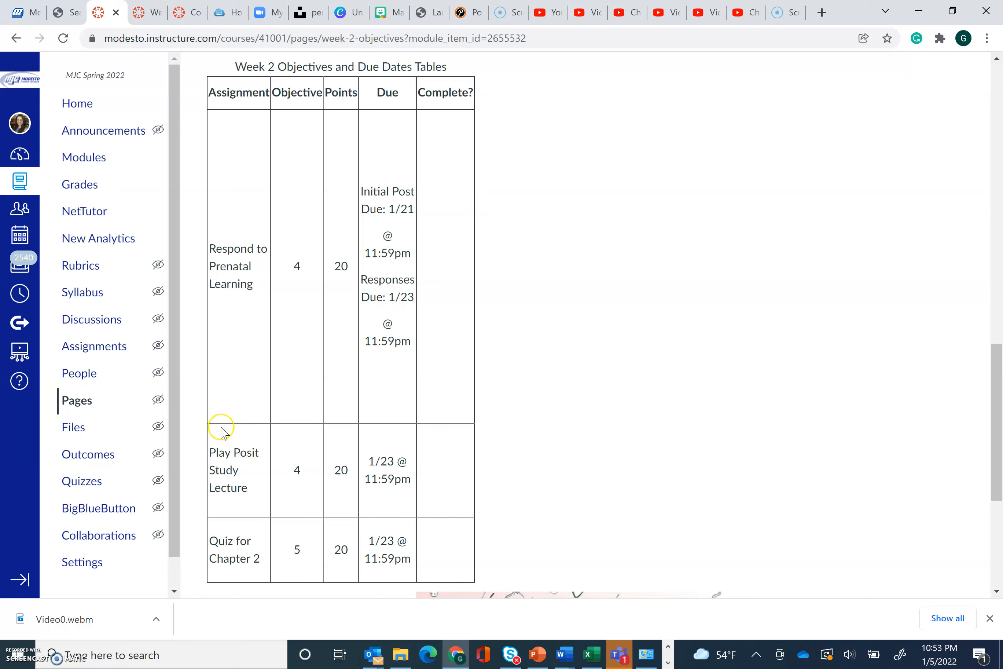
pyautogui.moveTo(255, 490)
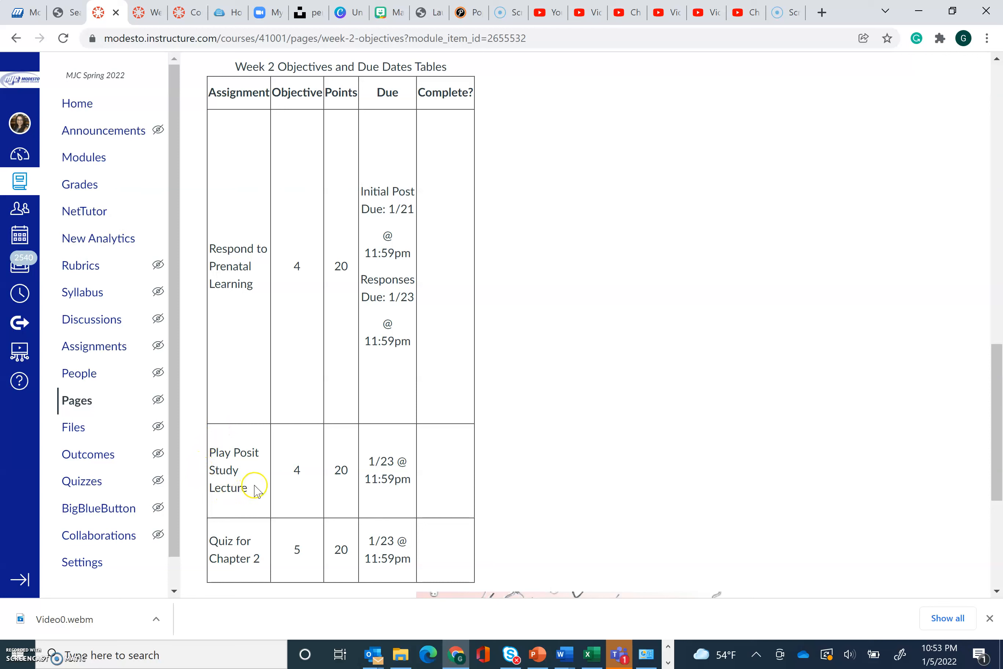
pyautogui.moveTo(228, 446)
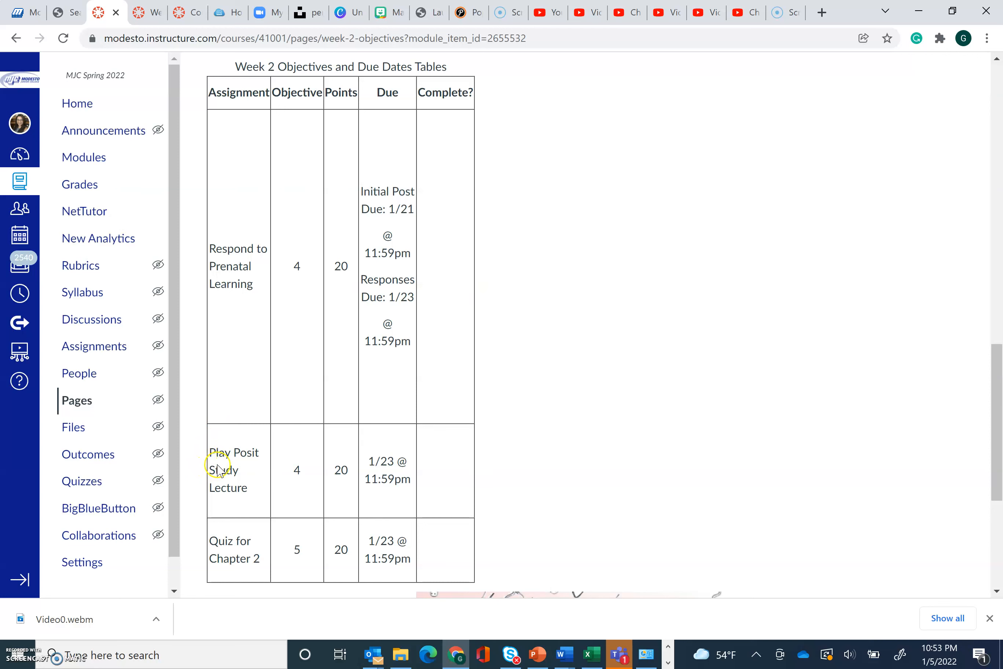
pyautogui.moveTo(249, 486)
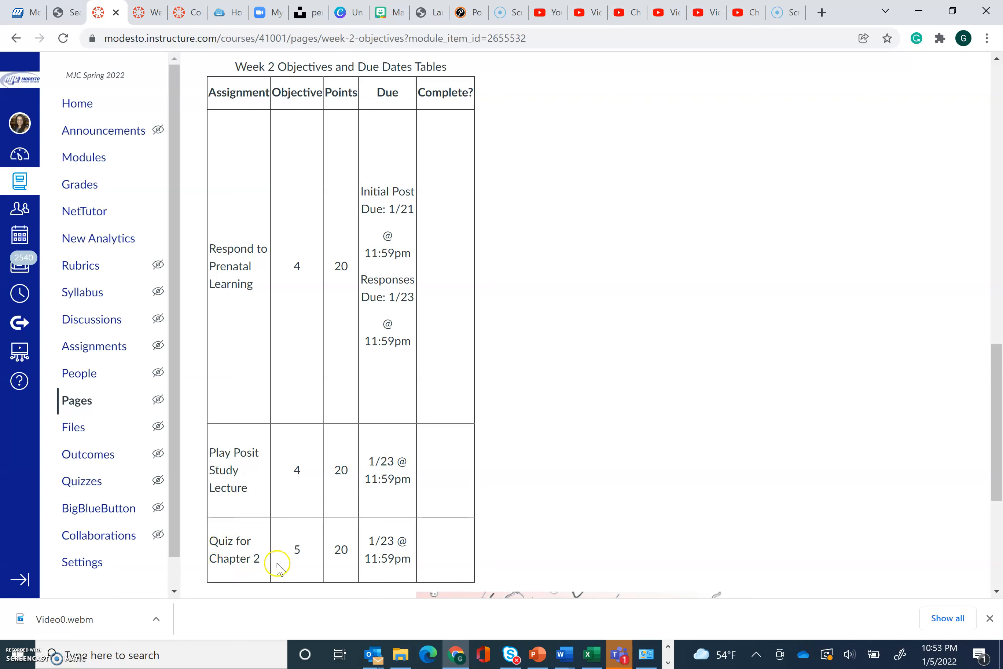
pyautogui.moveTo(398, 551)
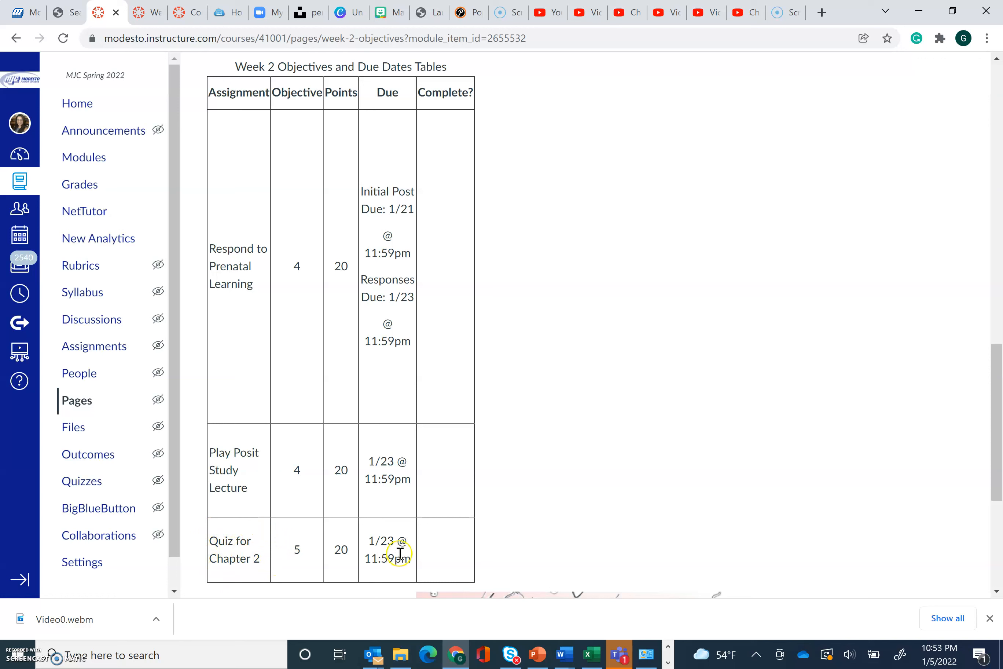
pyautogui.moveTo(429, 560)
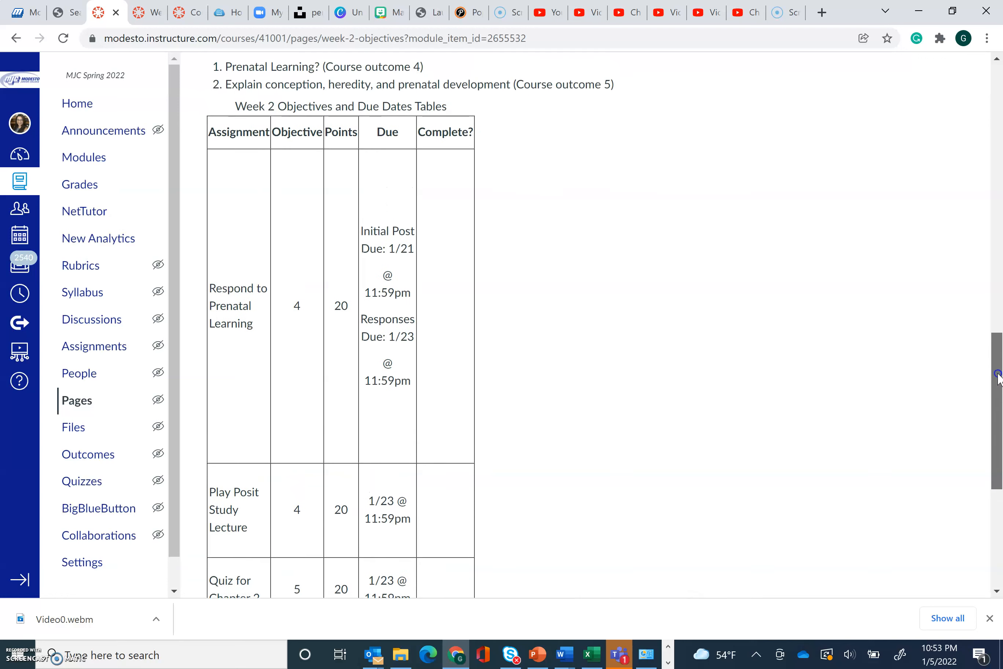
pyautogui.scroll(-3)
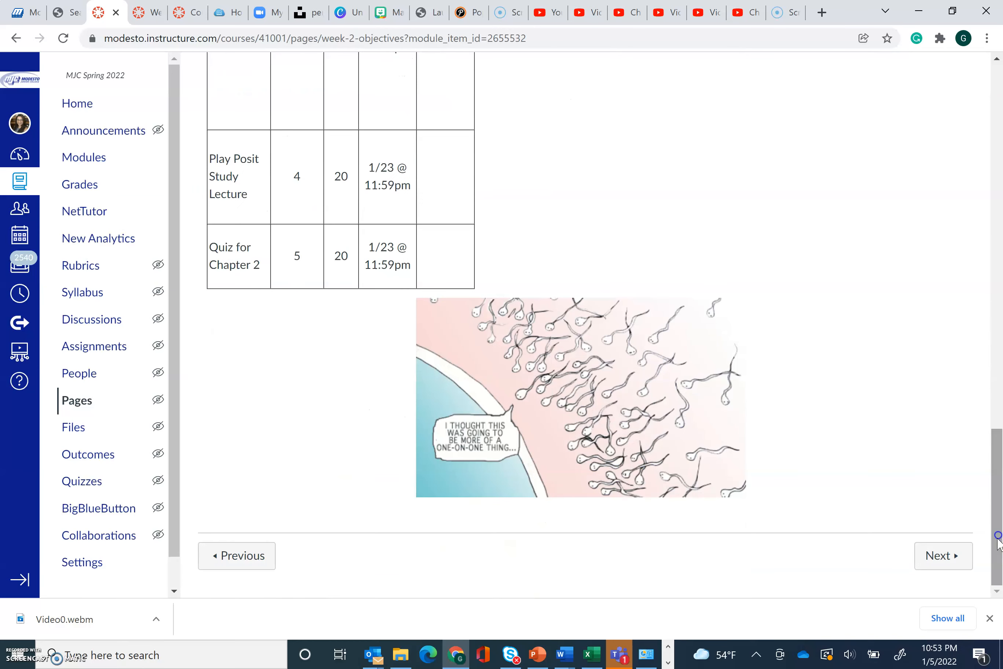
# Step: Move to the next module item, the Prenatal Learning discussion, and view its prompt and due dates
pyautogui.click(943, 556)
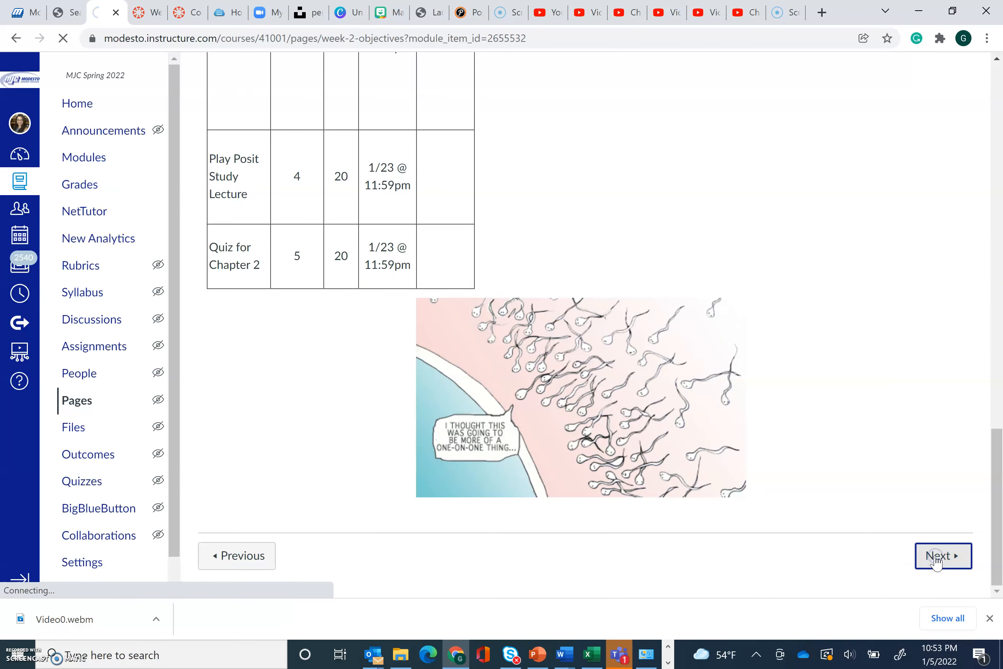
pyautogui.click(943, 555)
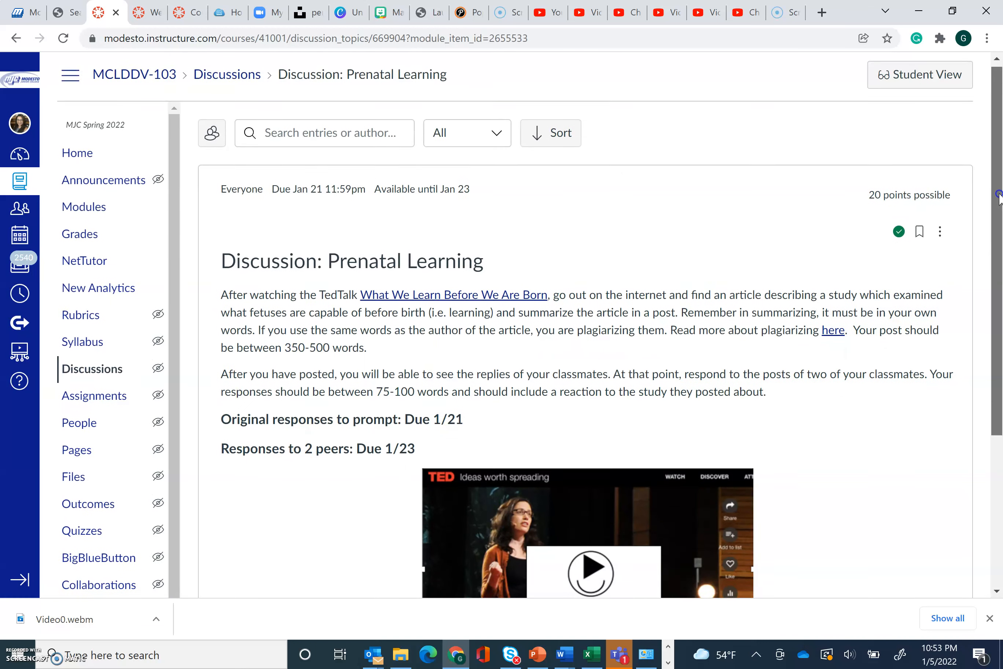
pyautogui.scroll(-3)
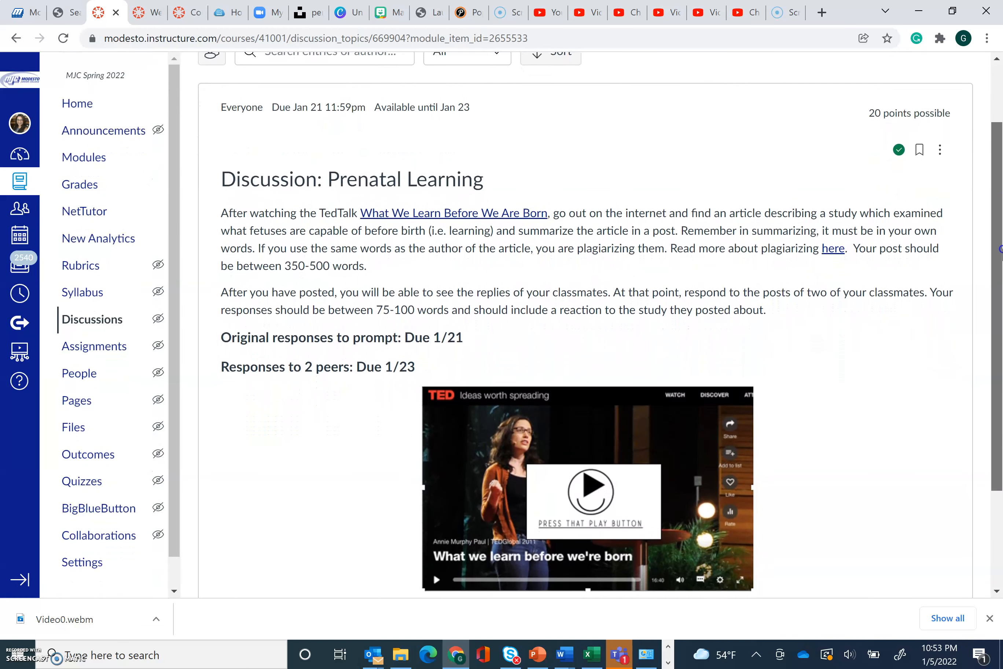
pyautogui.scroll(-3)
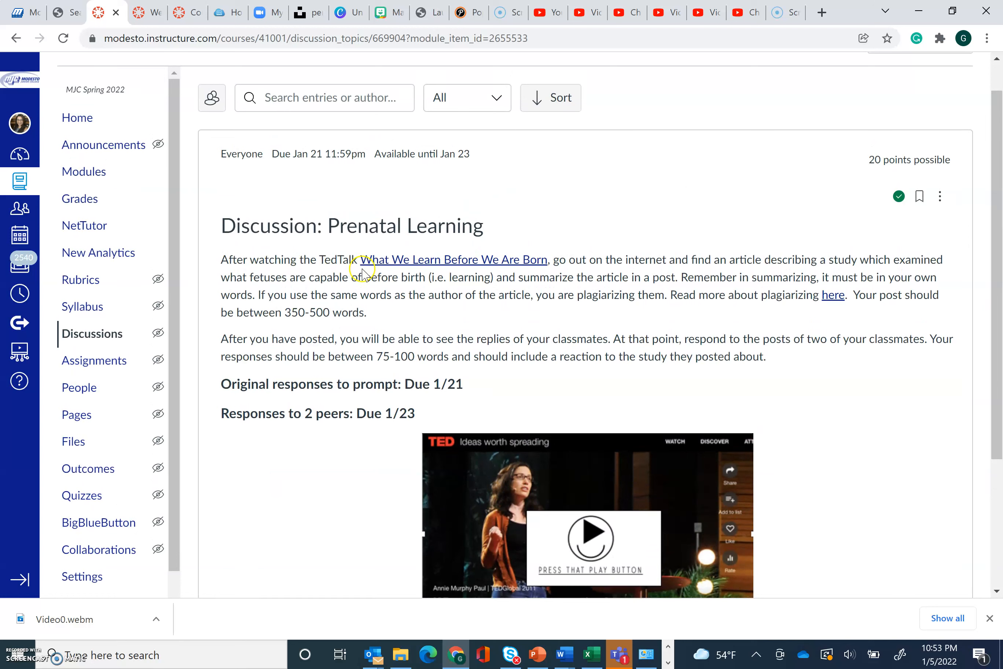
pyautogui.moveTo(441, 280)
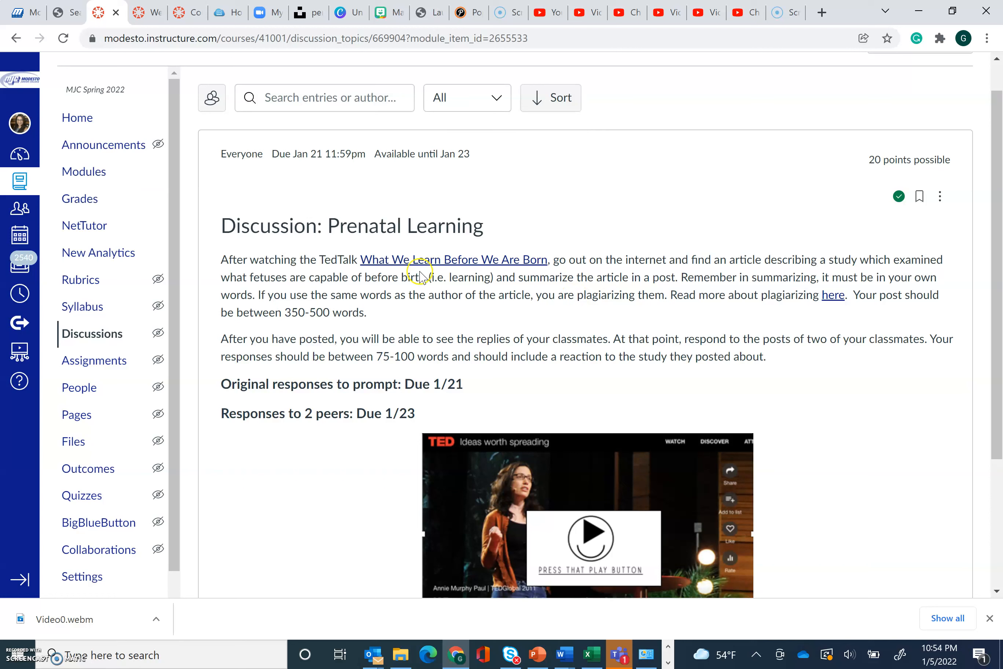
pyautogui.moveTo(557, 279)
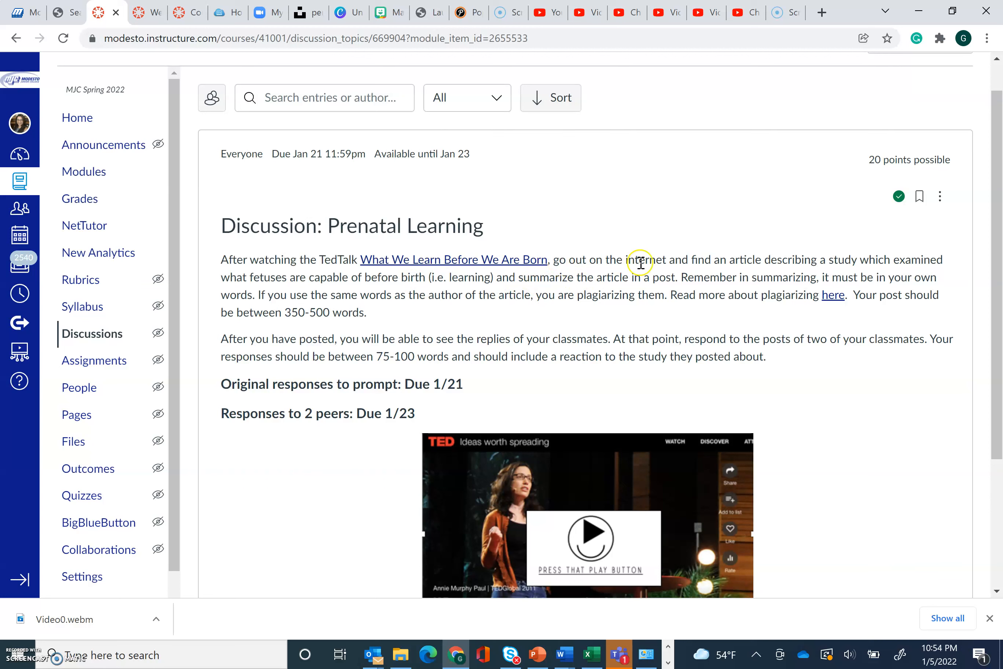
pyautogui.moveTo(703, 274)
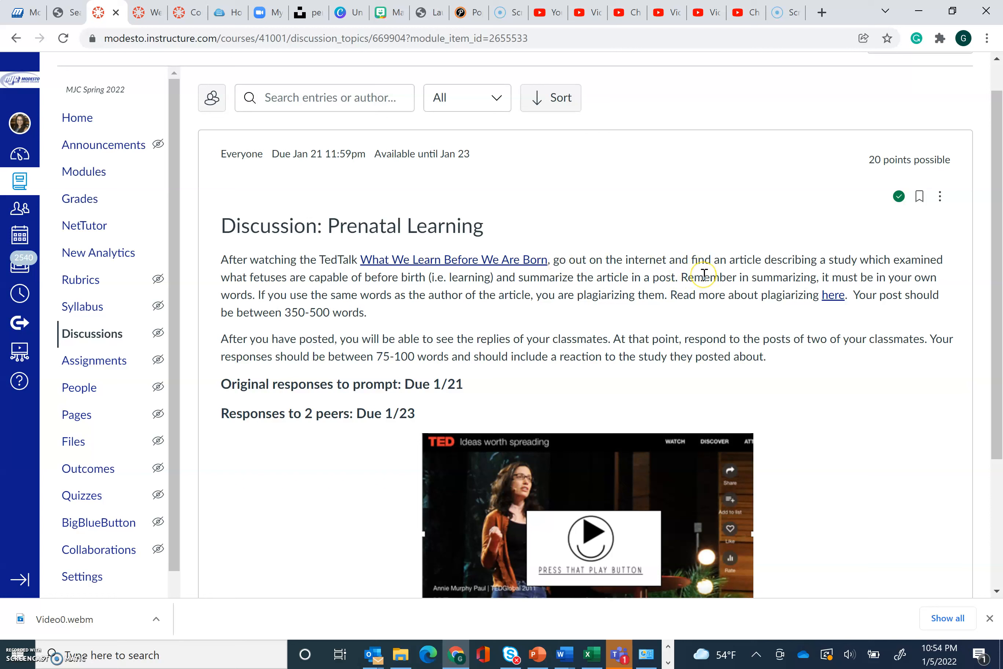
pyautogui.moveTo(740, 335)
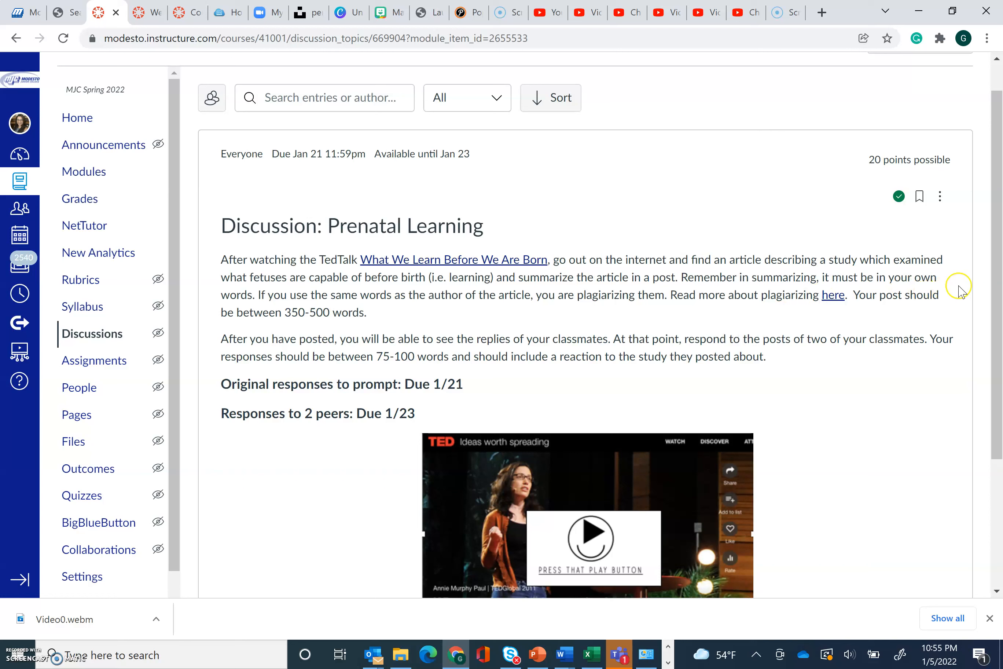
# Step: Read down through the discussion prompt past the TED talk and start a new reply
pyautogui.scroll(-3)
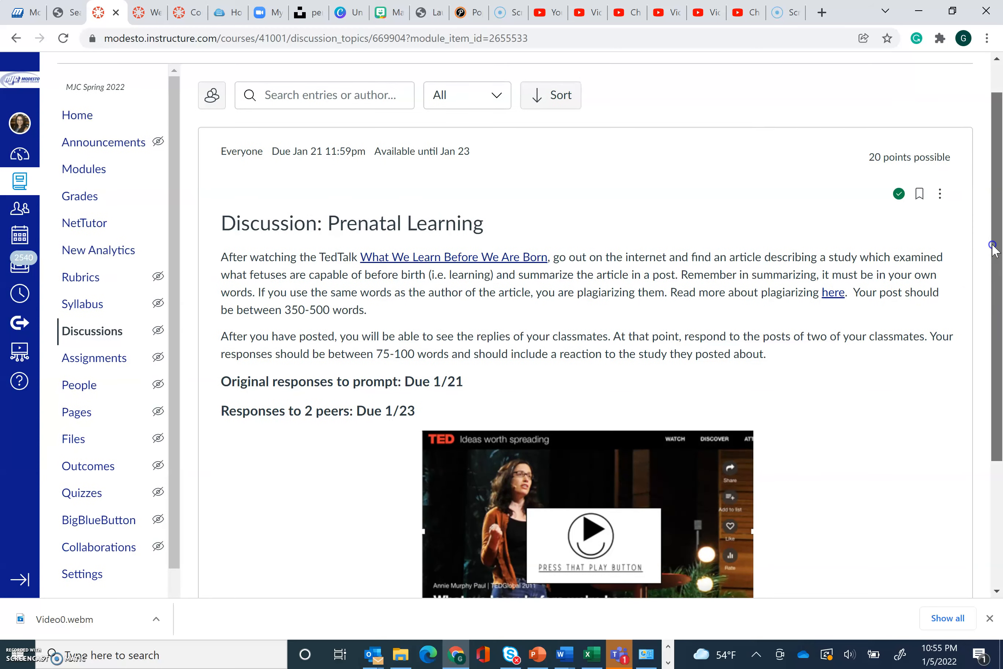
pyautogui.scroll(-3)
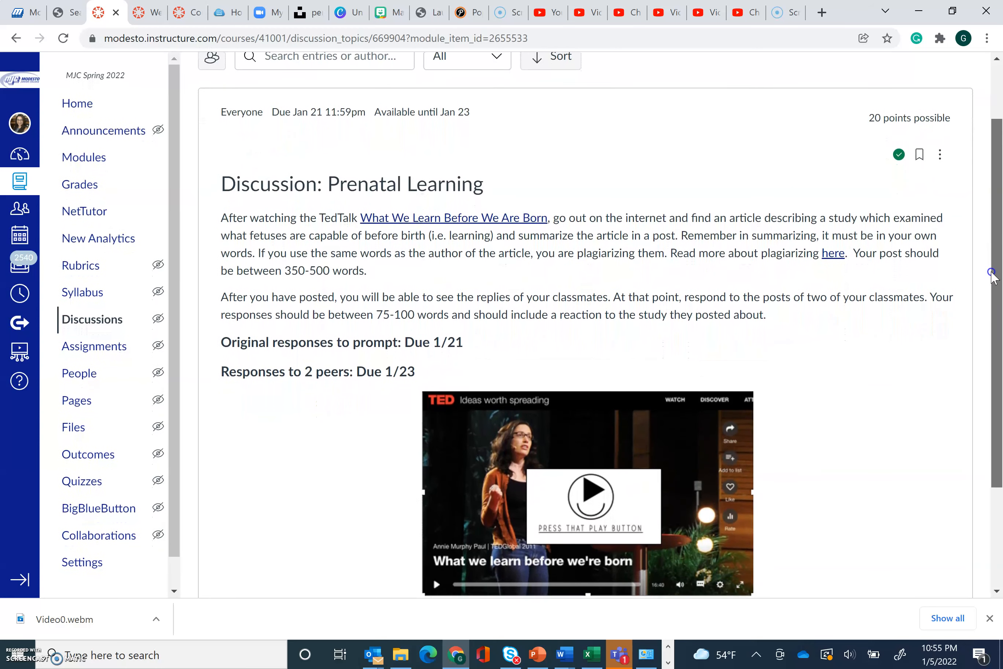
pyautogui.scroll(-3)
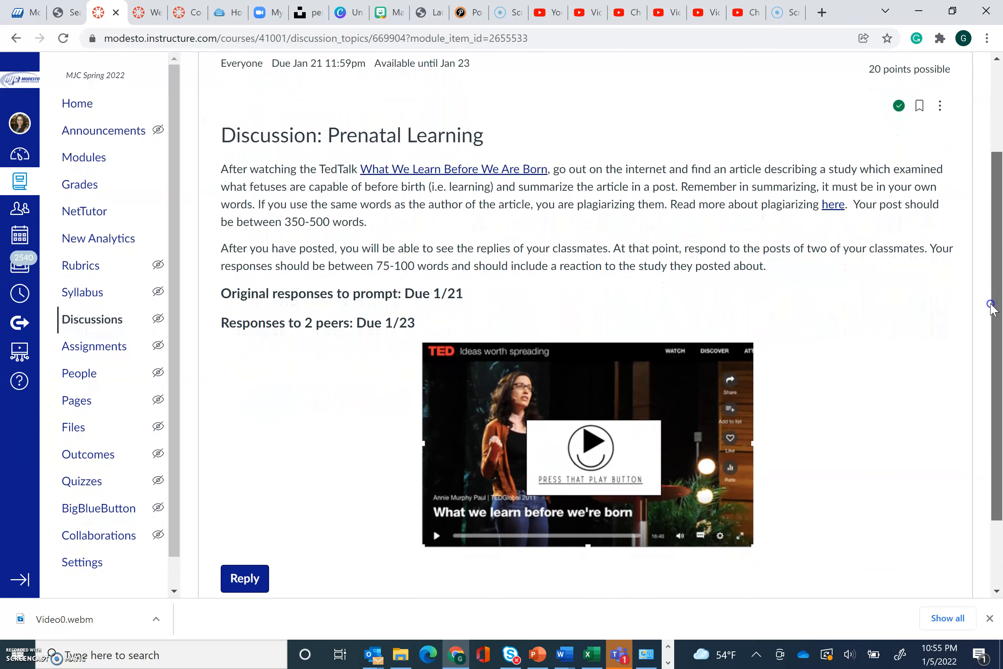
pyautogui.scroll(-3)
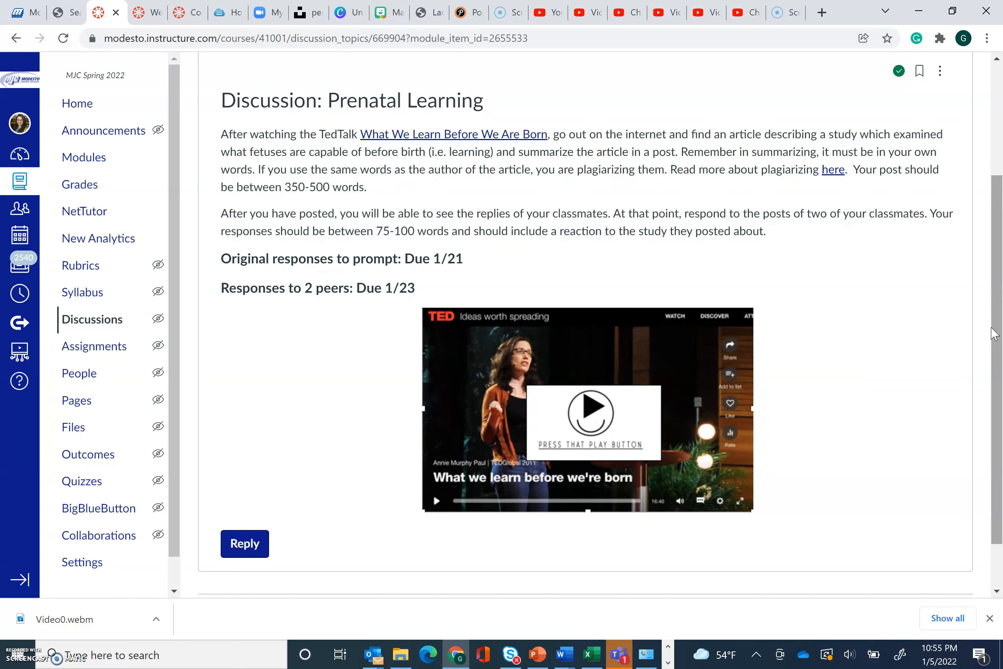
pyautogui.moveTo(742, 208)
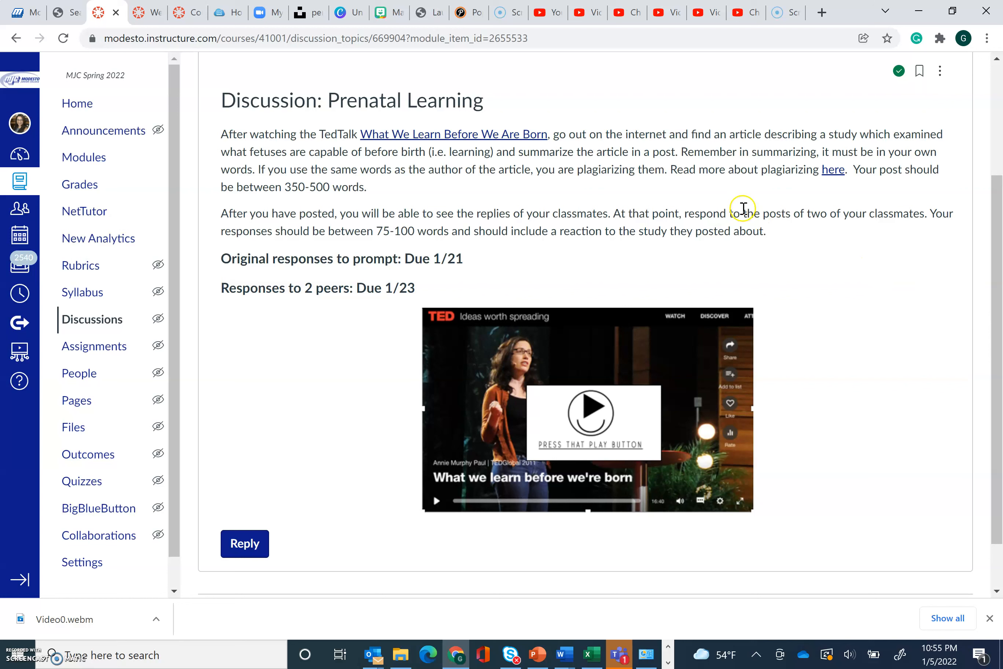
pyautogui.moveTo(639, 160)
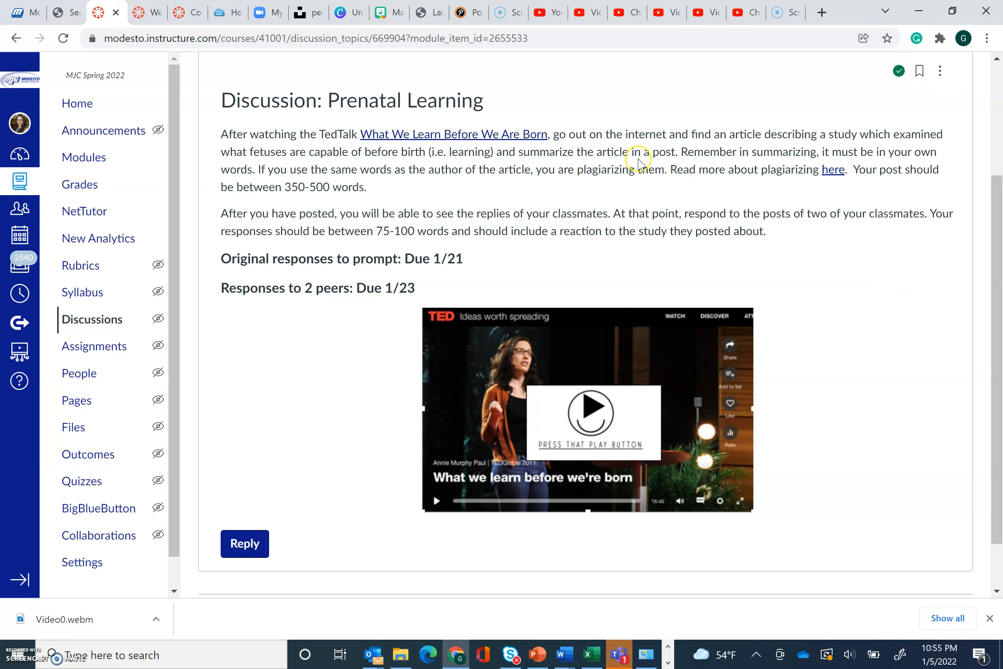
pyautogui.moveTo(873, 187)
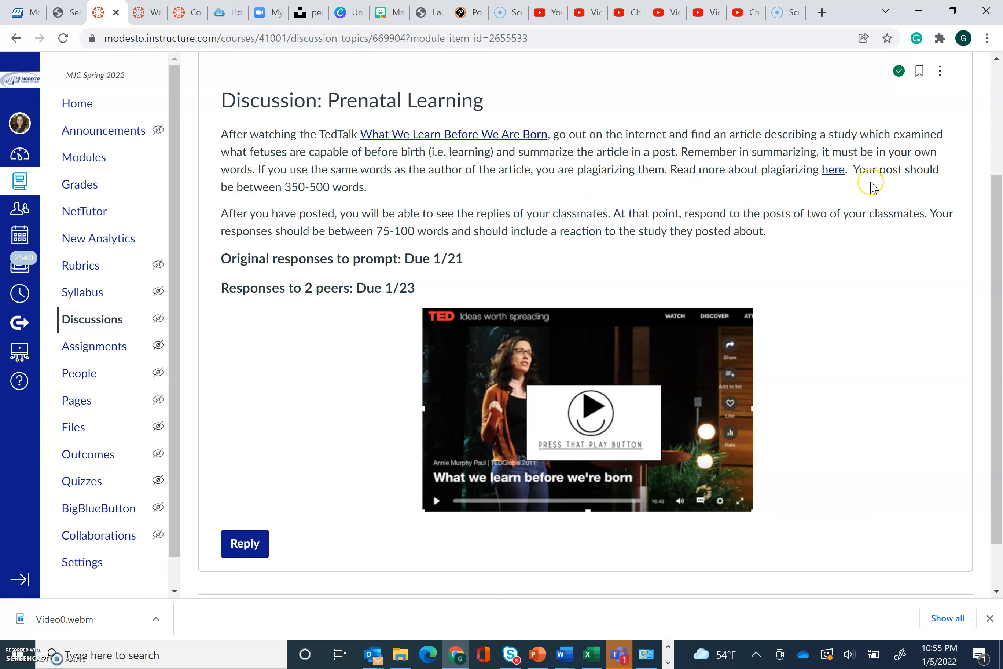
pyautogui.moveTo(819, 206)
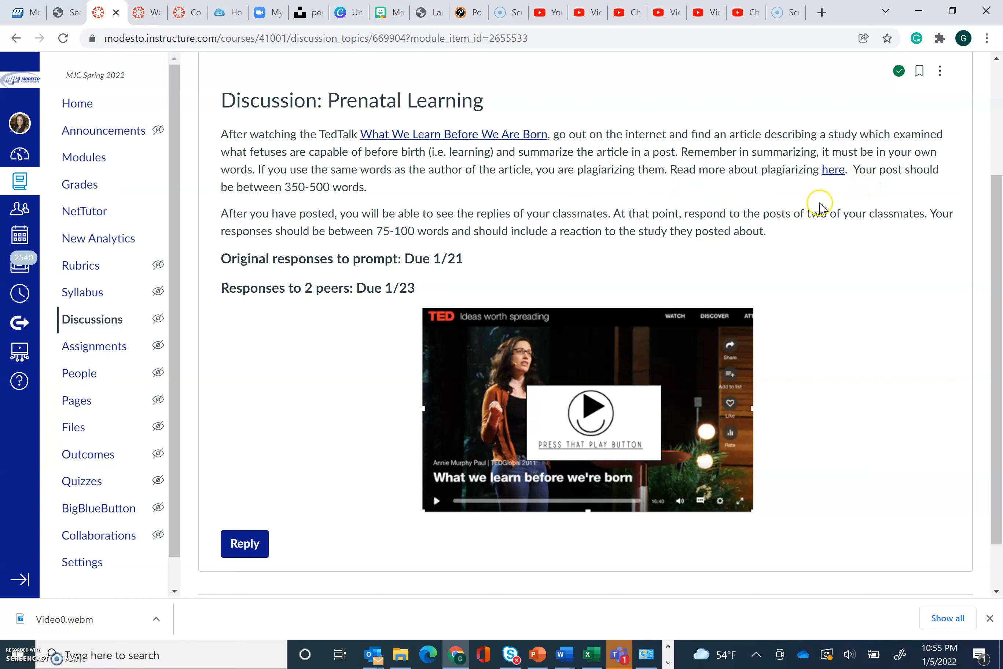
pyautogui.moveTo(687, 214)
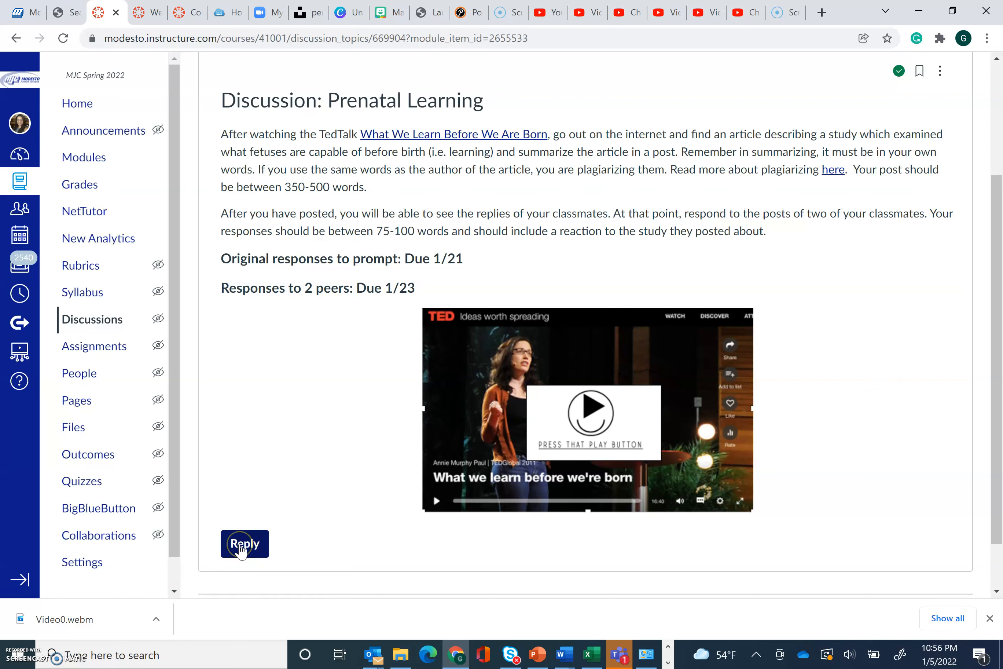
pyautogui.moveTo(302, 216)
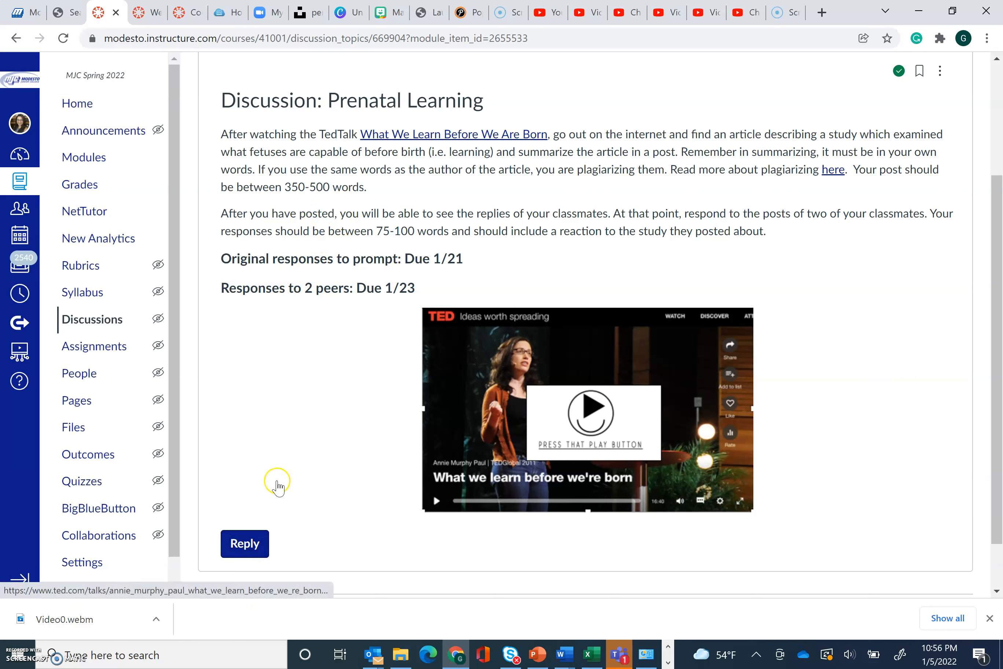
pyautogui.moveTo(239, 289)
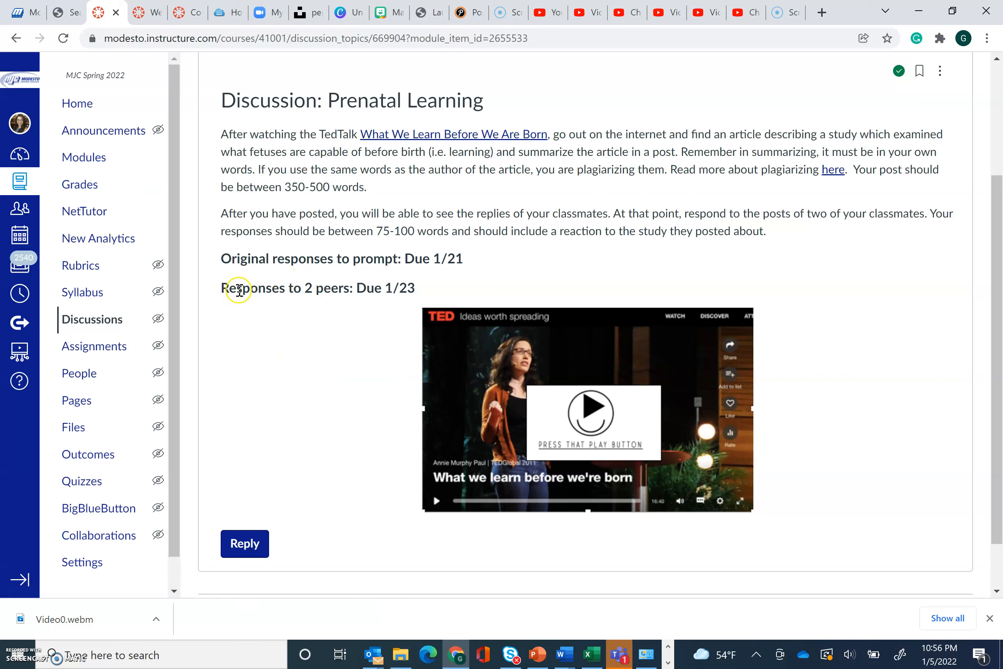
pyautogui.moveTo(371, 293)
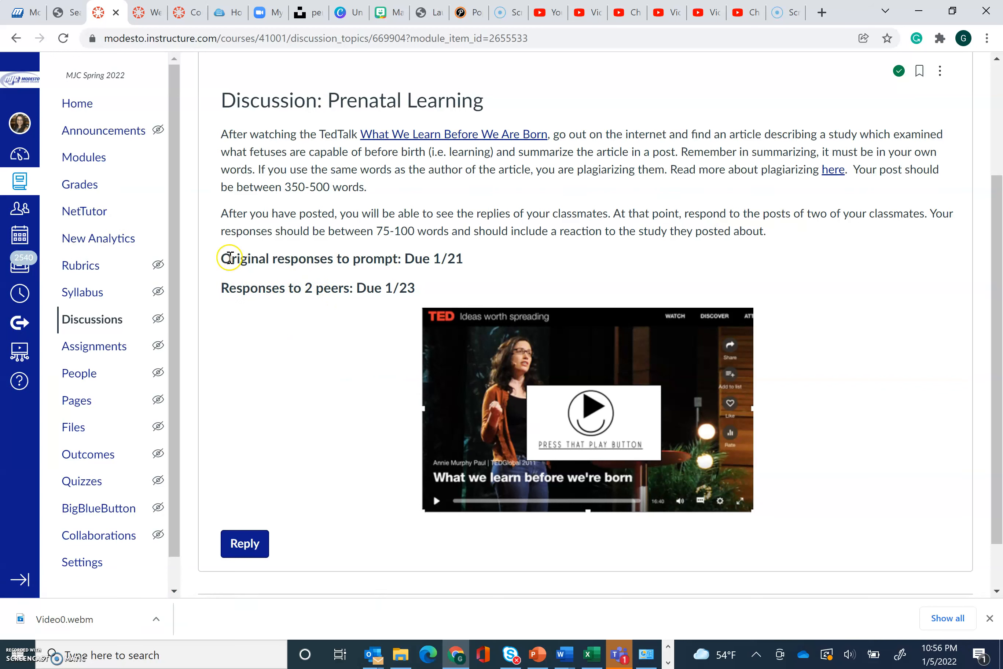
pyautogui.moveTo(230, 257)
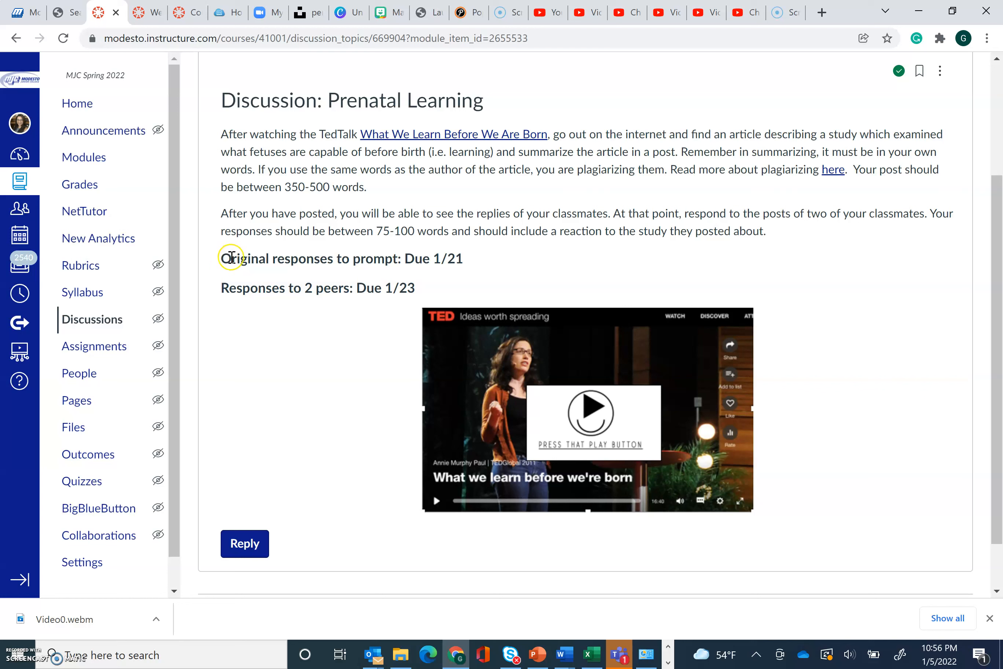
pyautogui.moveTo(486, 261)
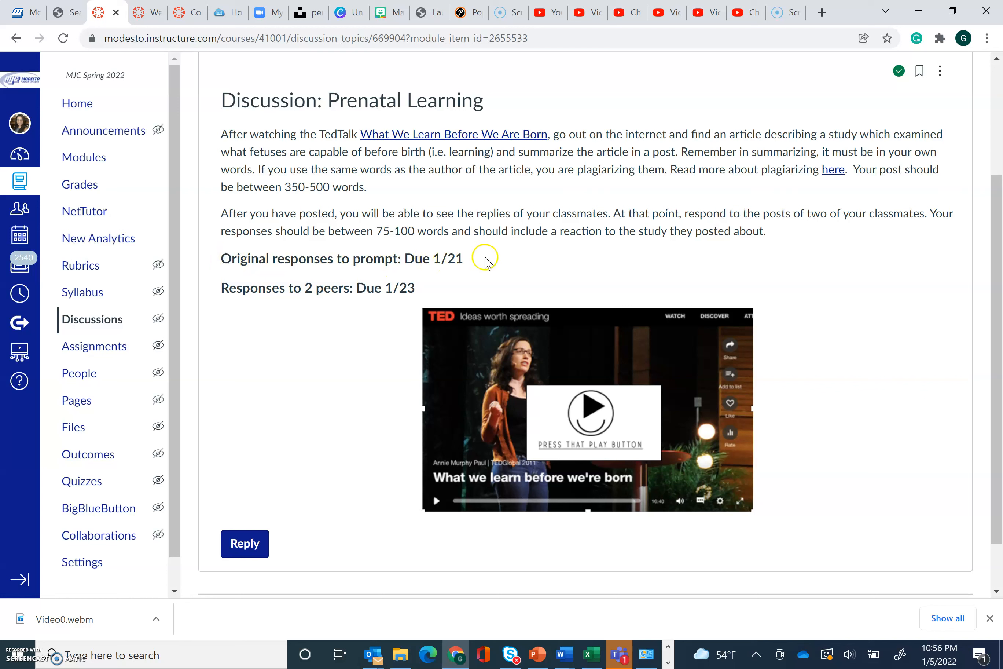
pyautogui.moveTo(303, 294)
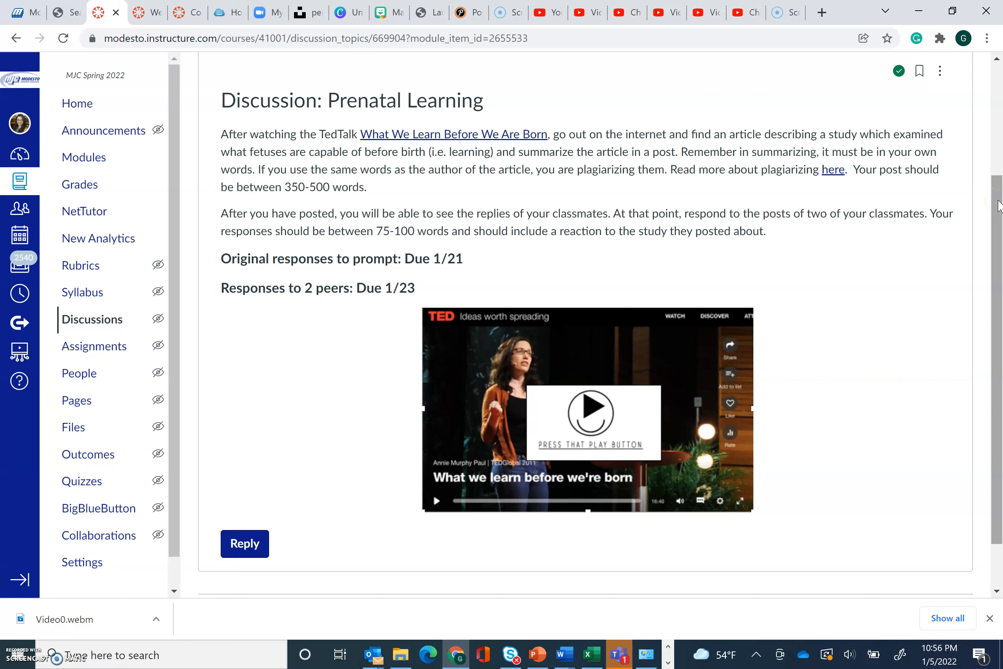
pyautogui.scroll(-3)
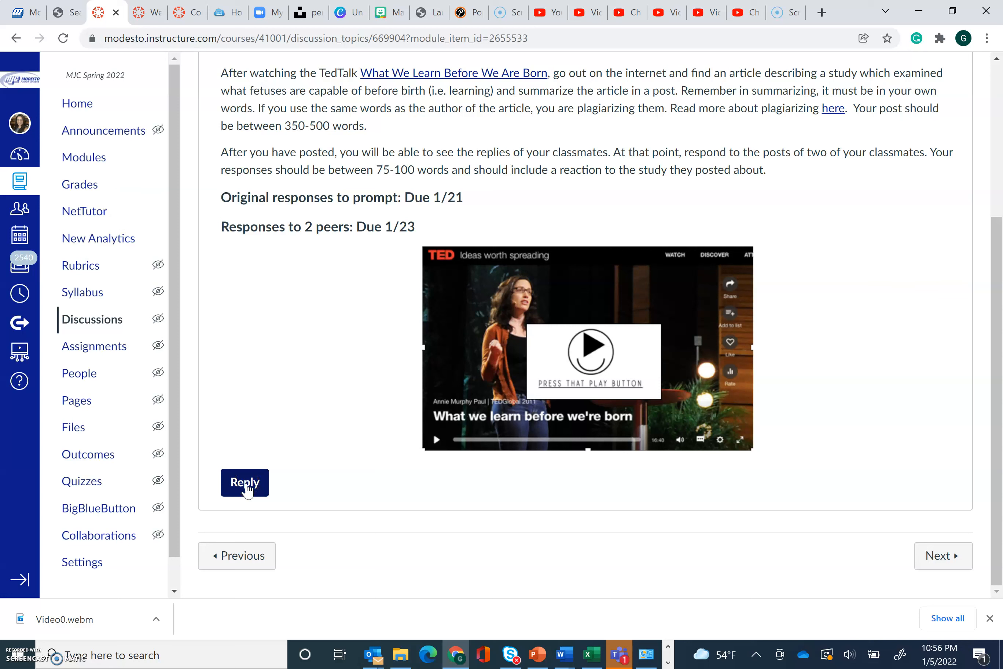
pyautogui.click(244, 482)
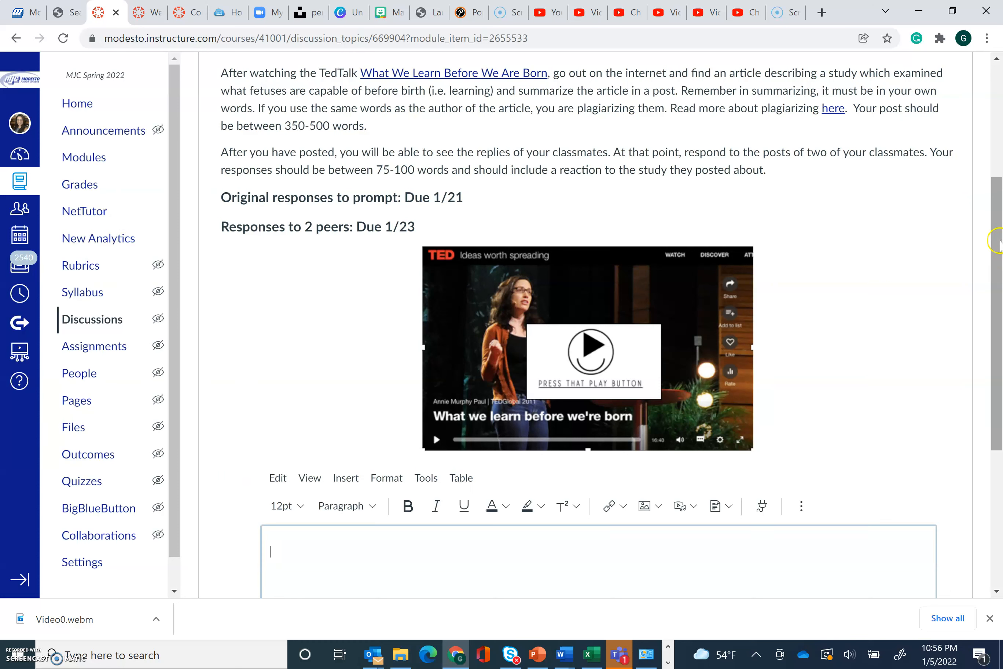
# Step: Cancel the blank reply draft without posting anything to the discussion
pyautogui.scroll(-3)
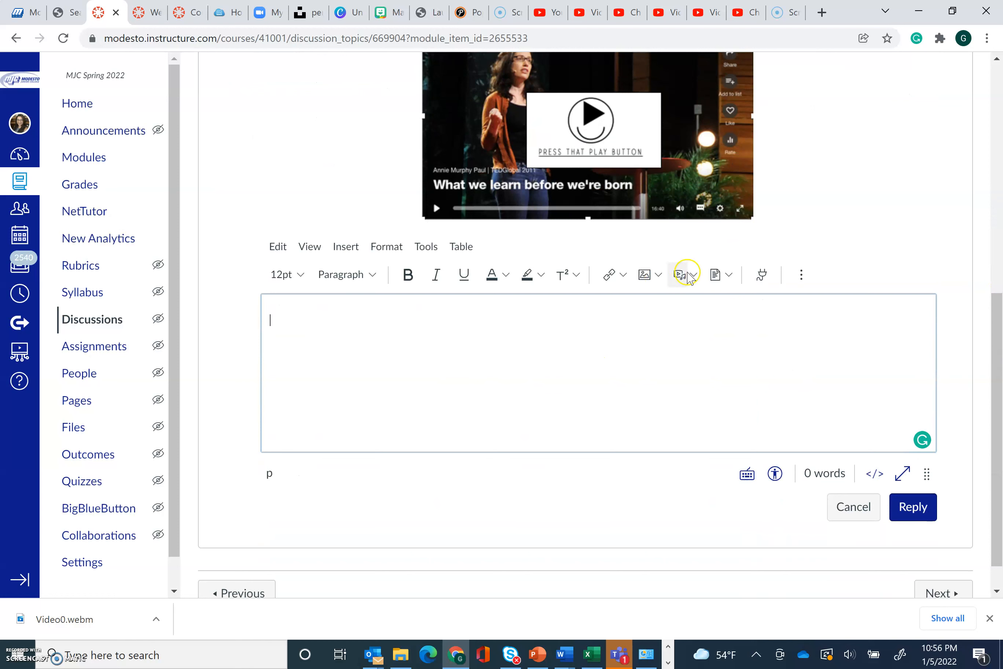
pyautogui.moveTo(679, 274)
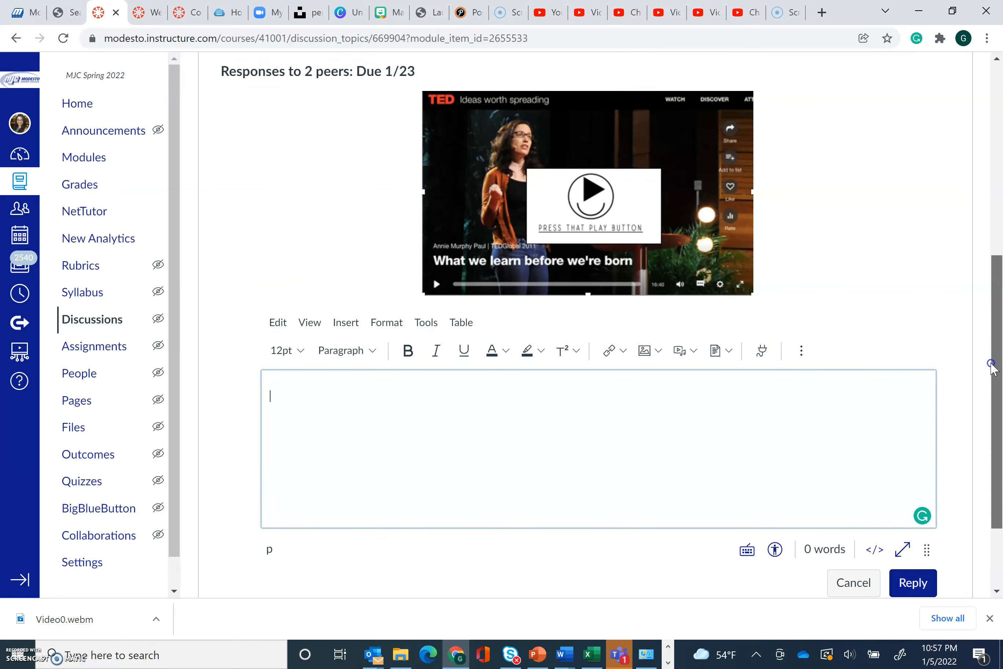
pyautogui.scroll(-3)
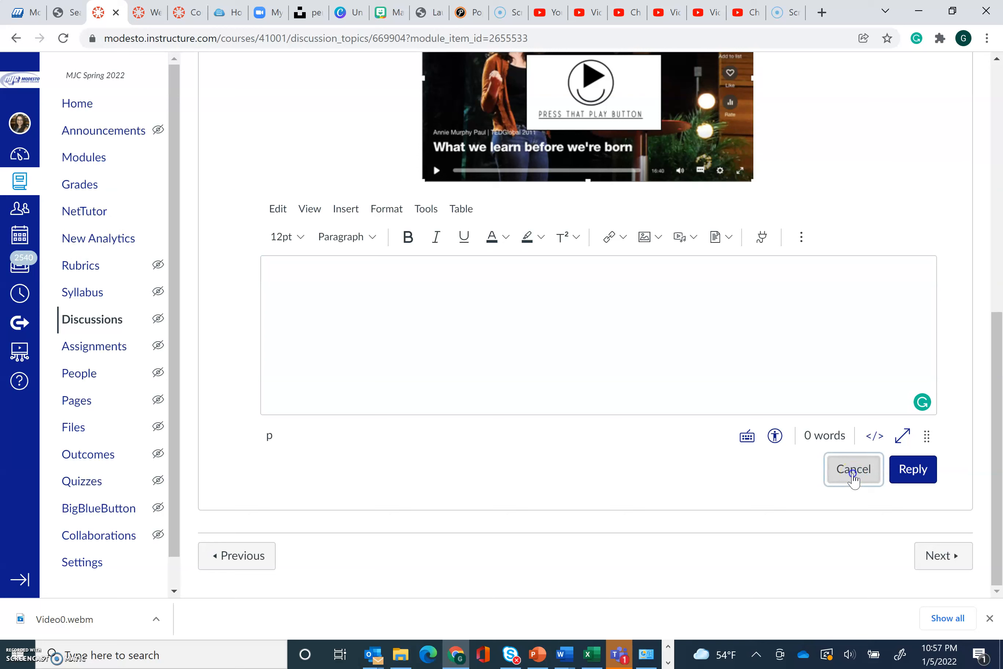
pyautogui.click(853, 469)
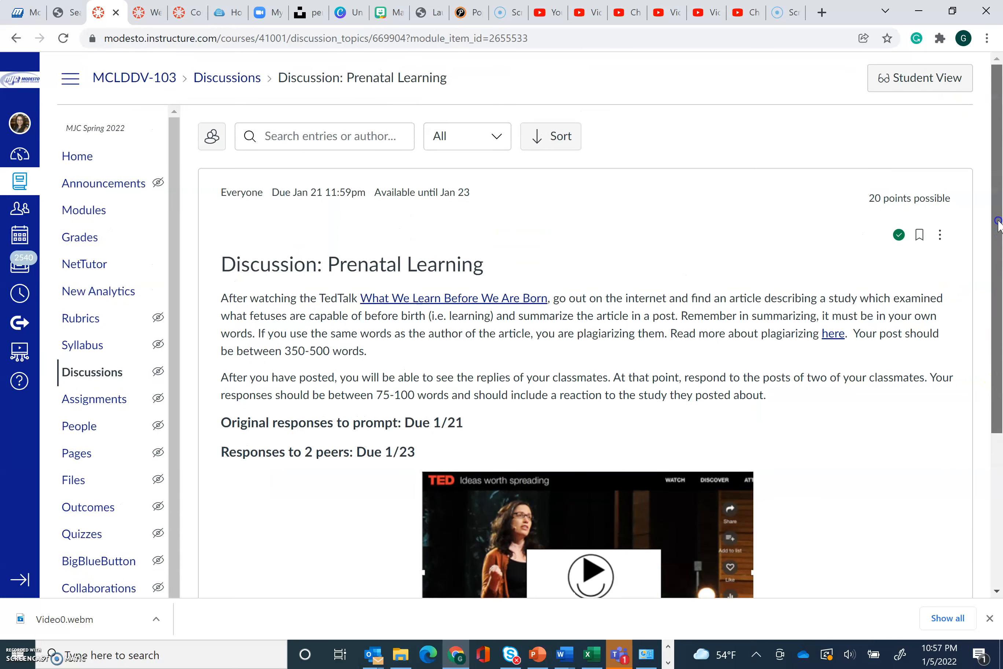
# Step: Read back down the Prenatal Learning prompt, response due dates and TED talk to the Reply button
pyautogui.scroll(-3)
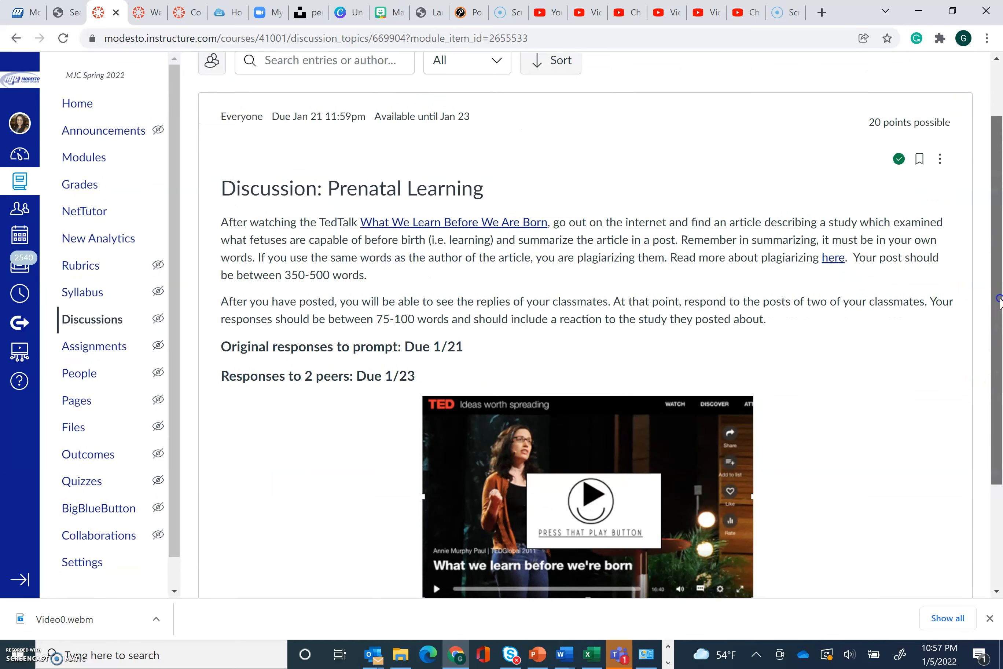
pyautogui.scroll(-3)
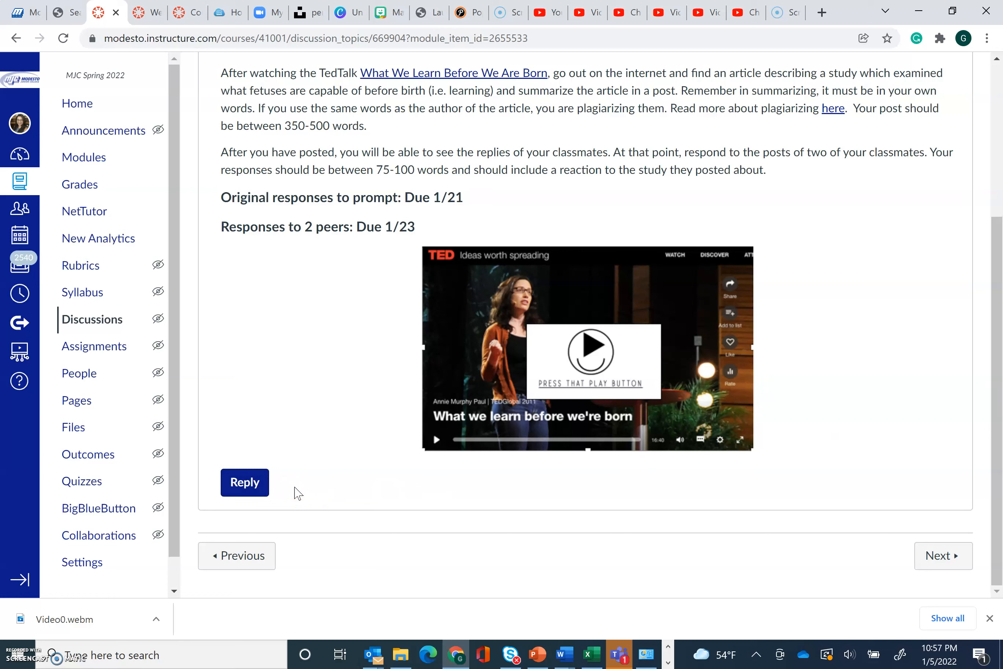
pyautogui.moveTo(868, 289)
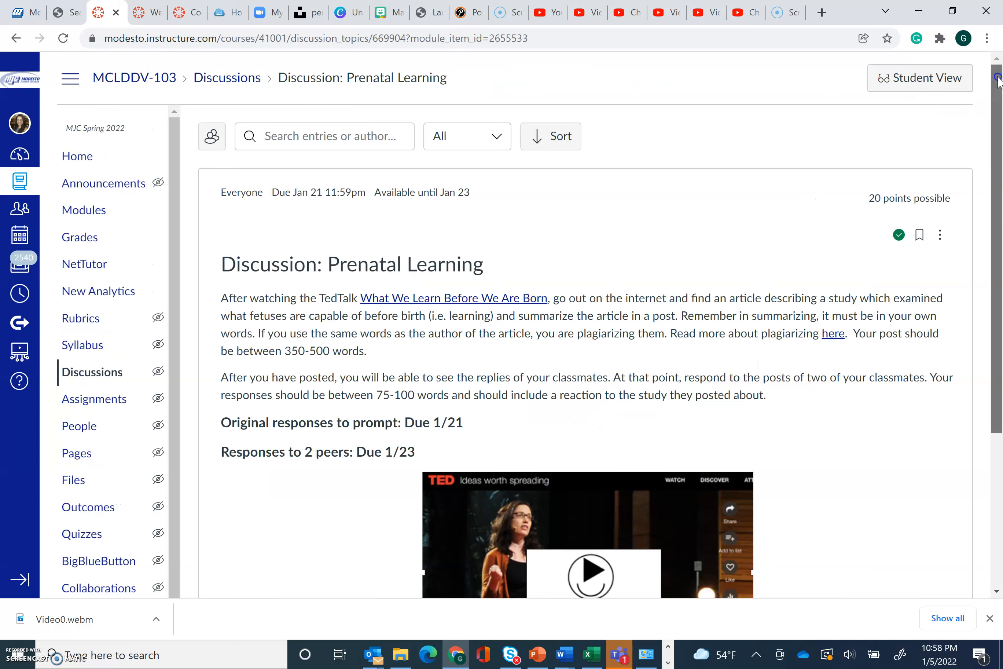
pyautogui.scroll(-3)
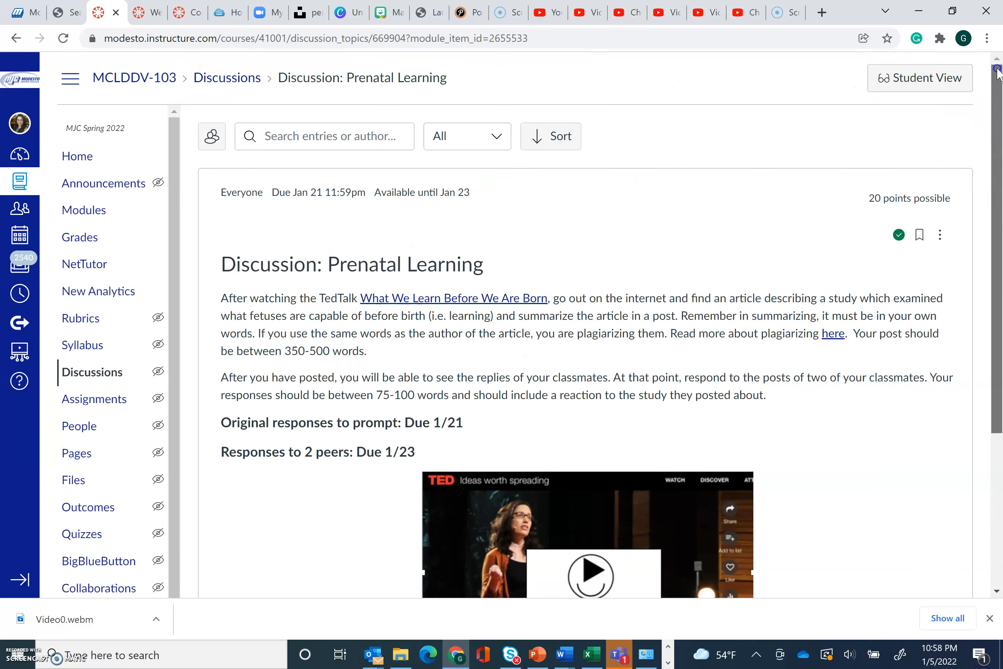
pyautogui.scroll(-3)
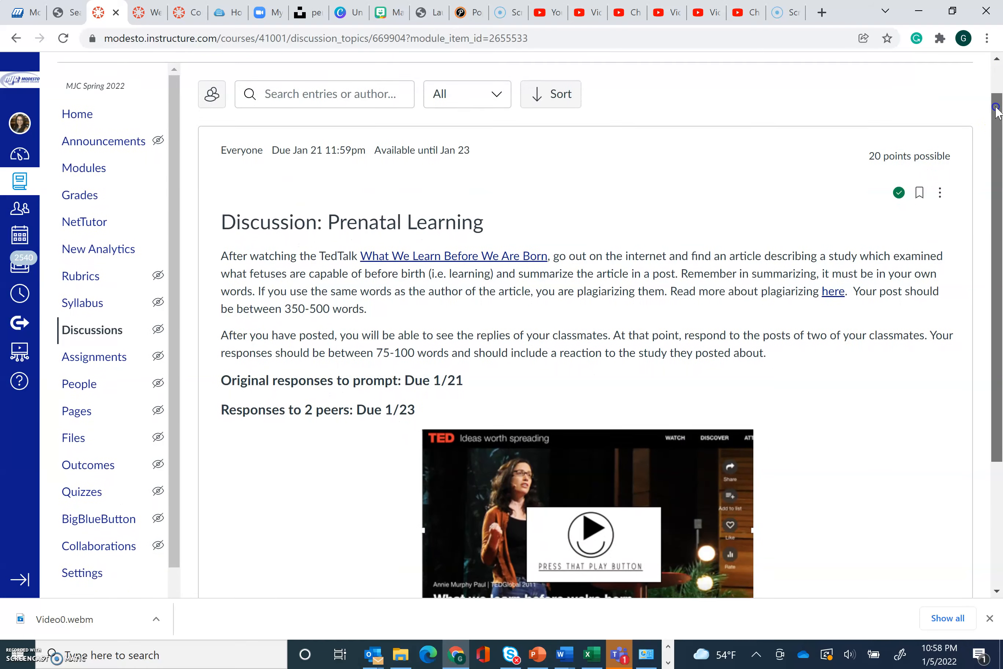
pyautogui.scroll(-3)
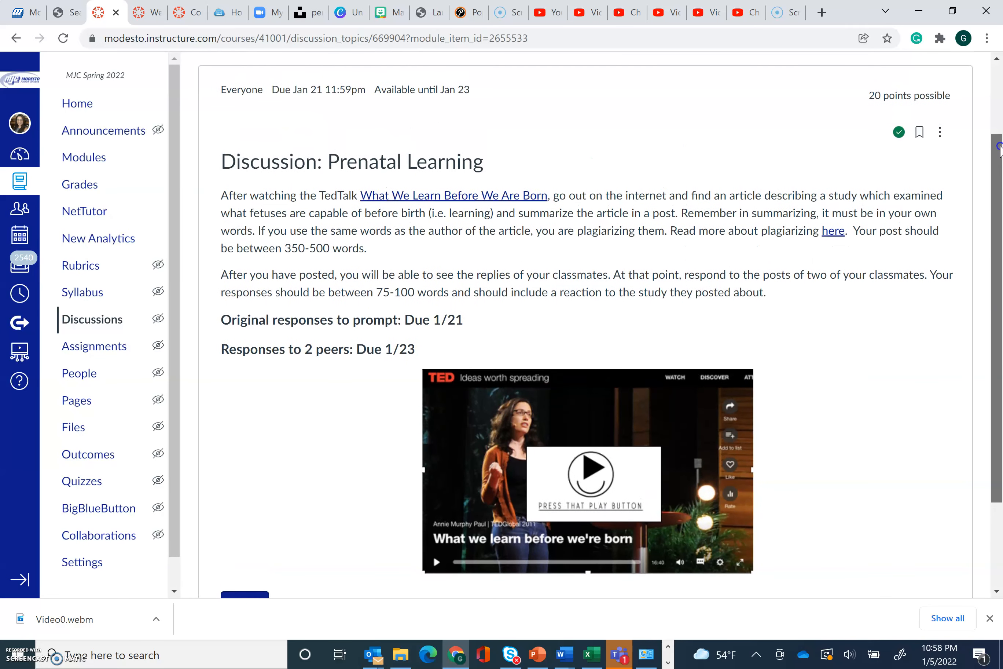
pyautogui.moveTo(945, 606)
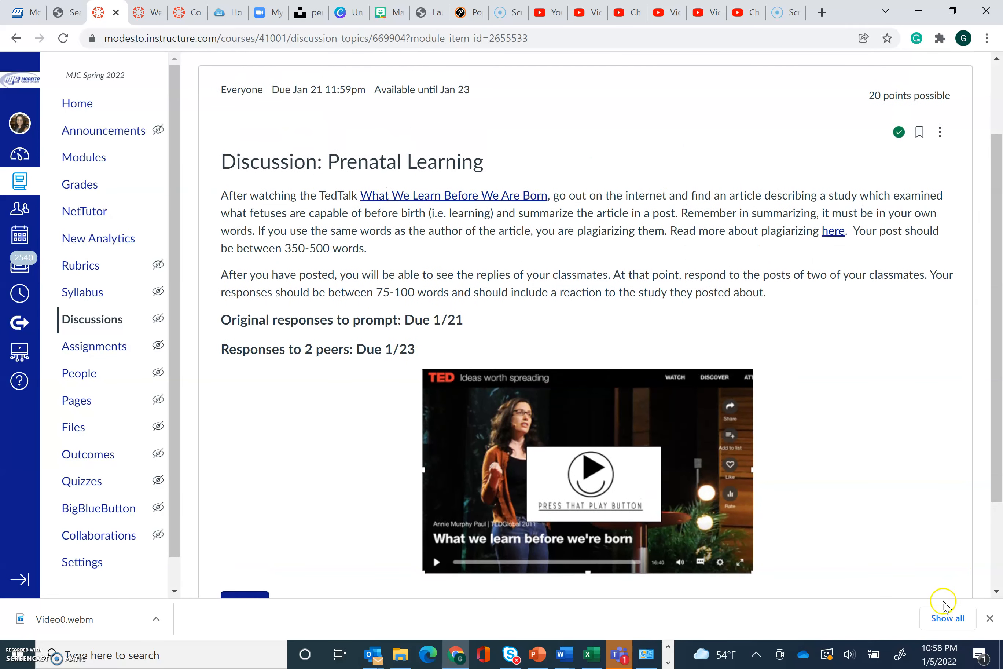
pyautogui.scroll(-3)
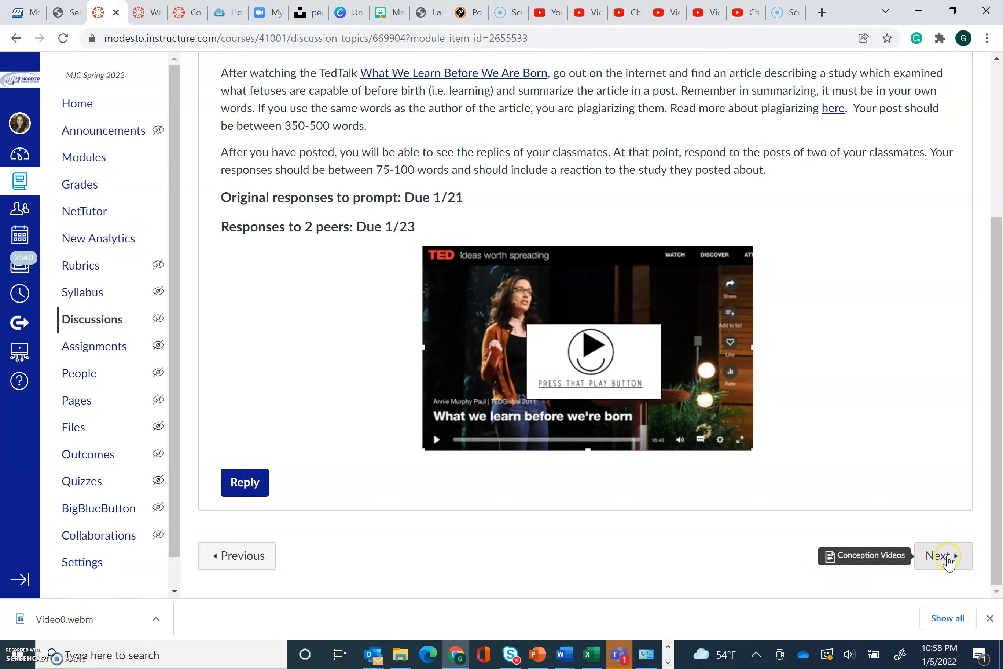
# Step: View the Conception Videos page past the Where do Babies Come From and Fertilization videos, then continue onward
pyautogui.click(940, 555)
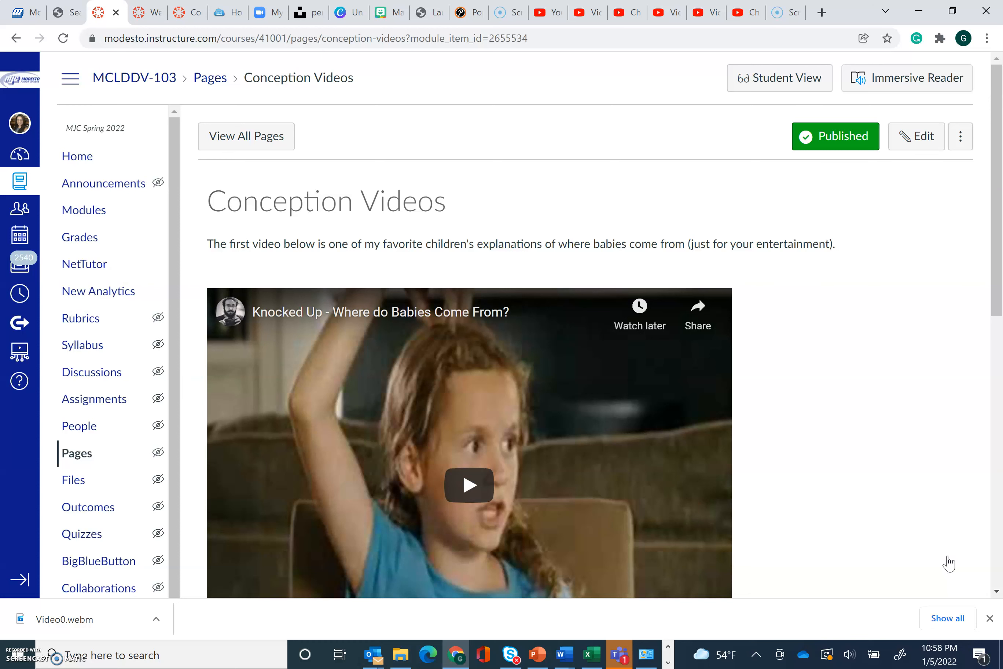
pyautogui.moveTo(997, 301)
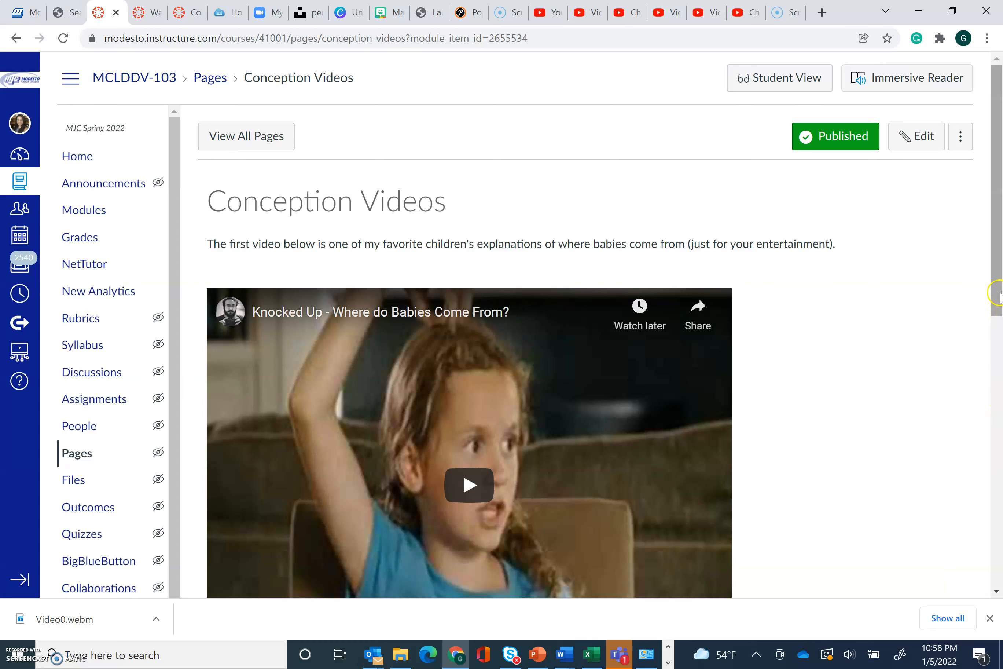
pyautogui.scroll(-3)
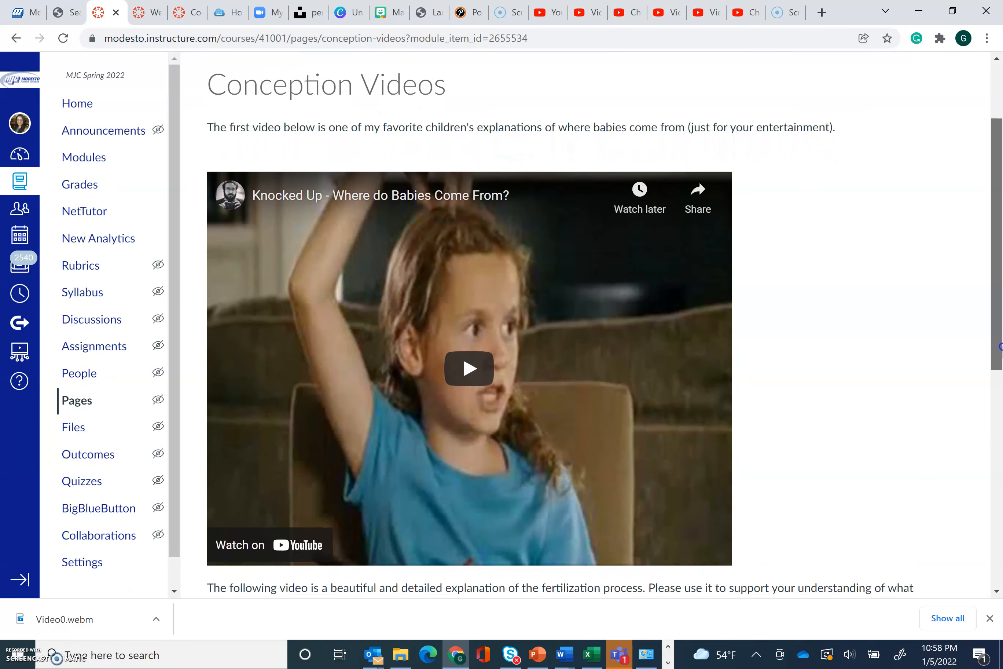
pyautogui.scroll(-3)
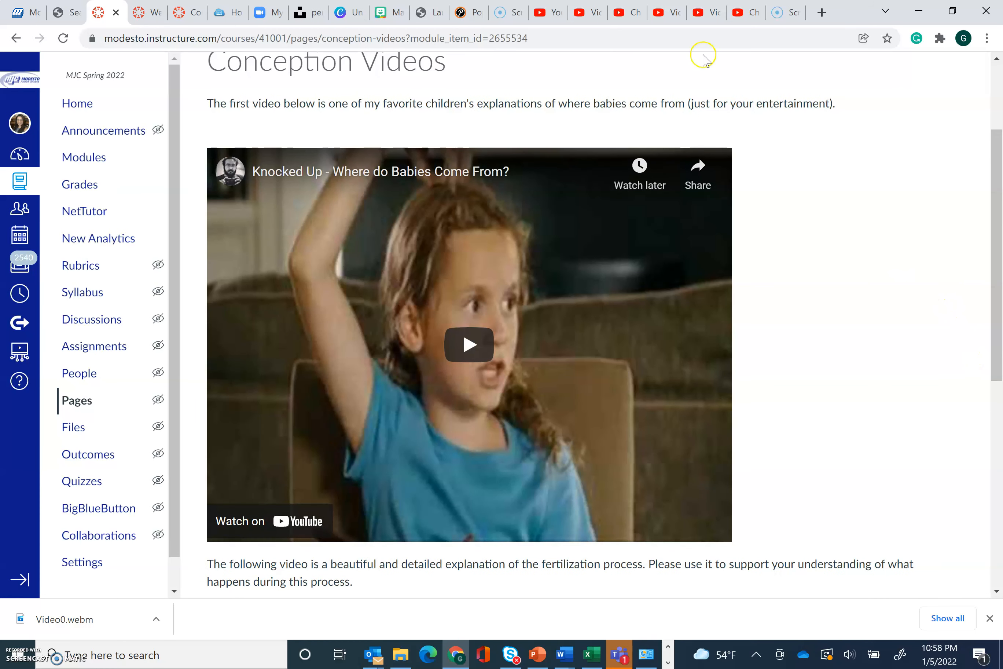
pyautogui.moveTo(759, 455)
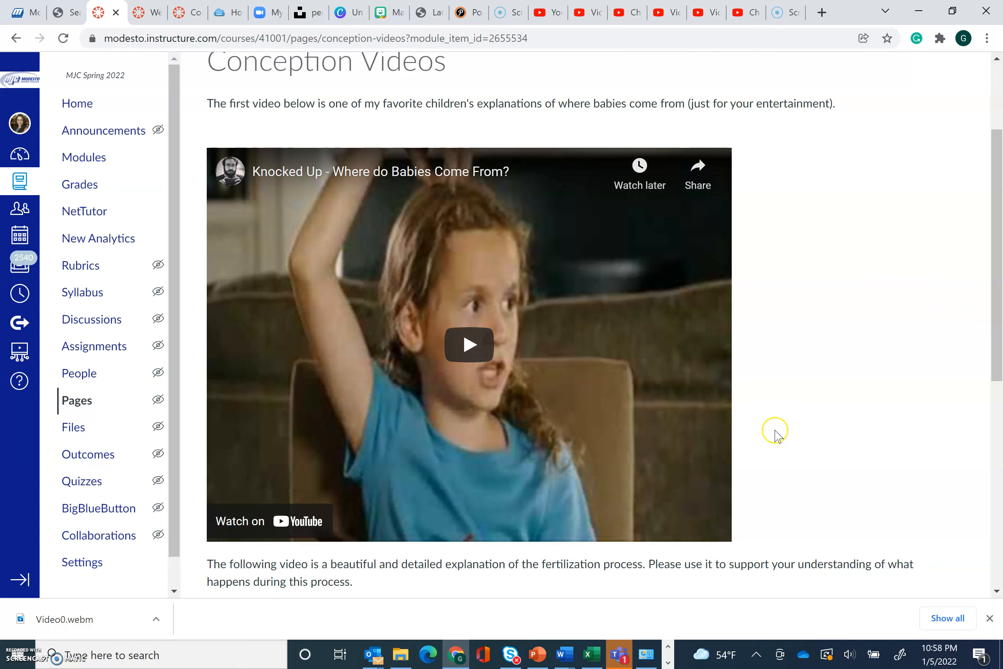
pyautogui.moveTo(998, 272)
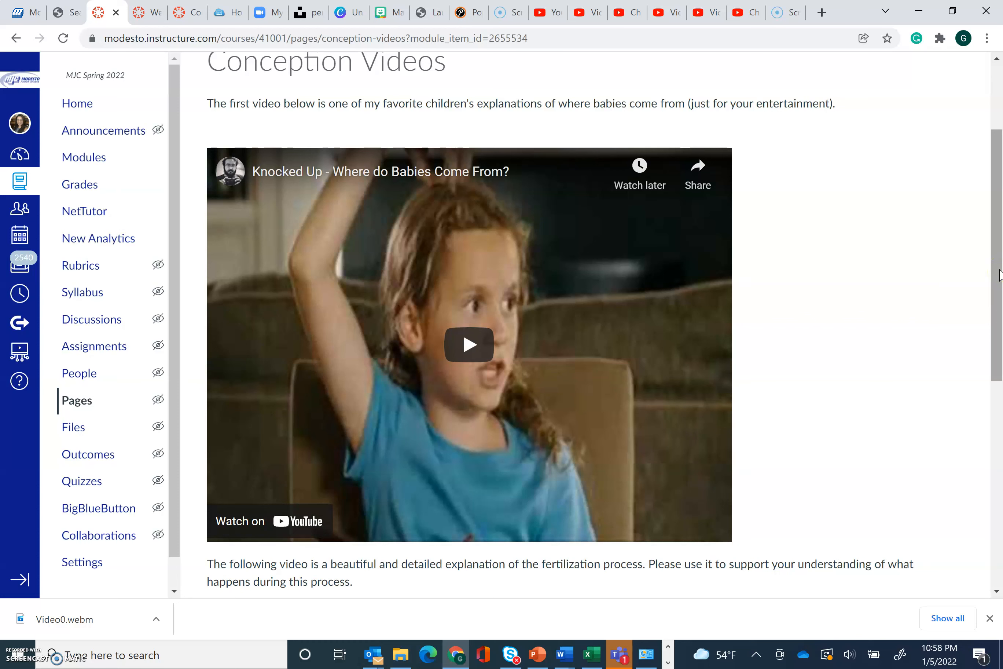
pyautogui.scroll(-3)
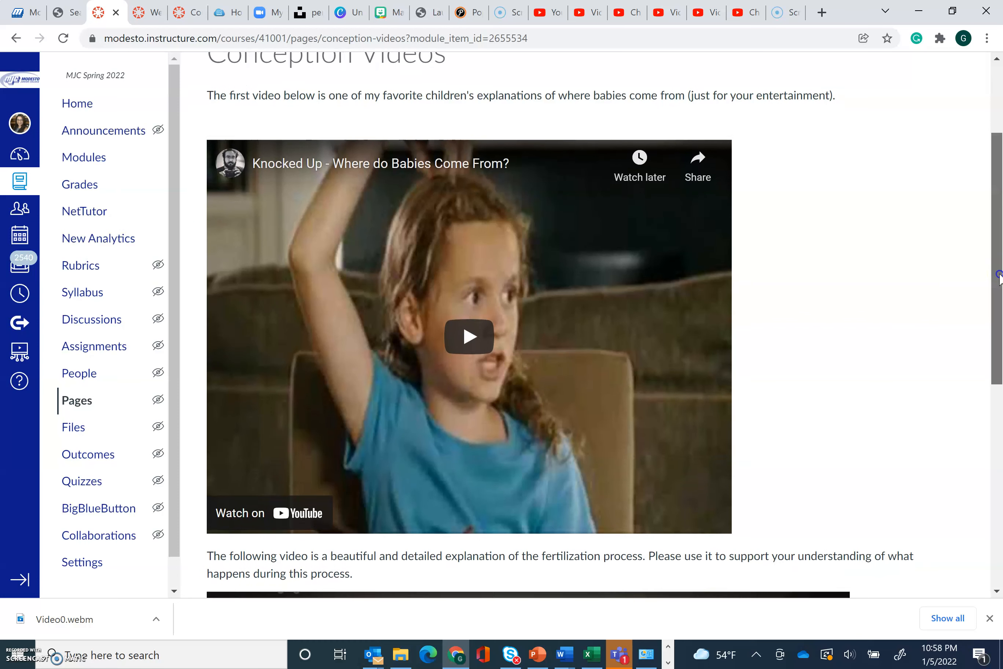
pyautogui.scroll(-3)
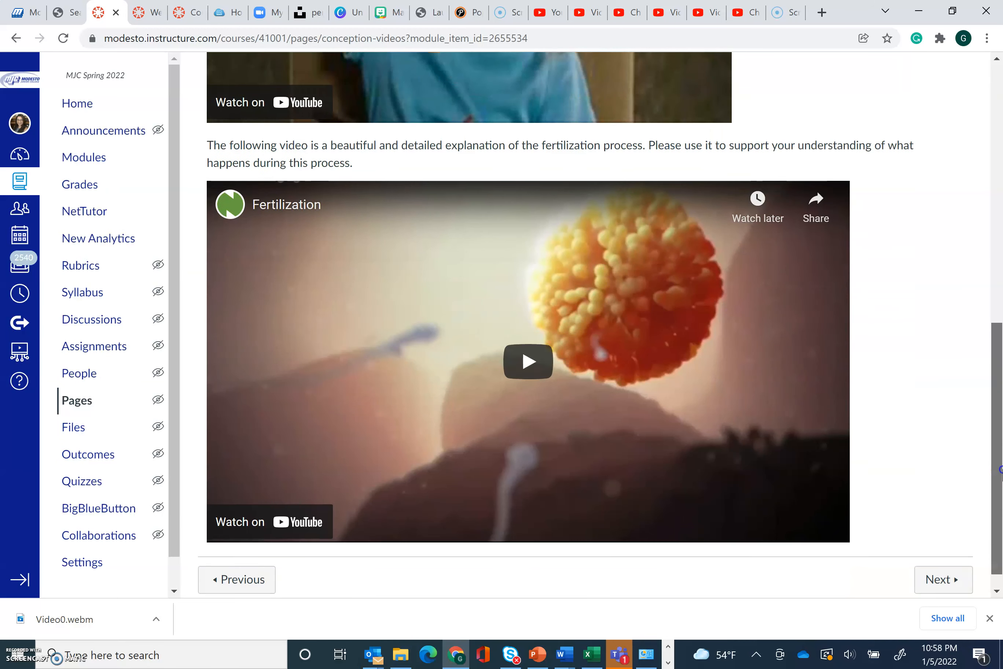
pyautogui.scroll(-3)
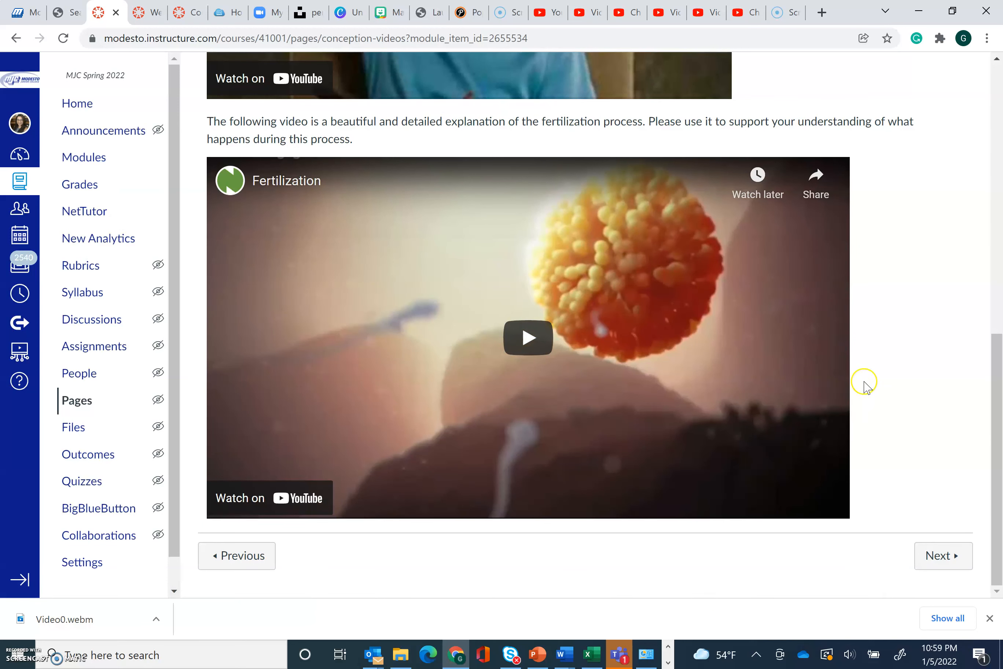
pyautogui.moveTo(932, 384)
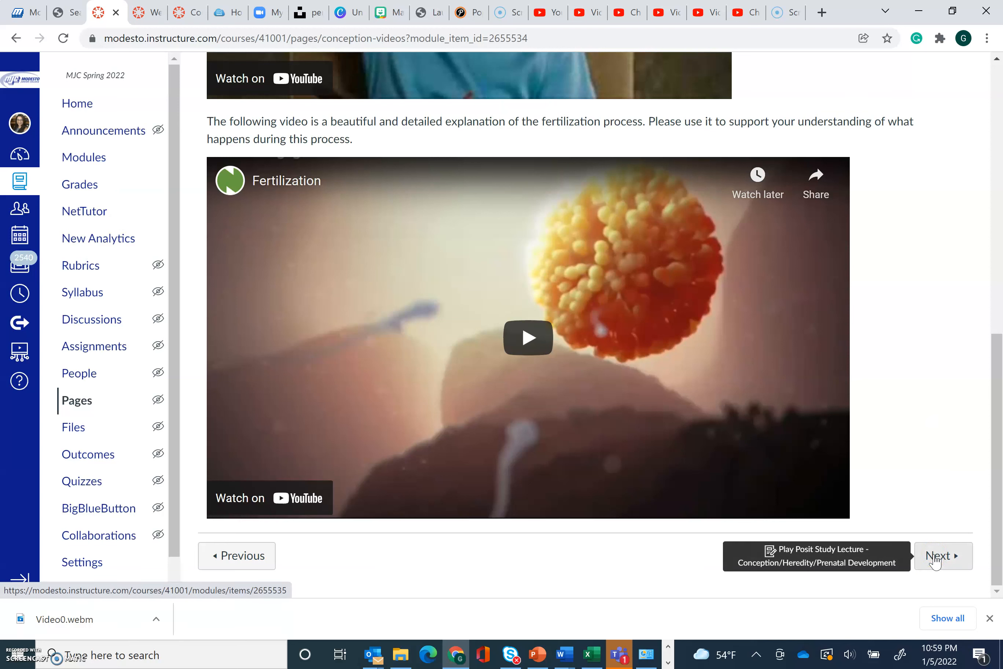
pyautogui.click(942, 555)
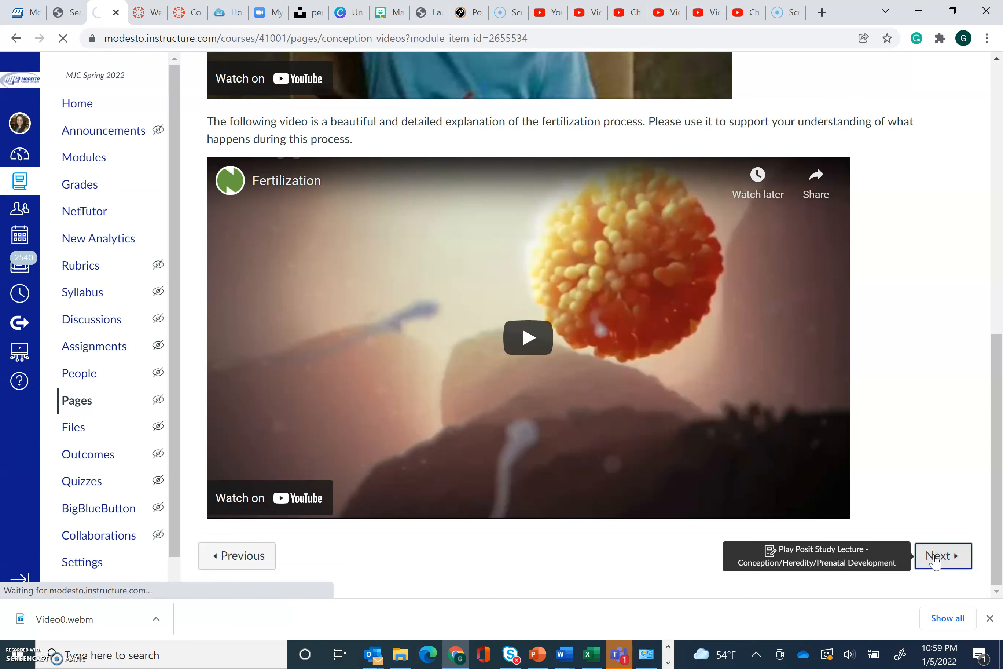
# Step: View the PlayPosit Study Lecture assignment on Conception, Heredity and Prenatal Development with its Manage Link panel
pyautogui.click(942, 555)
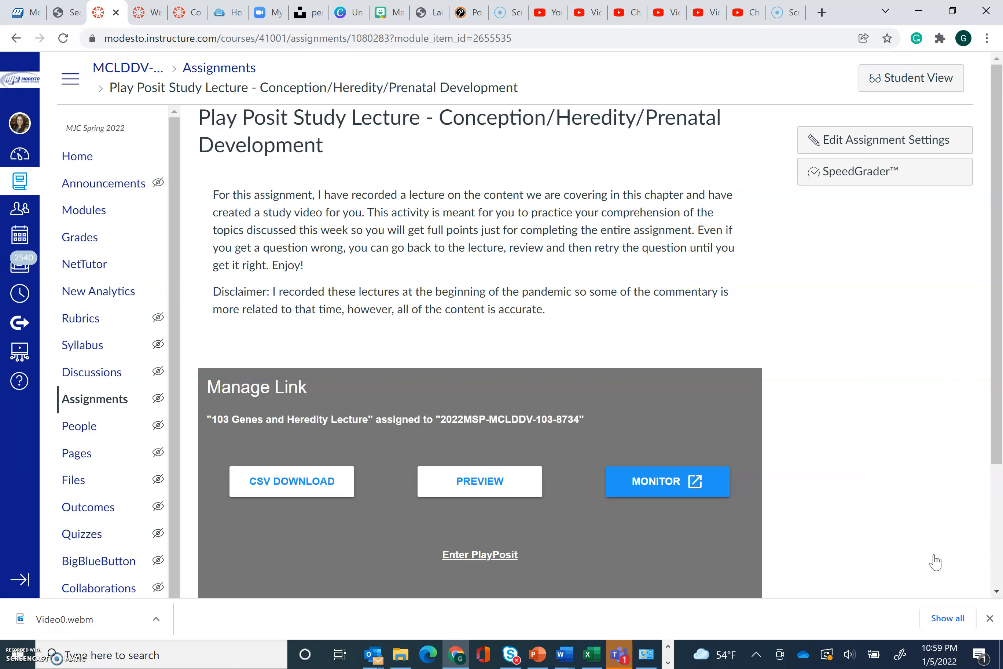
pyautogui.scroll(-3)
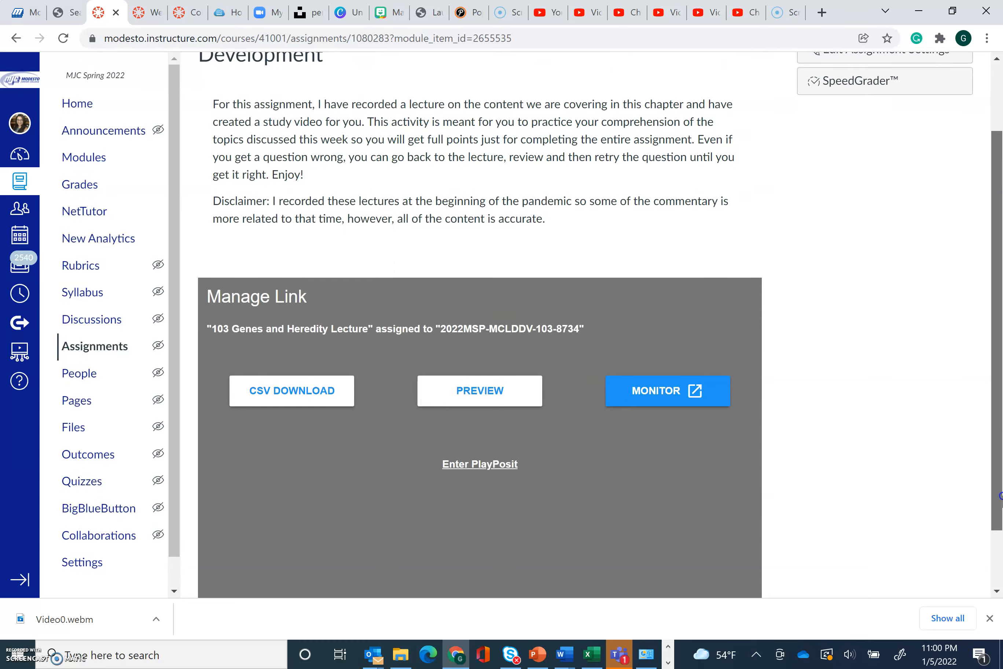
pyautogui.scroll(-3)
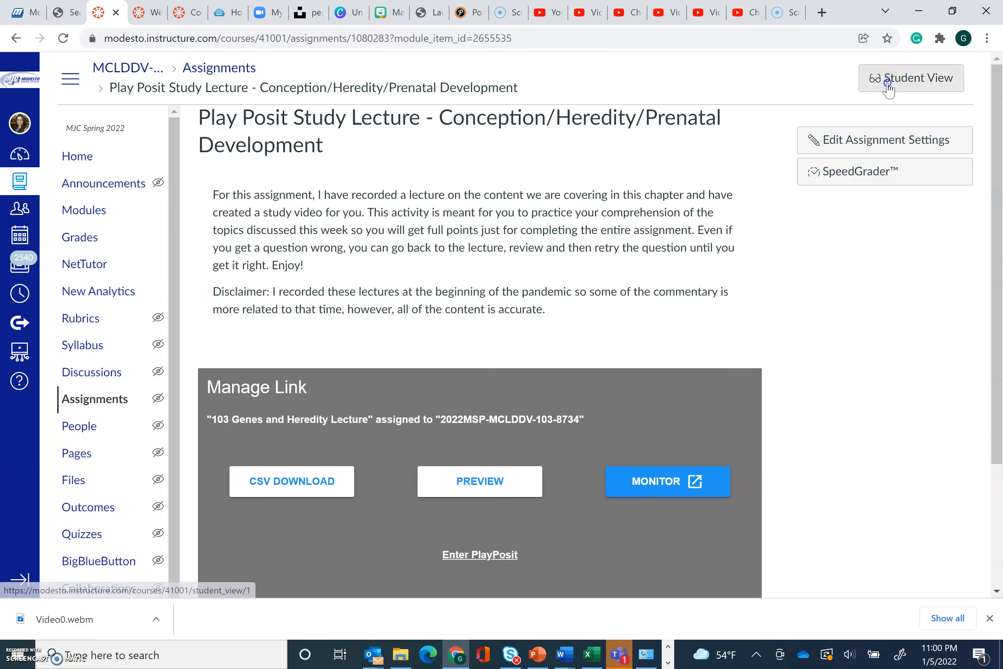
# Step: Switch to Student View and play the embedded Genes and Heredity lecture from the start, then pause it
pyautogui.click(910, 78)
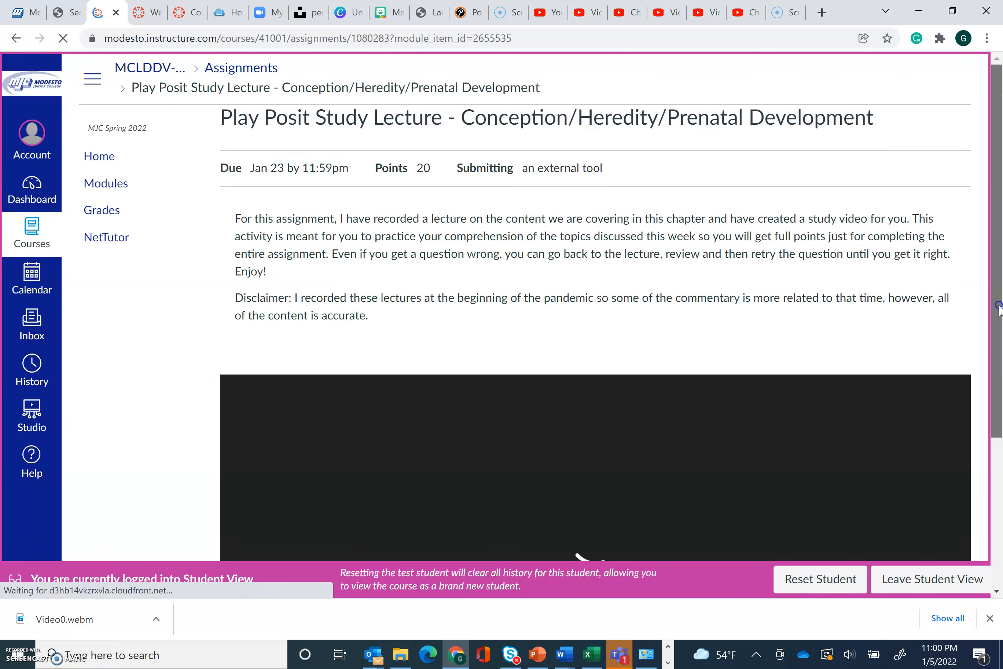
pyautogui.scroll(-3)
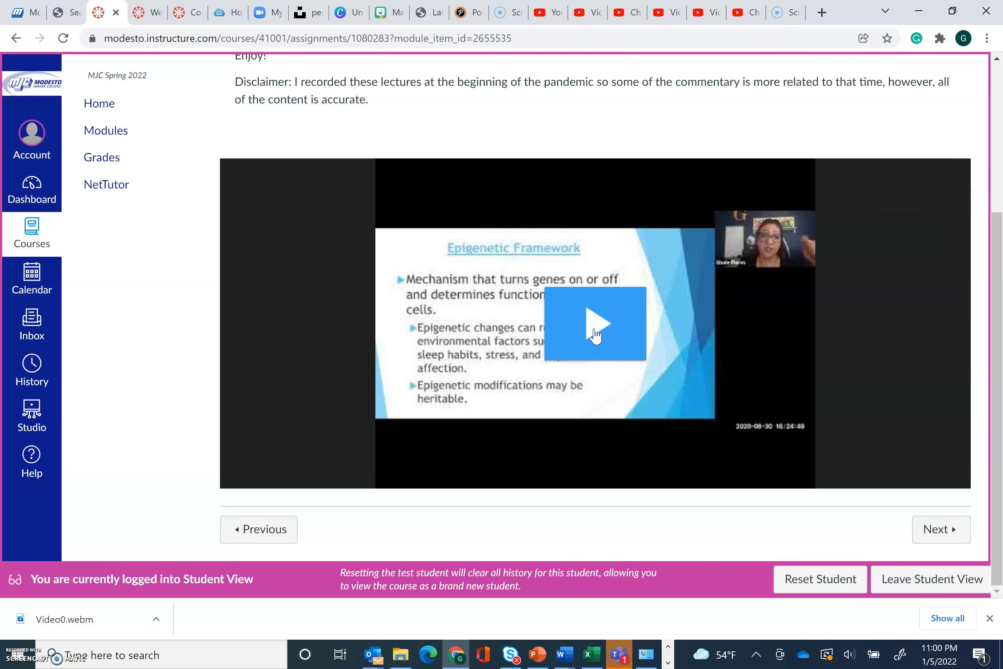
pyautogui.click(595, 322)
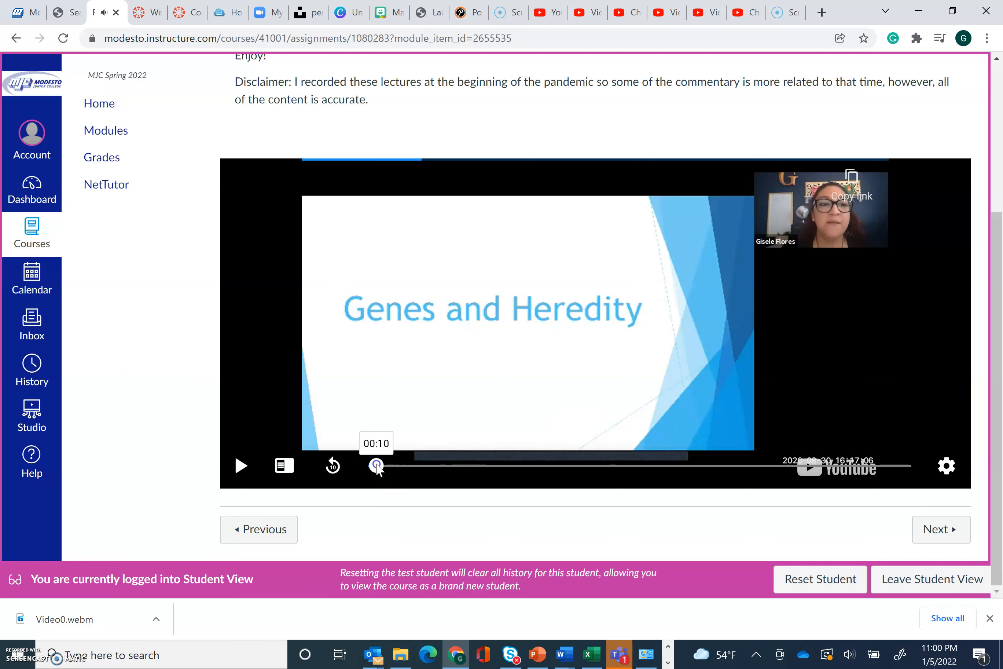
pyautogui.click(241, 465)
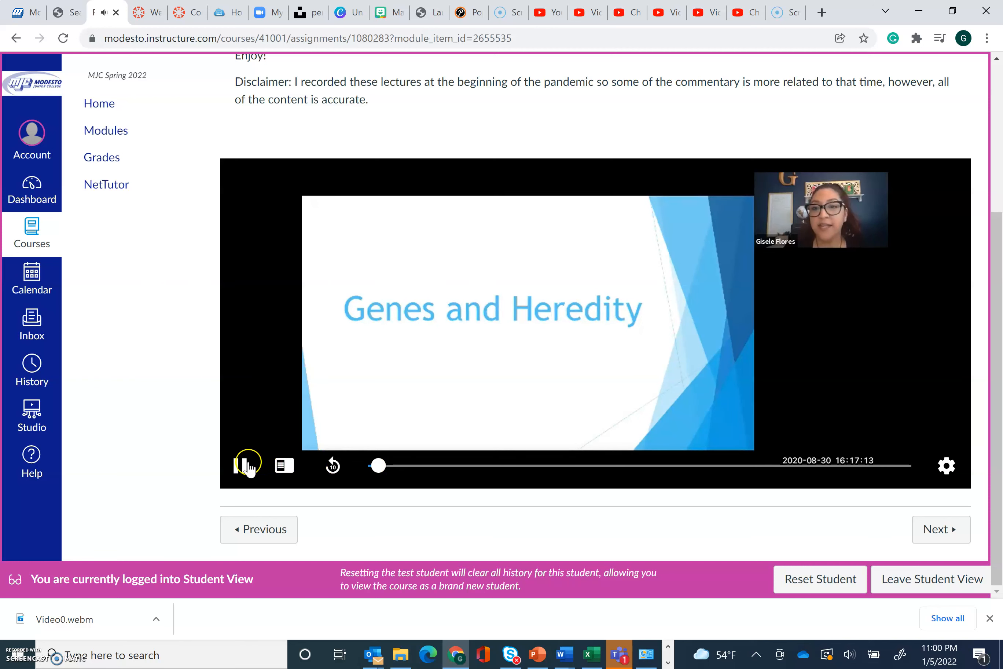
pyautogui.click(246, 465)
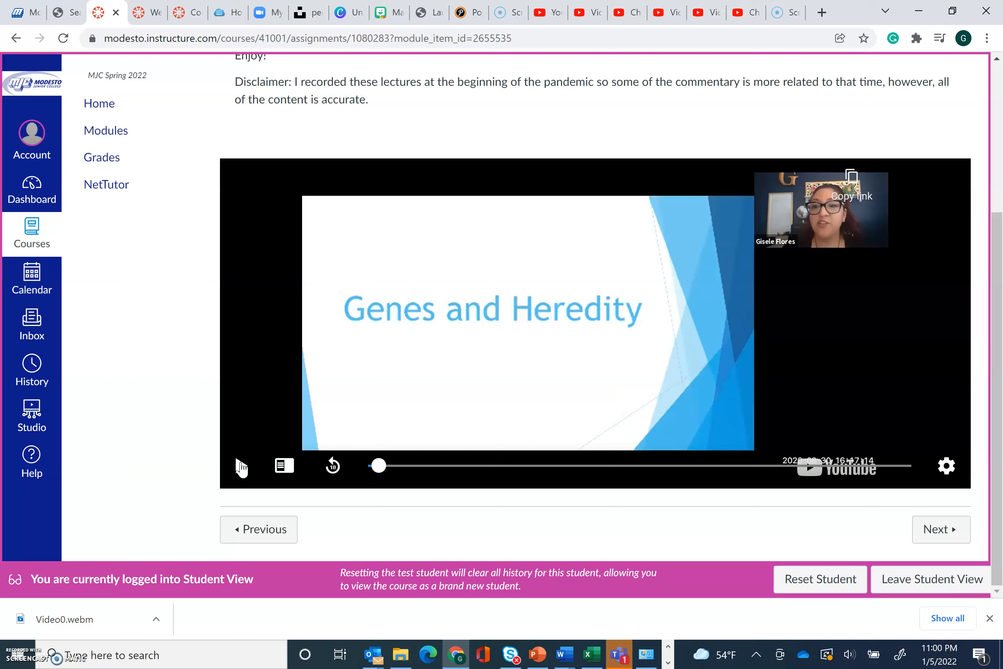
# Step: Interact with the paused lecture video and dismiss the accidentally opened page options
pyautogui.click(363, 327)
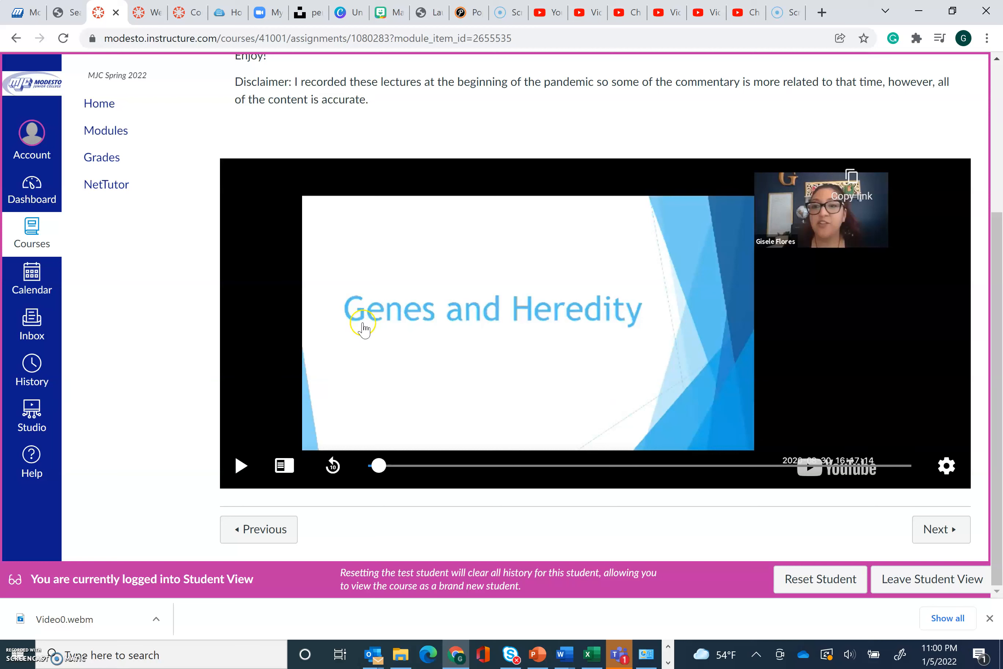
pyautogui.moveTo(341, 364)
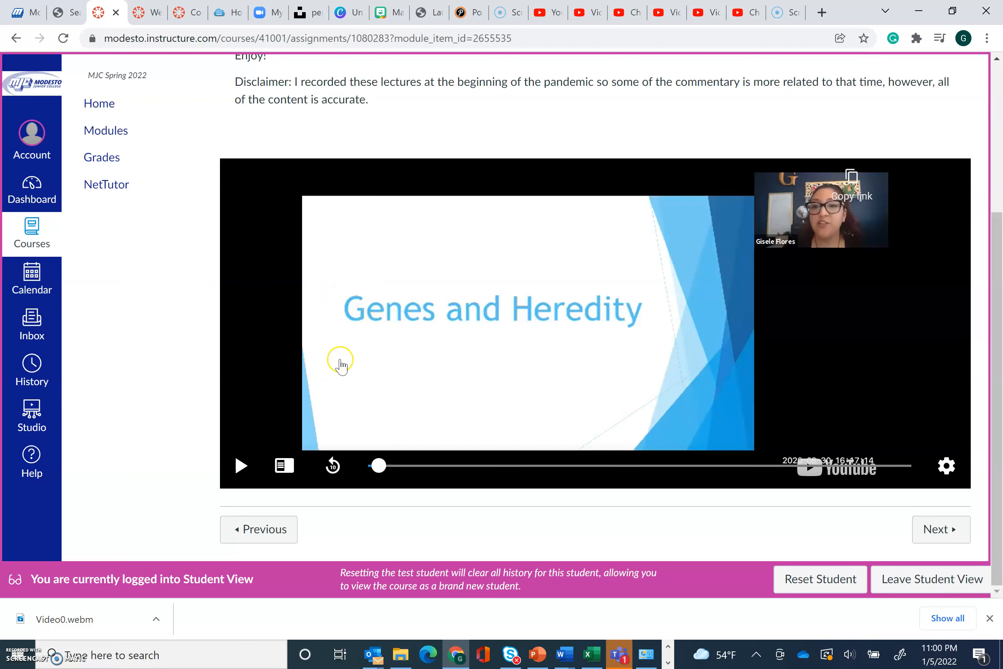
pyautogui.moveTo(364, 460)
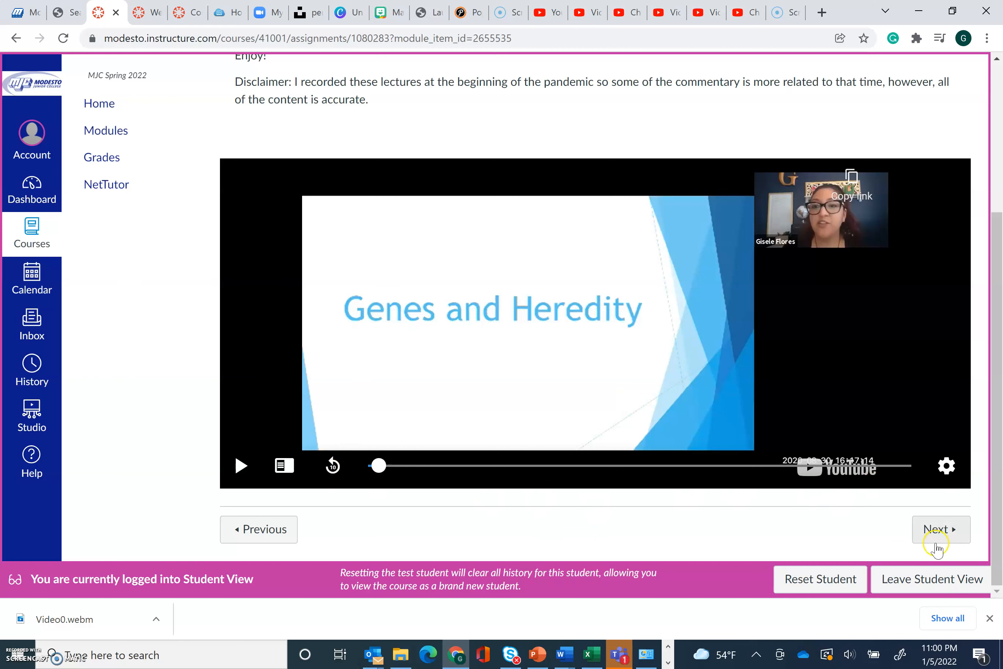
pyautogui.moveTo(941, 528)
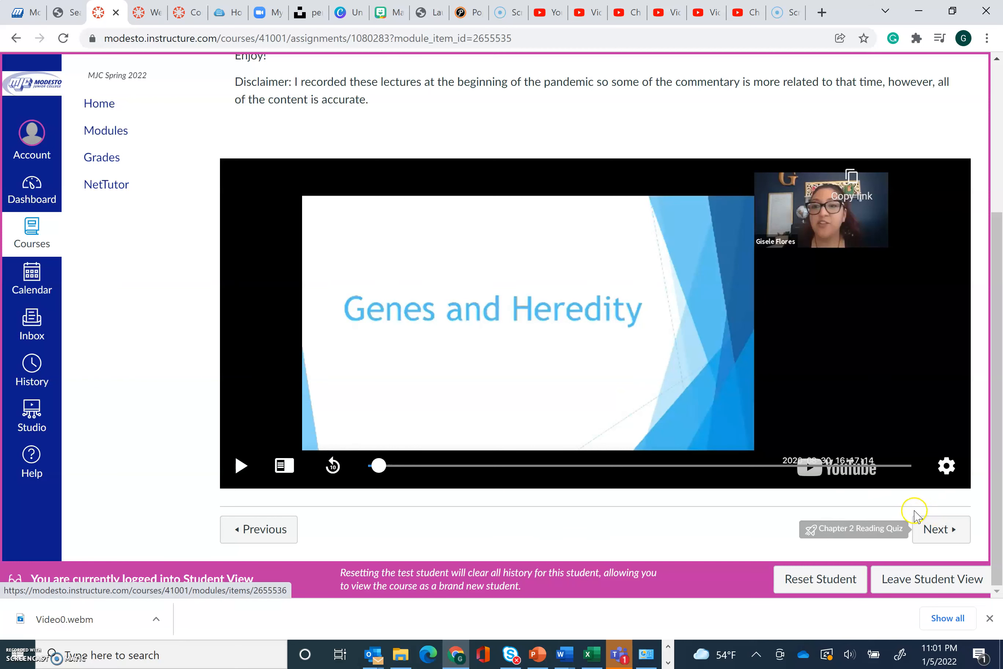
pyautogui.moveTo(995, 225)
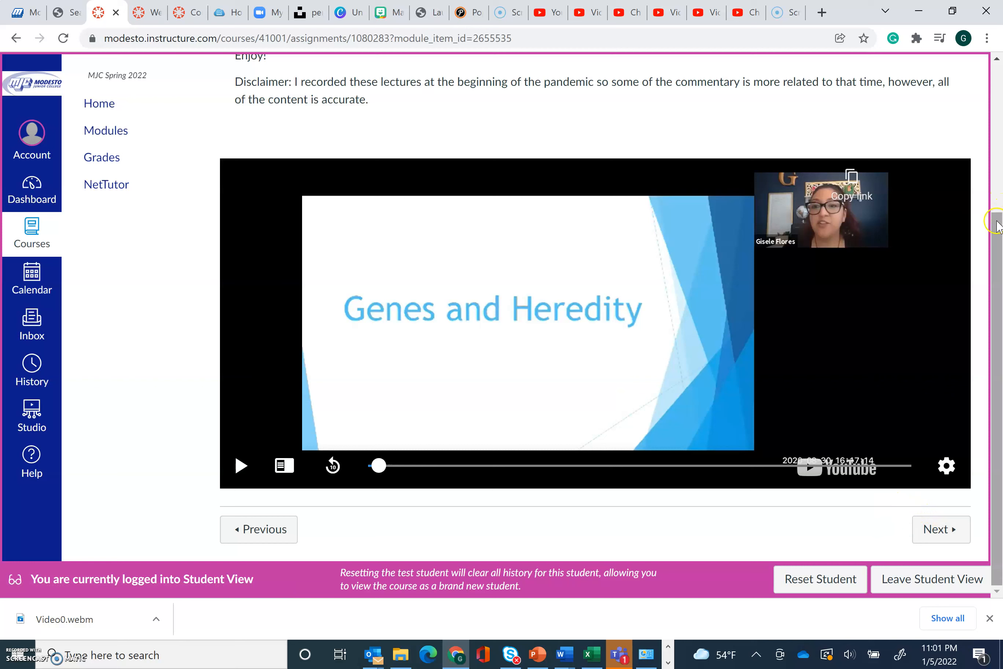
pyautogui.rightClick(680, 272)
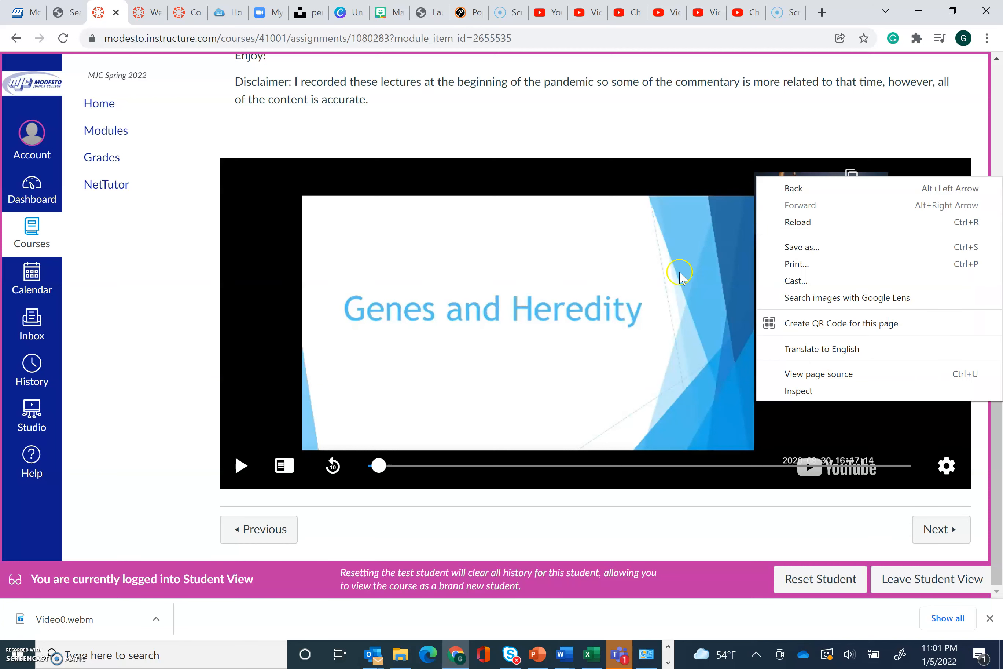
pyautogui.click(930, 578)
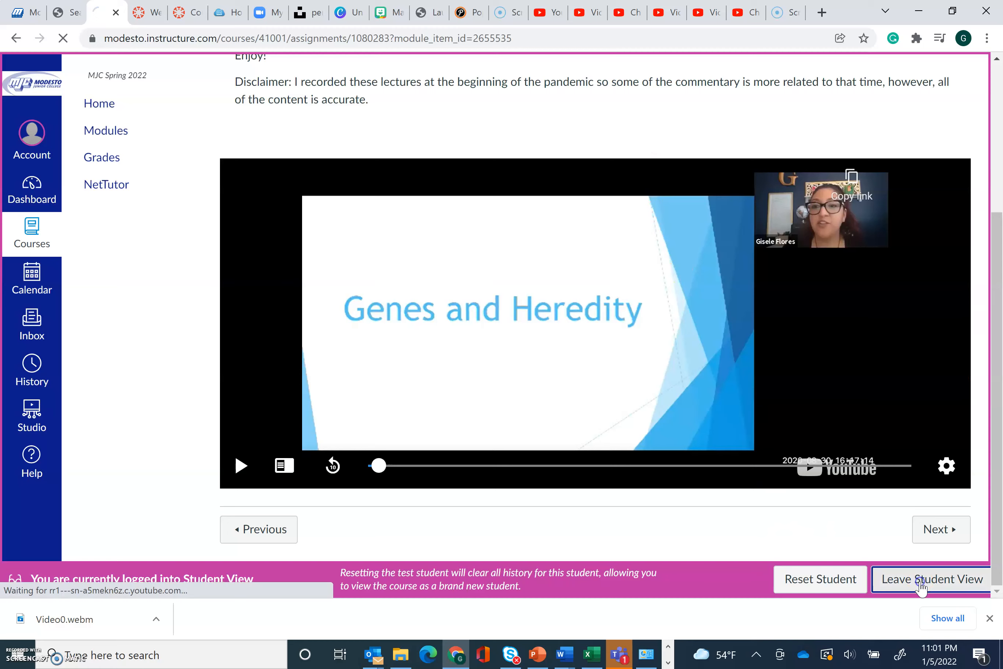
# Step: Leave Student View and look over the instructor version of the PlayPosit assignment
pyautogui.click(931, 579)
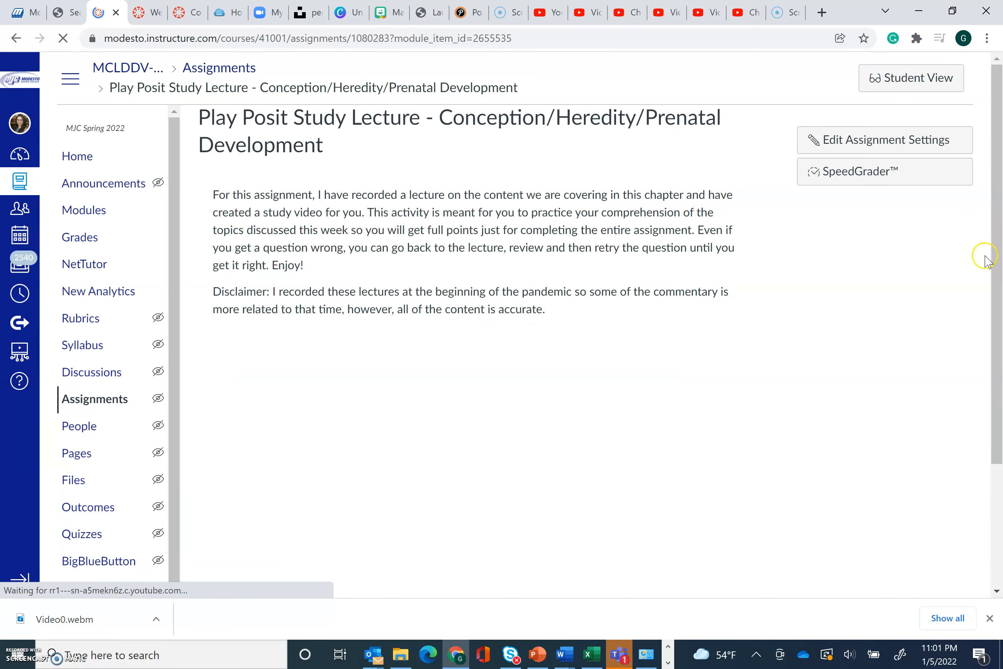
pyautogui.scroll(-3)
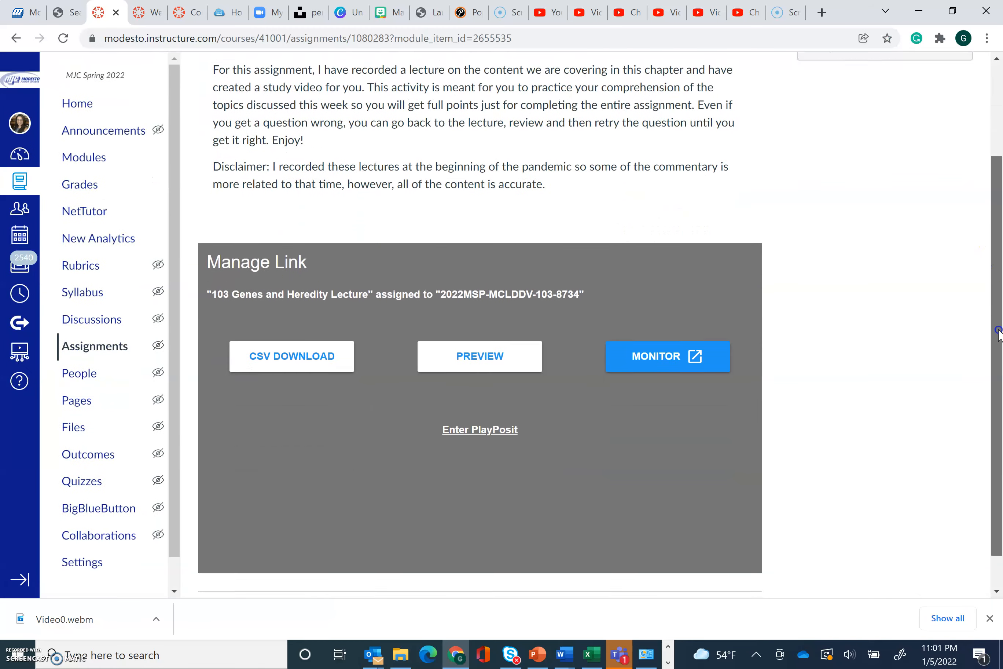
pyautogui.scroll(3)
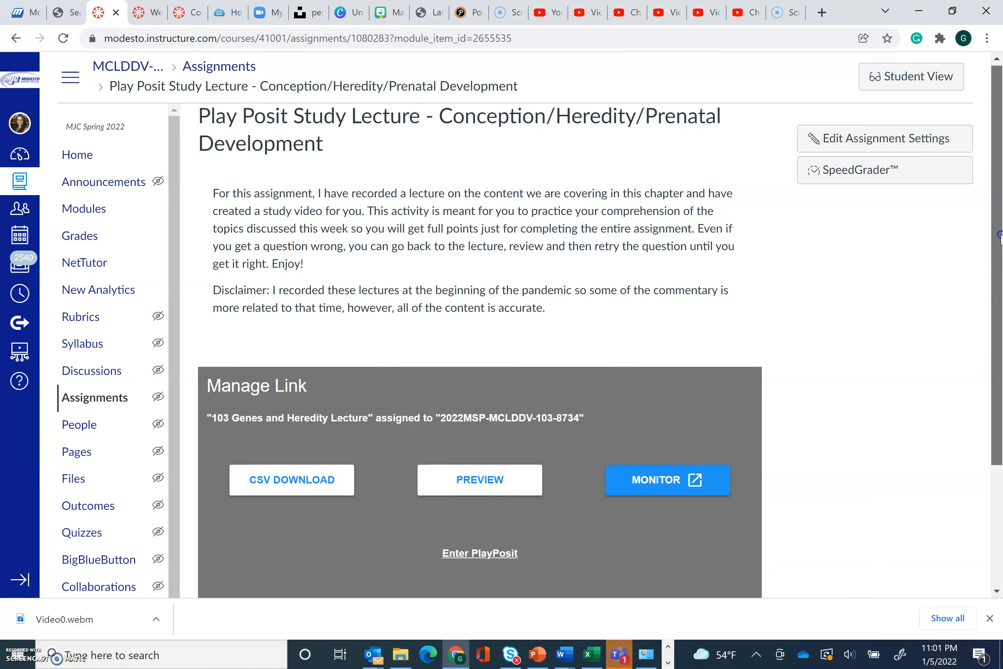
pyautogui.scroll(-3)
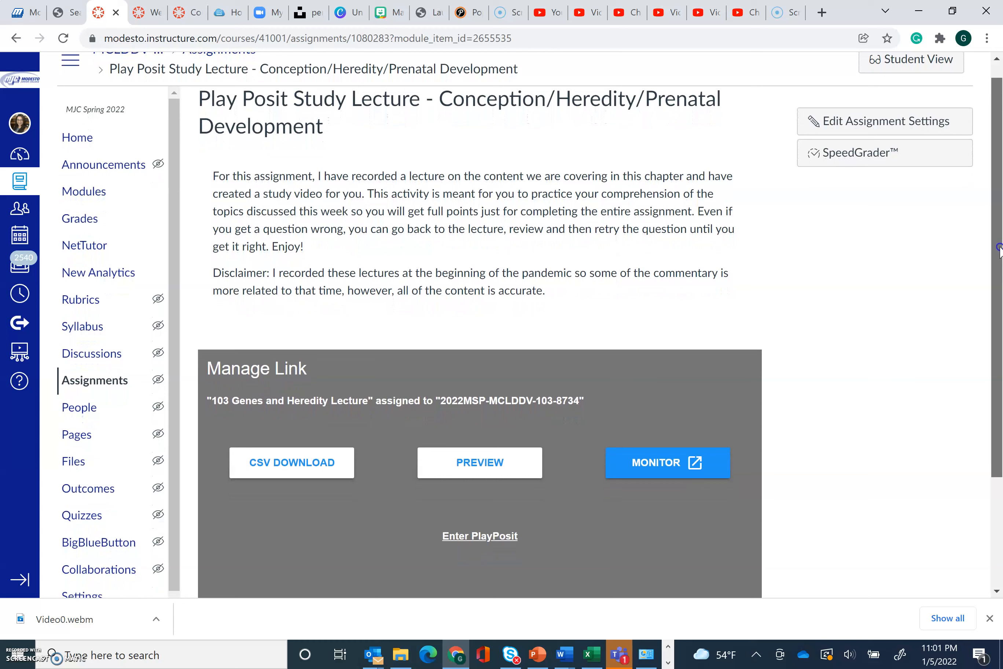
pyautogui.scroll(-3)
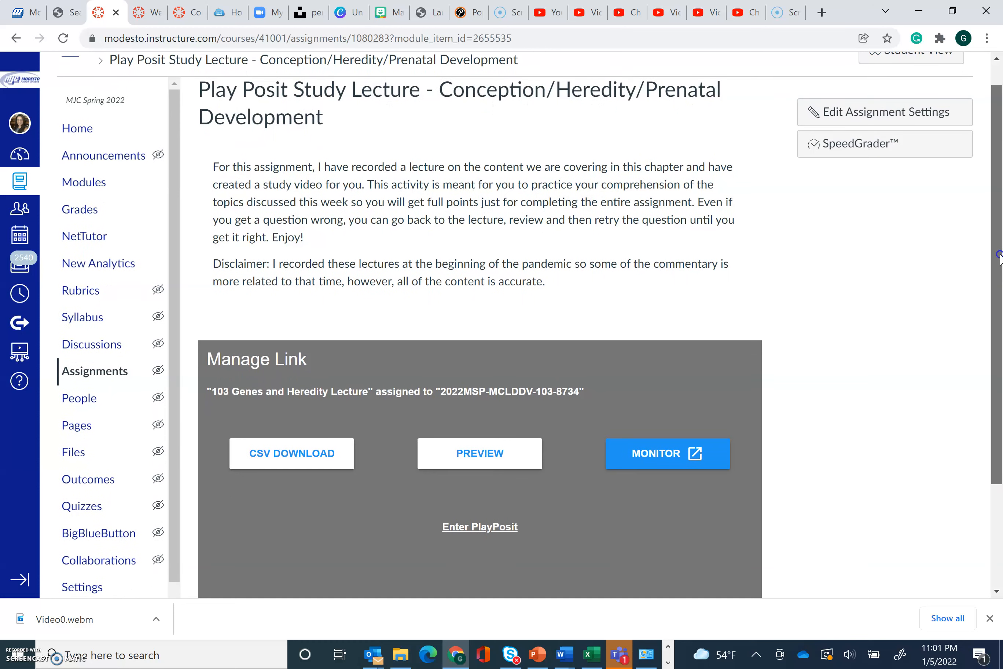
pyautogui.scroll(-3)
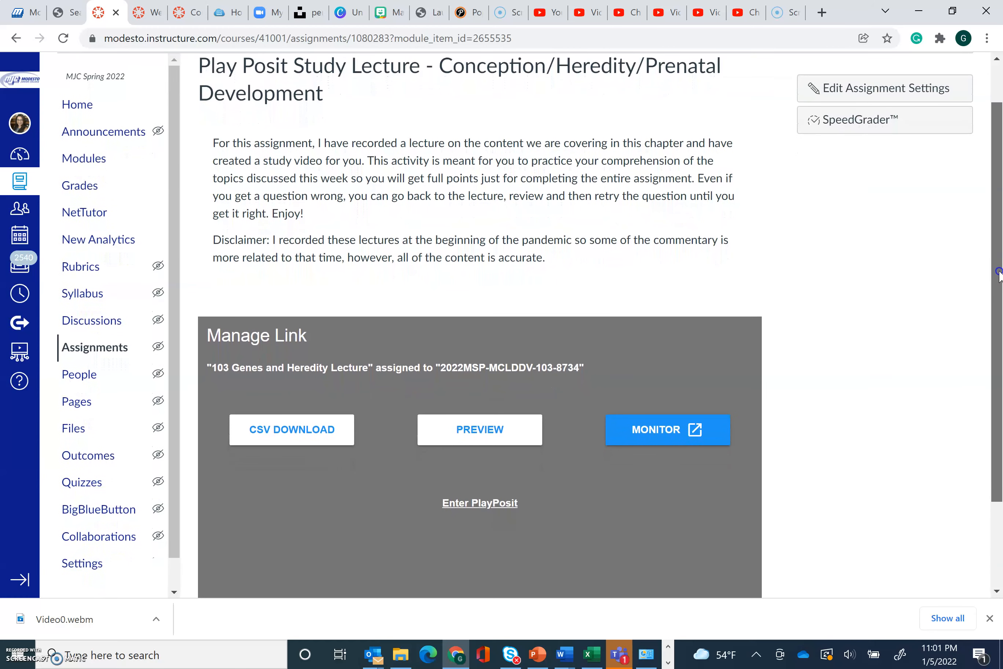
# Step: Continue down past the Manage Link panel and move on to the Chapter 2 Reading Quiz
pyautogui.scroll(-3)
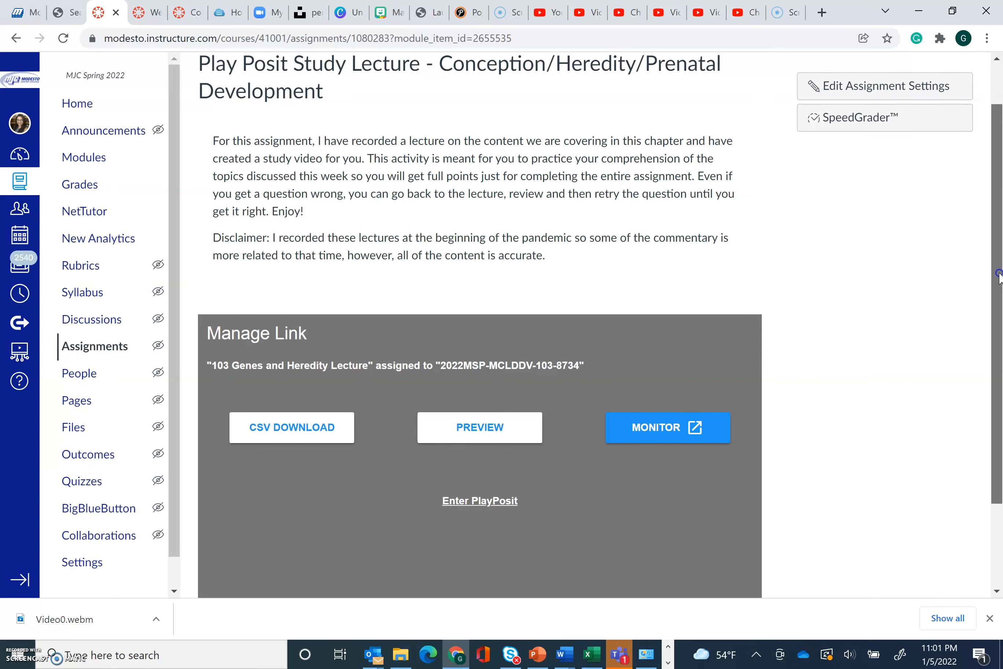
pyautogui.scroll(-3)
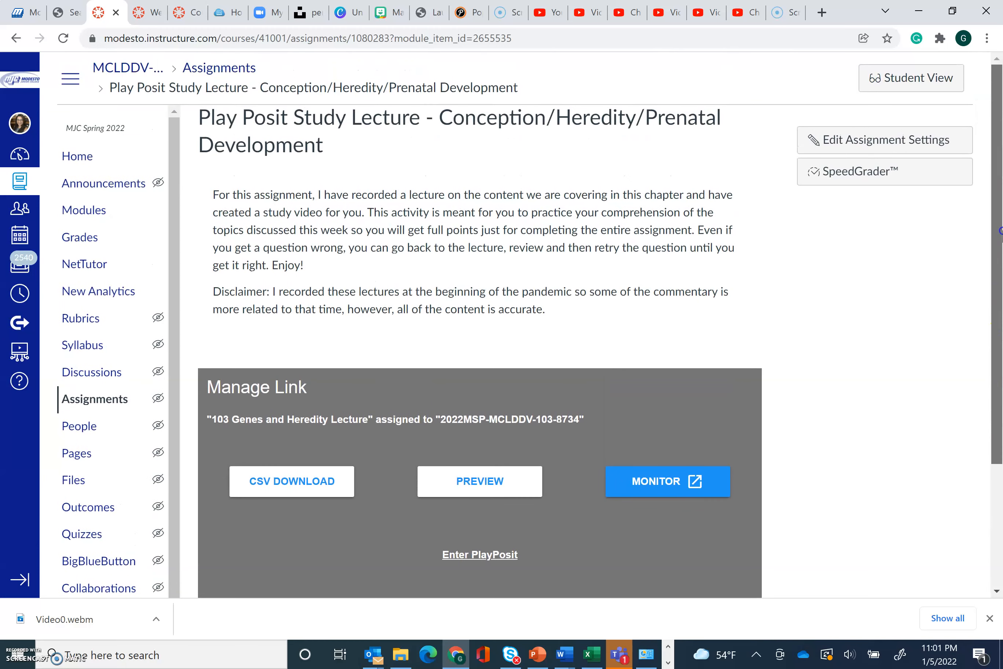
pyautogui.scroll(-3)
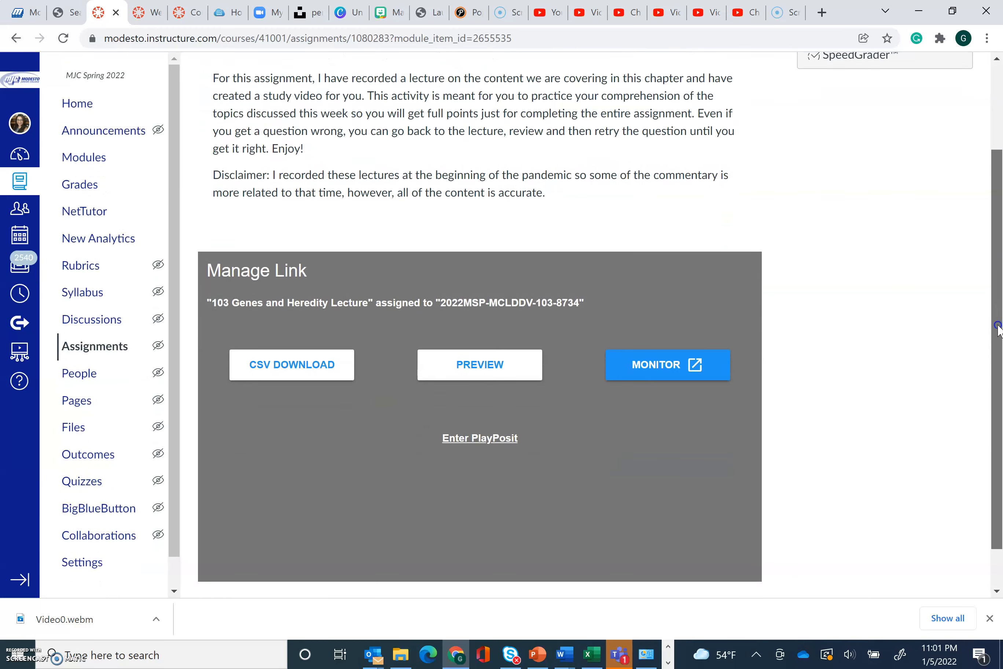
pyautogui.scroll(-3)
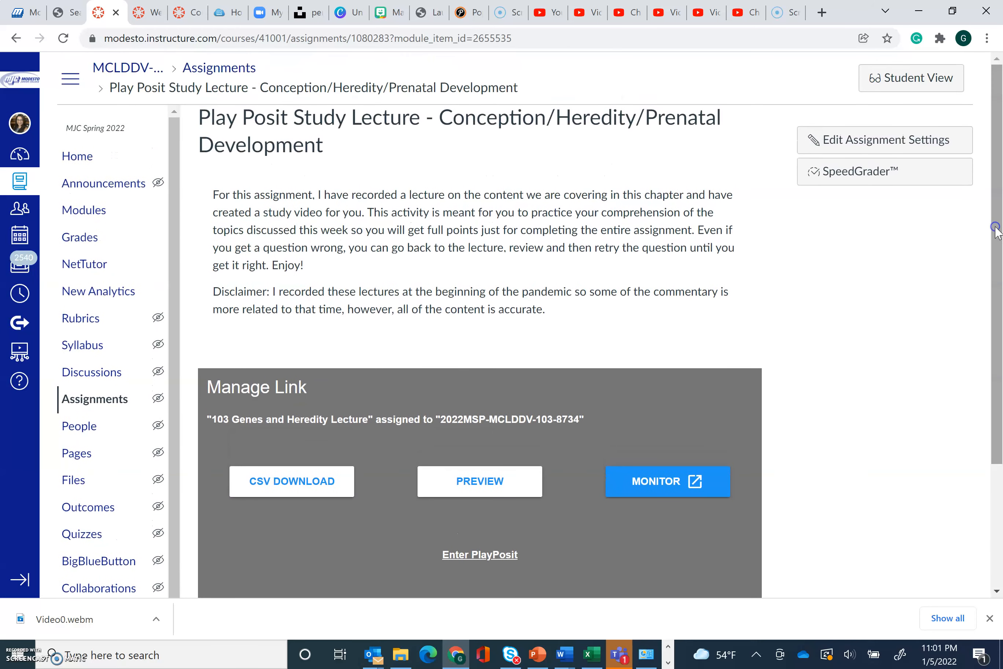
pyautogui.moveTo(996, 232)
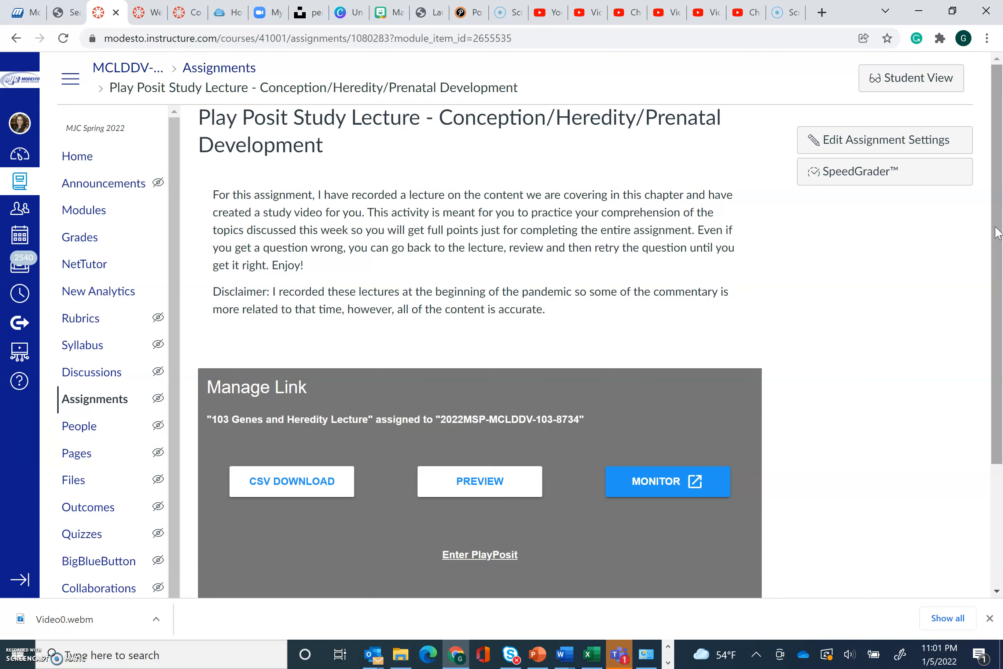
pyautogui.scroll(-3)
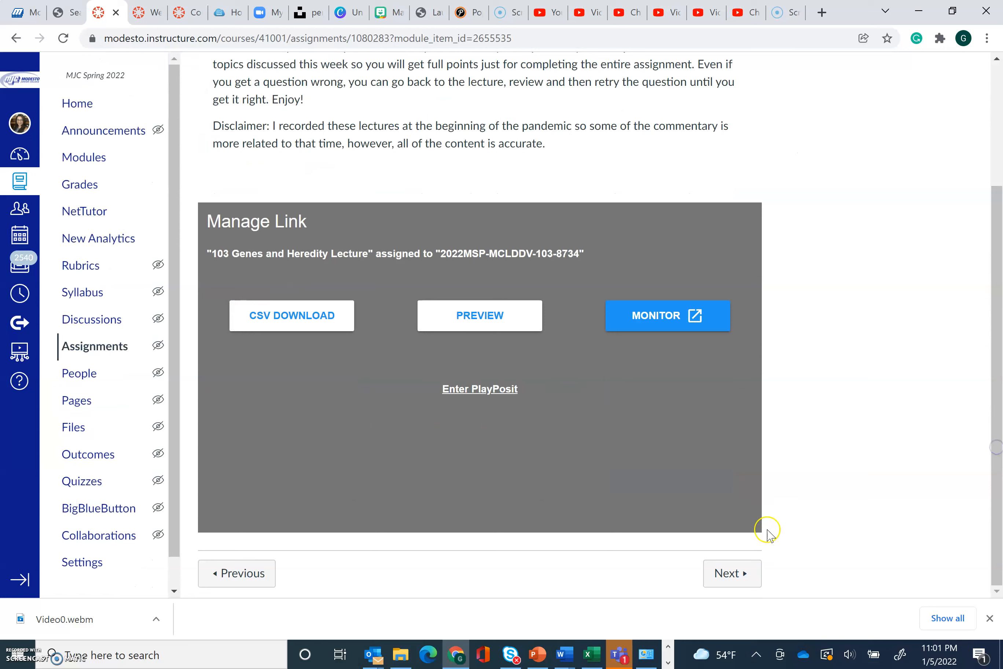
pyautogui.click(731, 572)
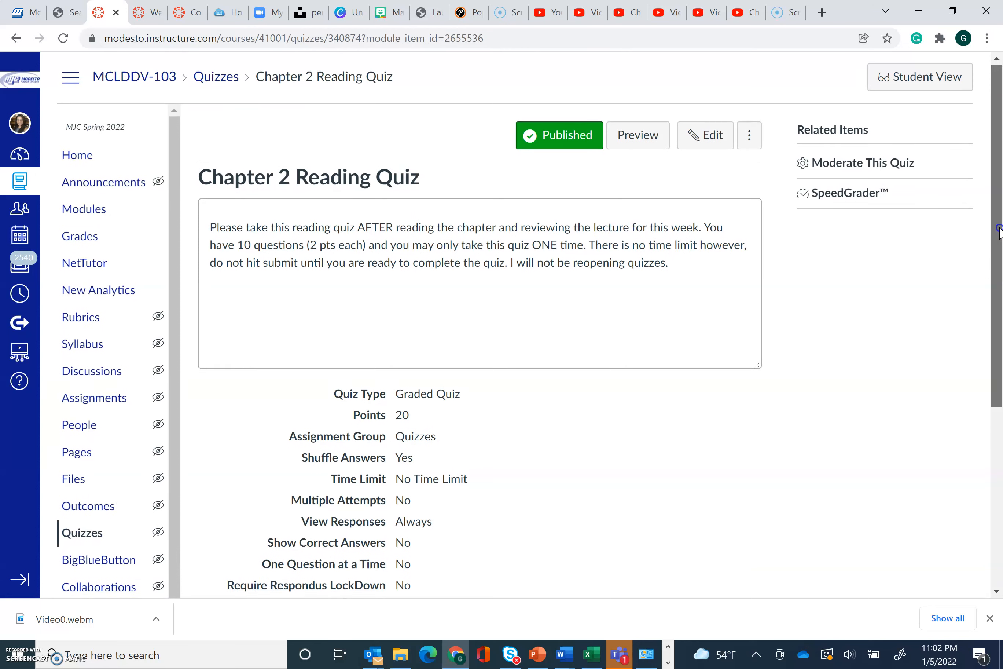
# Step: Read through the Chapter 2 Reading Quiz instructions, settings and dates
pyautogui.scroll(-3)
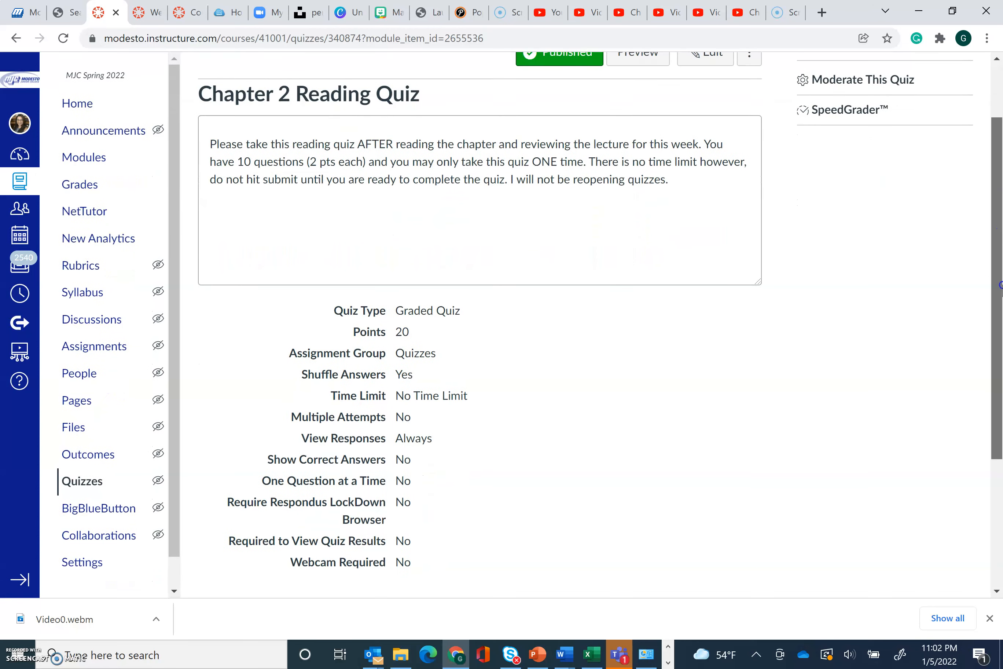
pyautogui.scroll(-3)
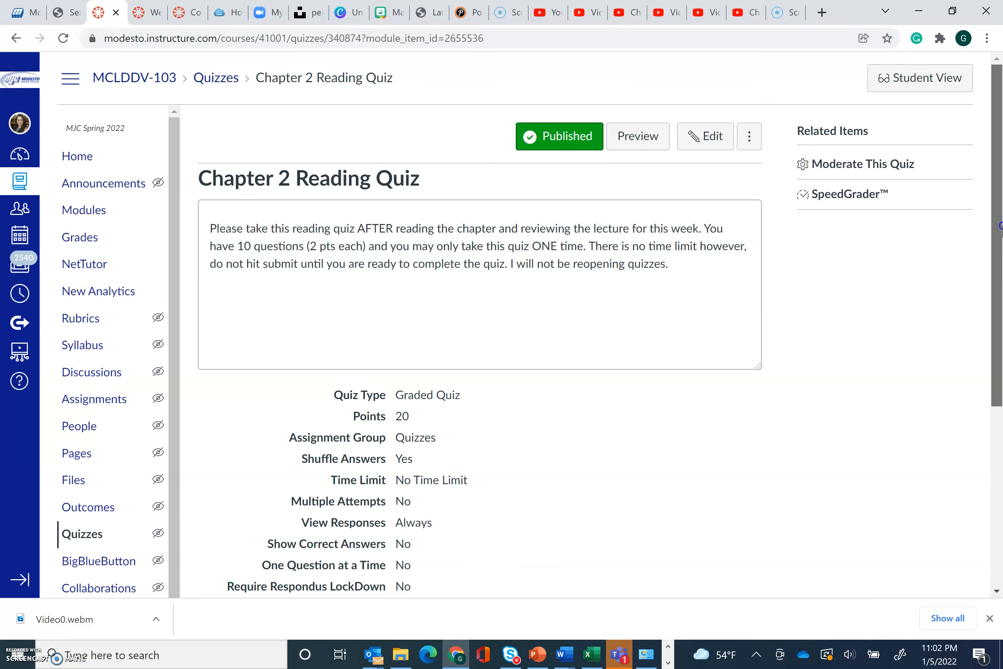
pyautogui.scroll(-3)
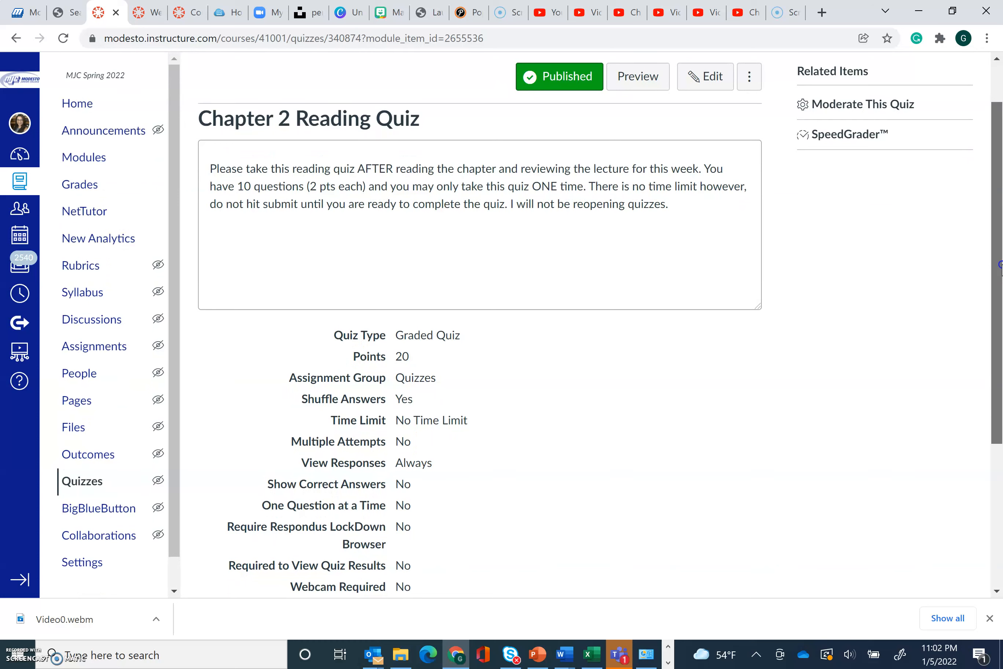
pyautogui.scroll(-3)
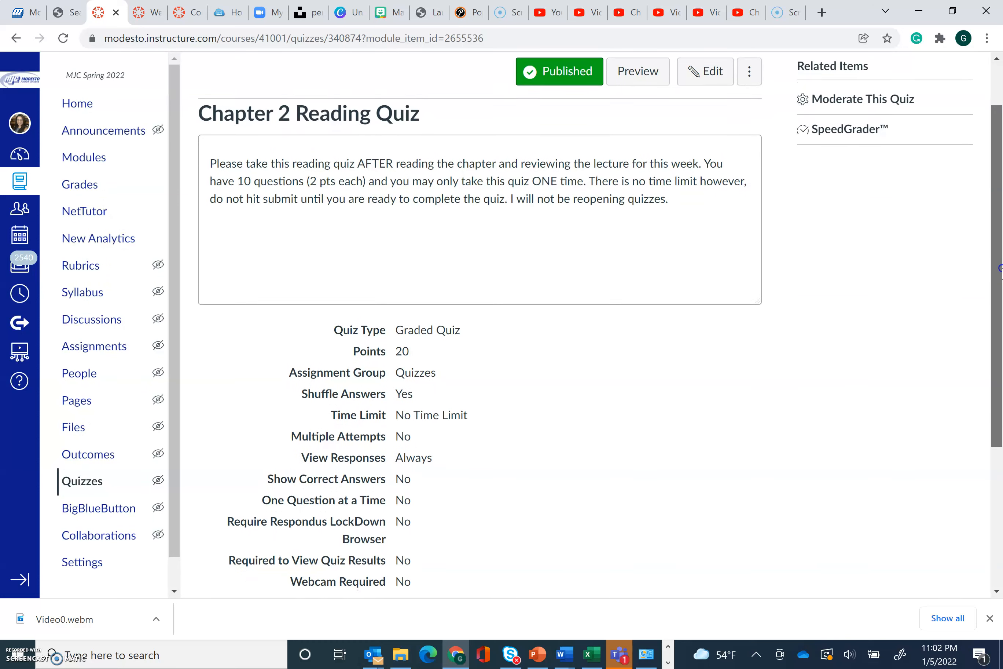
pyautogui.scroll(-3)
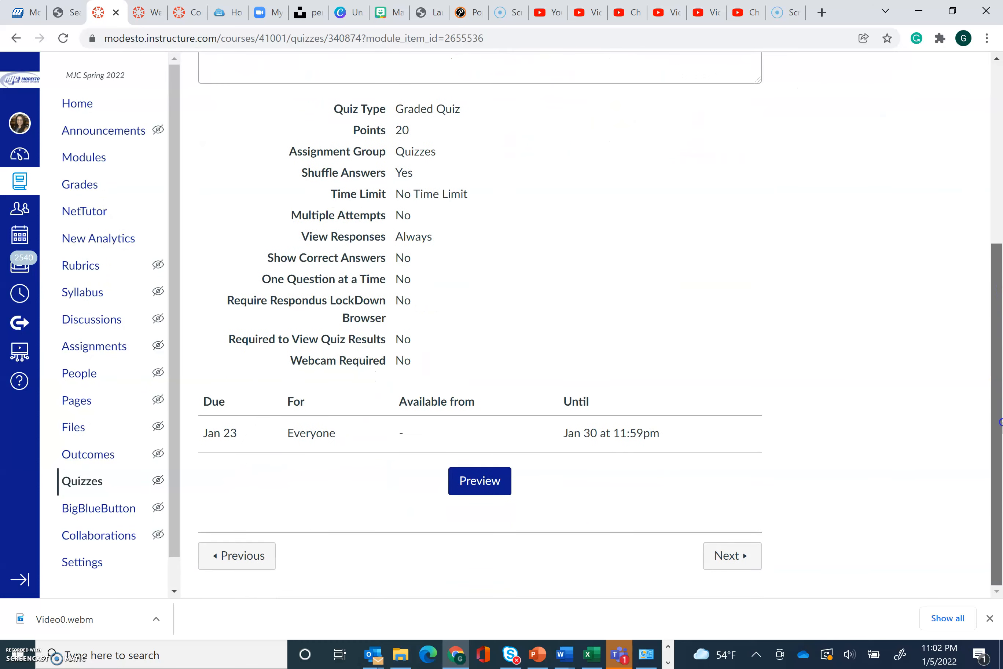
pyautogui.scroll(-3)
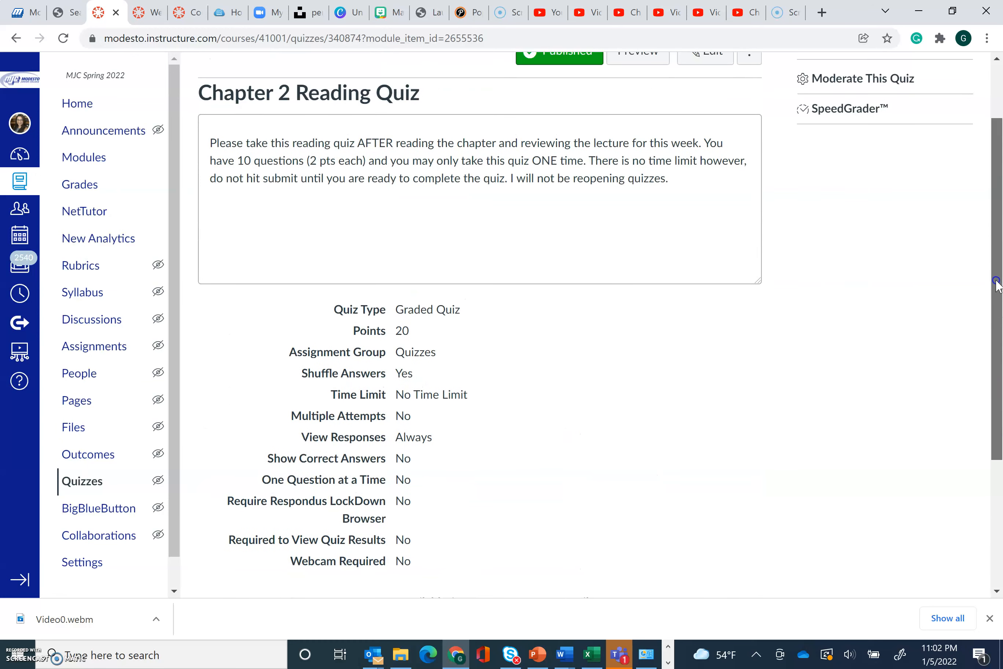
pyautogui.scroll(-3)
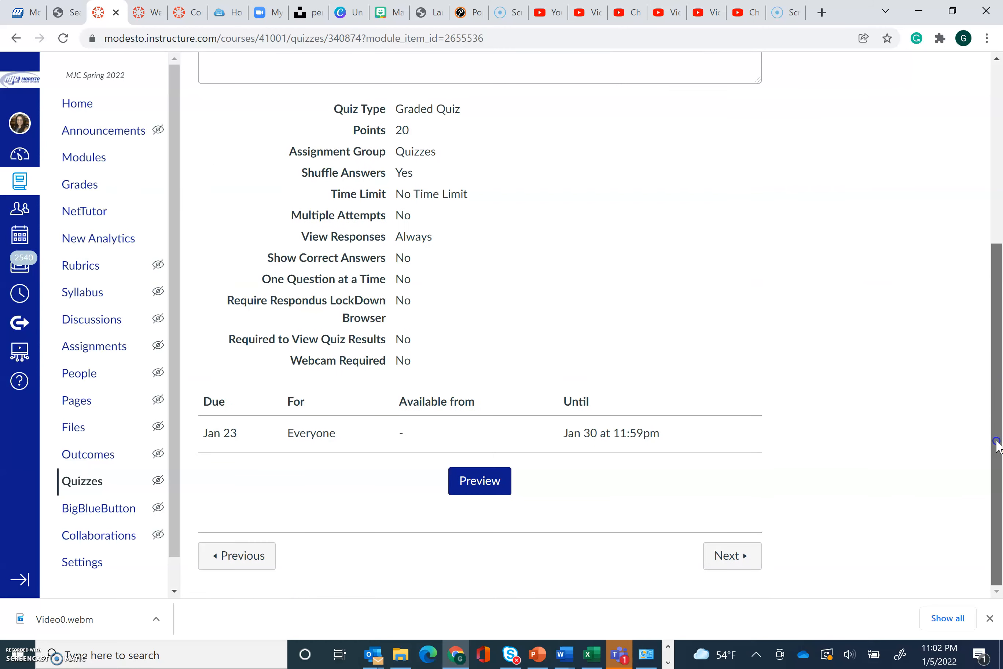
# Step: Move on to the End of Week 2 page with its wrap-up text and cartoon image
pyautogui.click(732, 555)
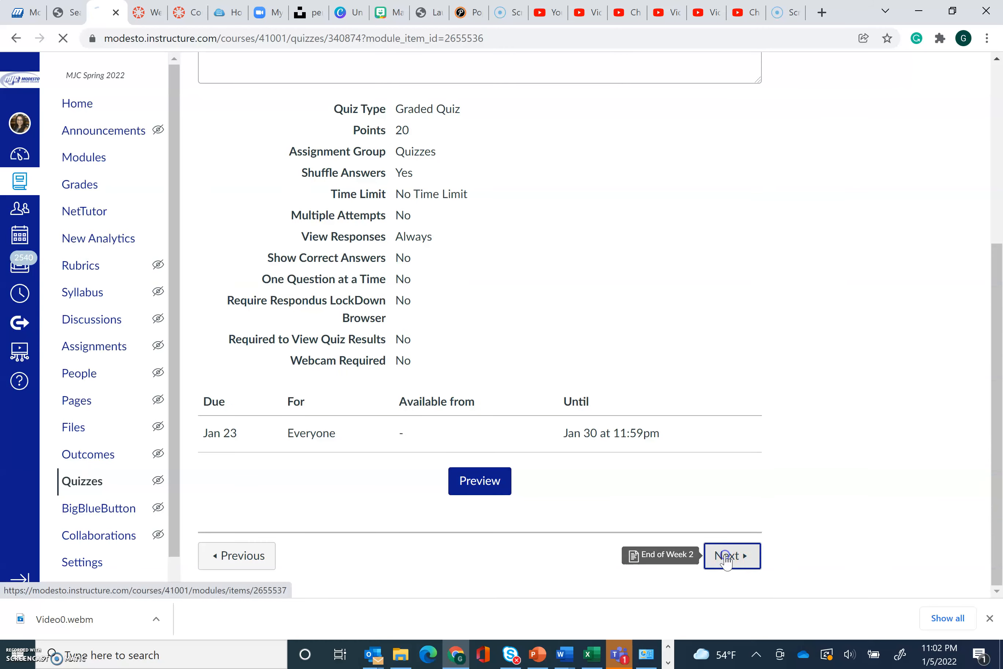
pyautogui.click(730, 555)
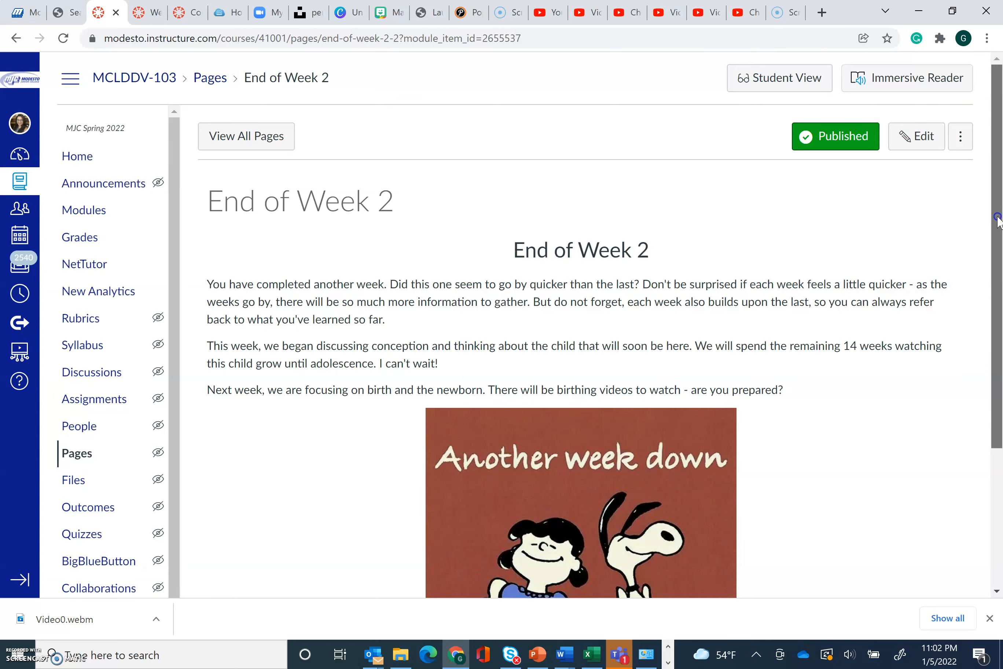
pyautogui.scroll(-3)
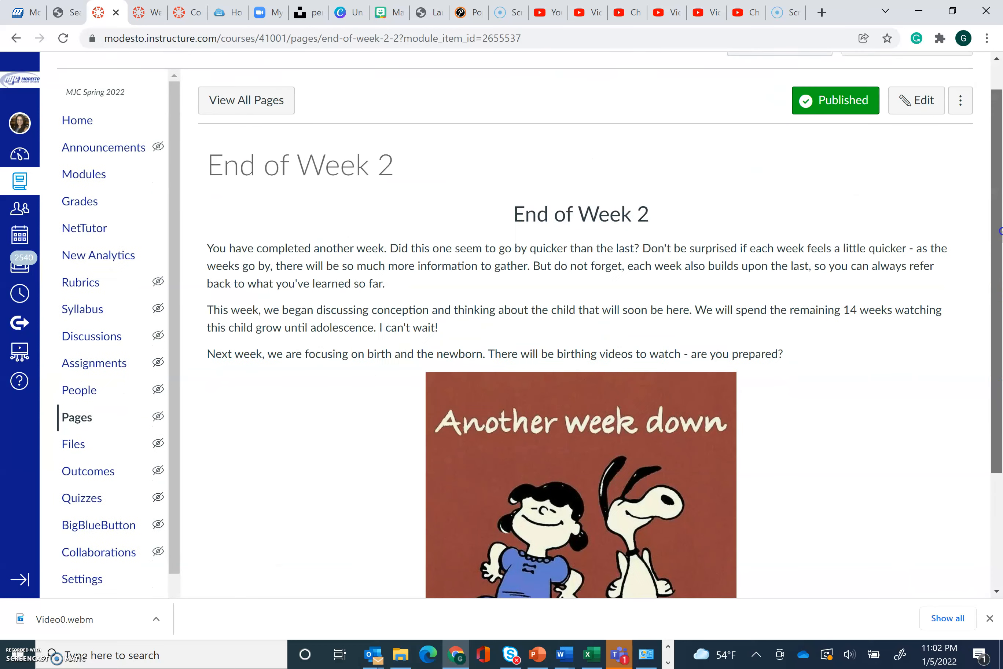